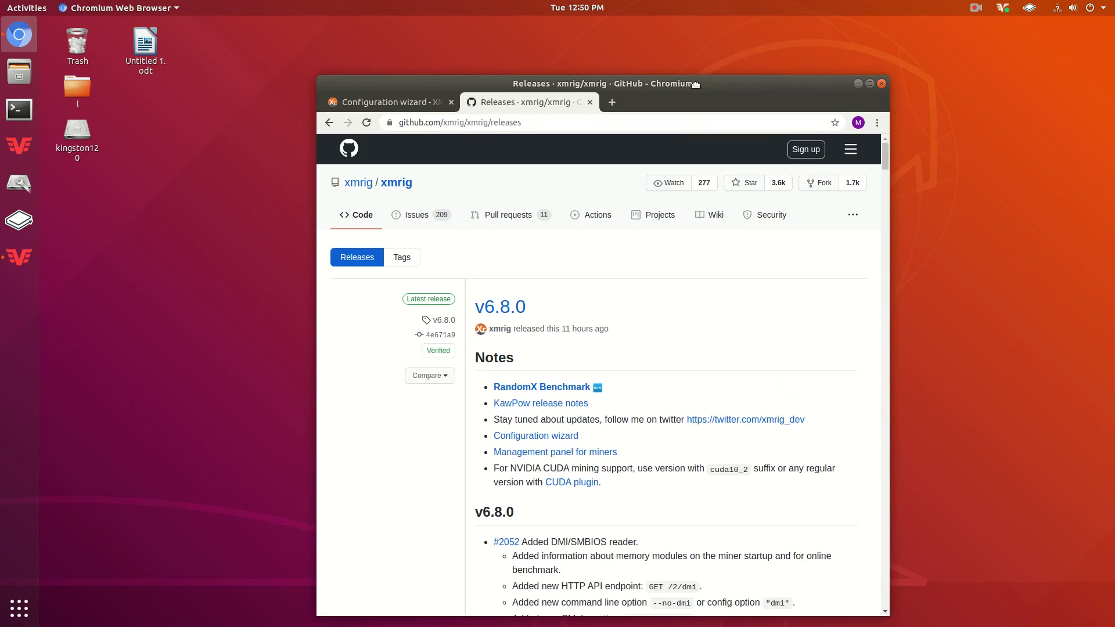
Download xmrig-6.8.0-linux-x64.tar.gz from the v6.8.0 release assets on GitHub
left_click(869, 84)
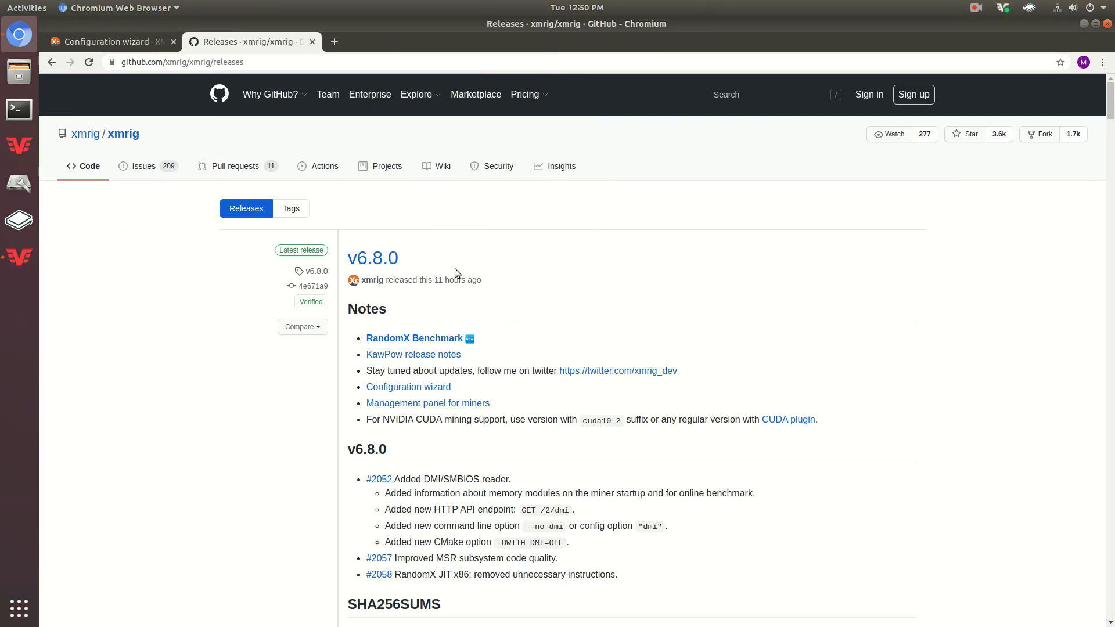
left_click(177, 61)
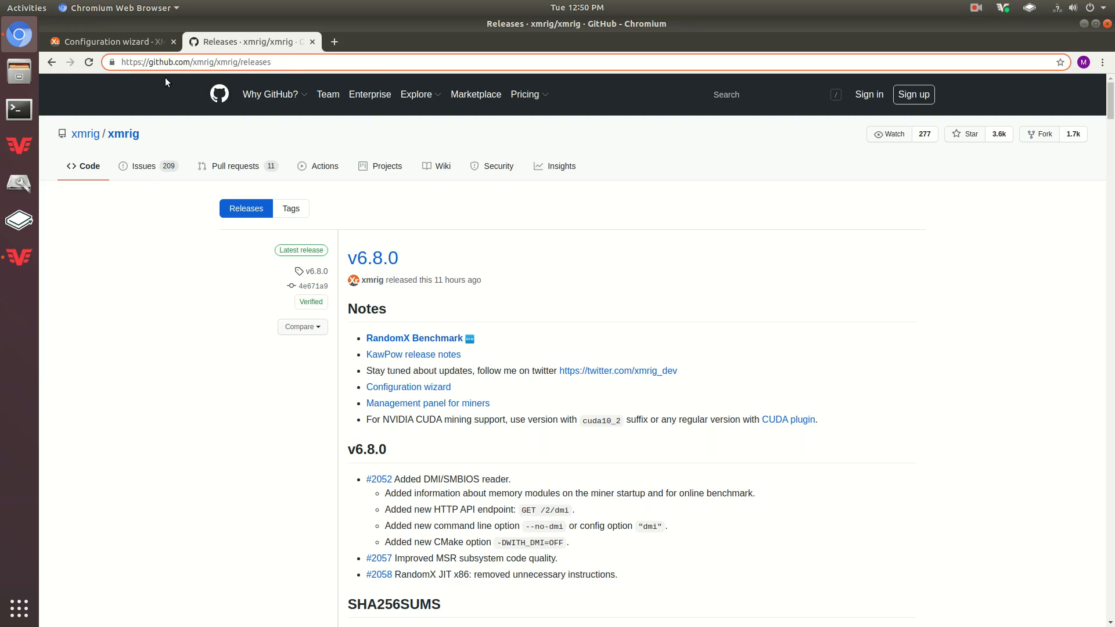
mouse_move(234, 62)
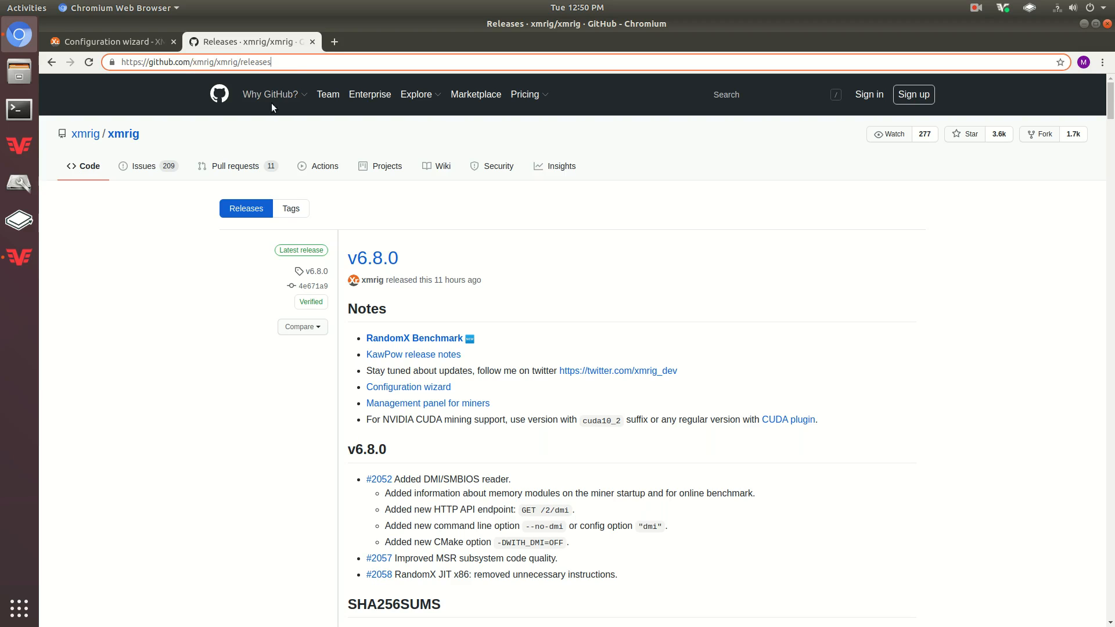
mouse_move(373, 258)
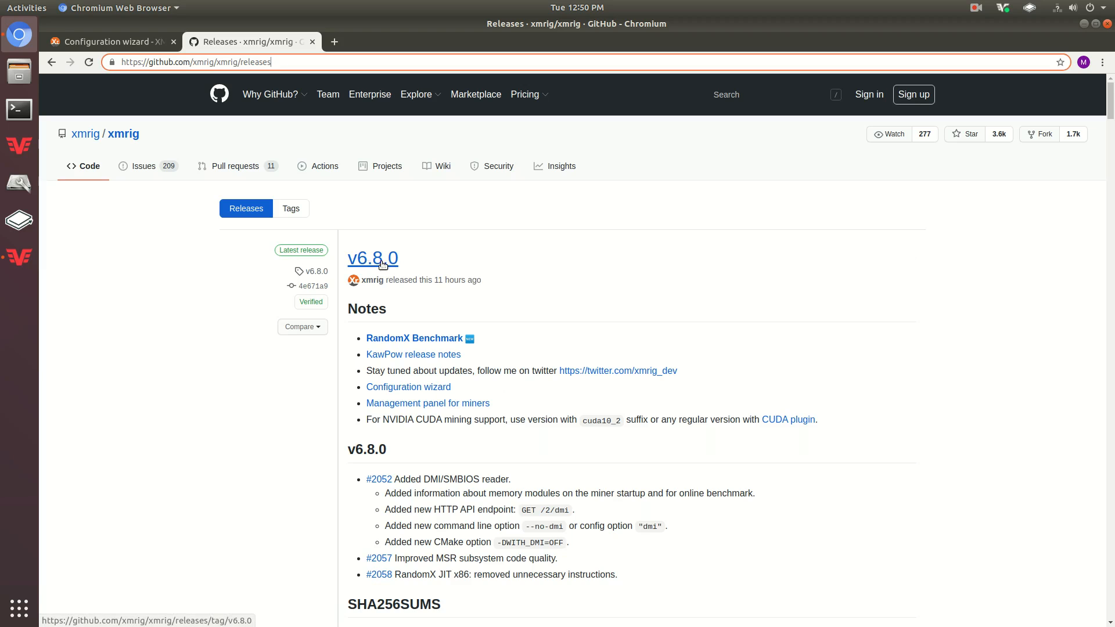
left_click(373, 258)
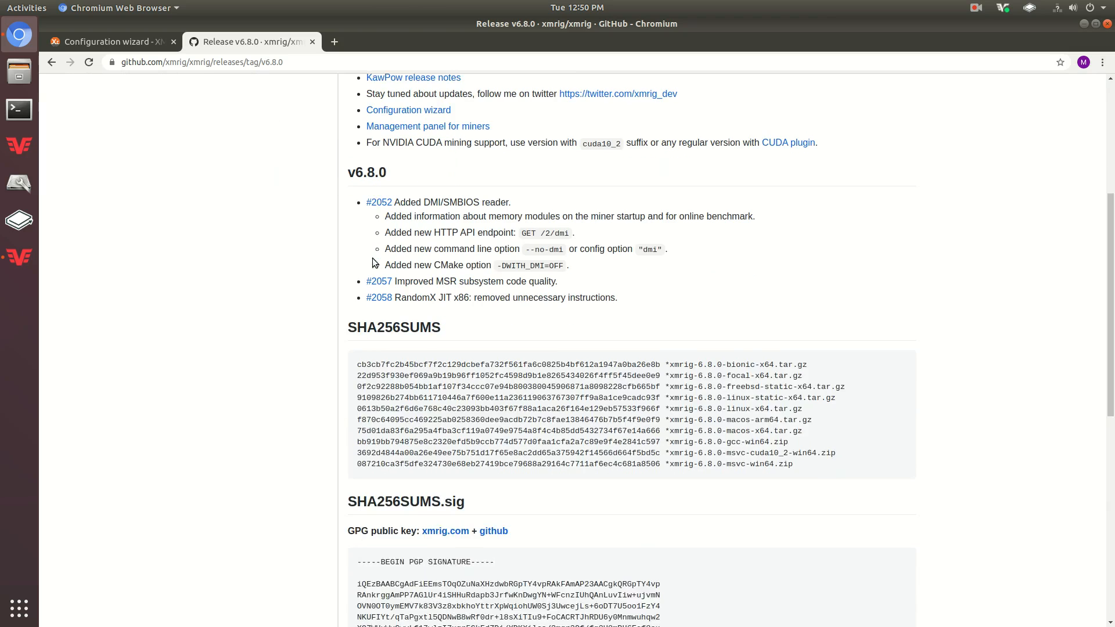
scroll("down", 3)
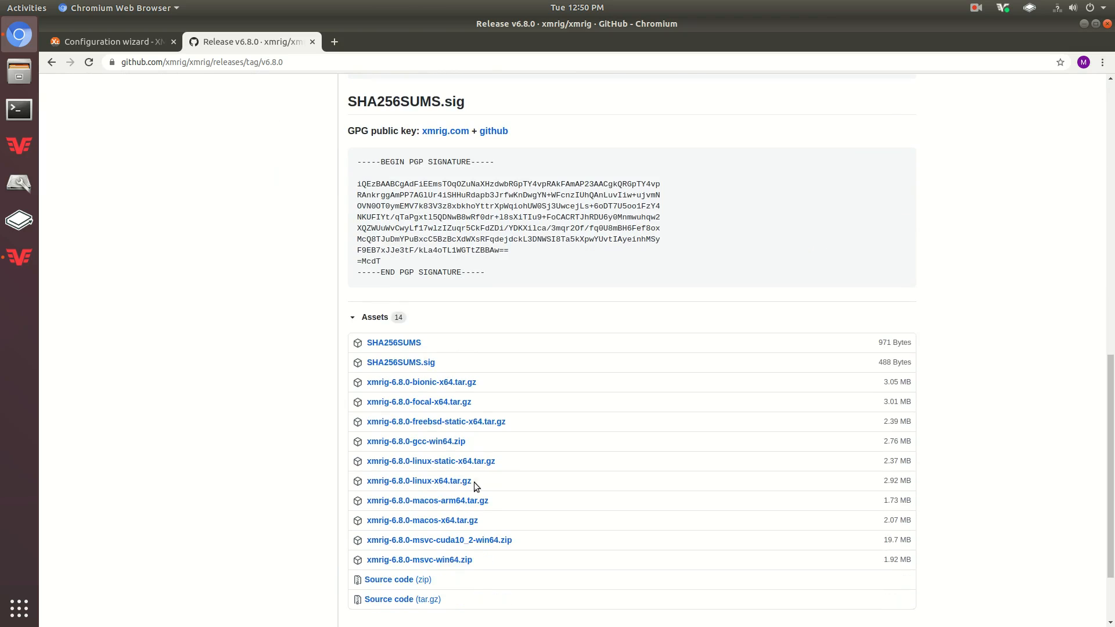
left_click(419, 481)
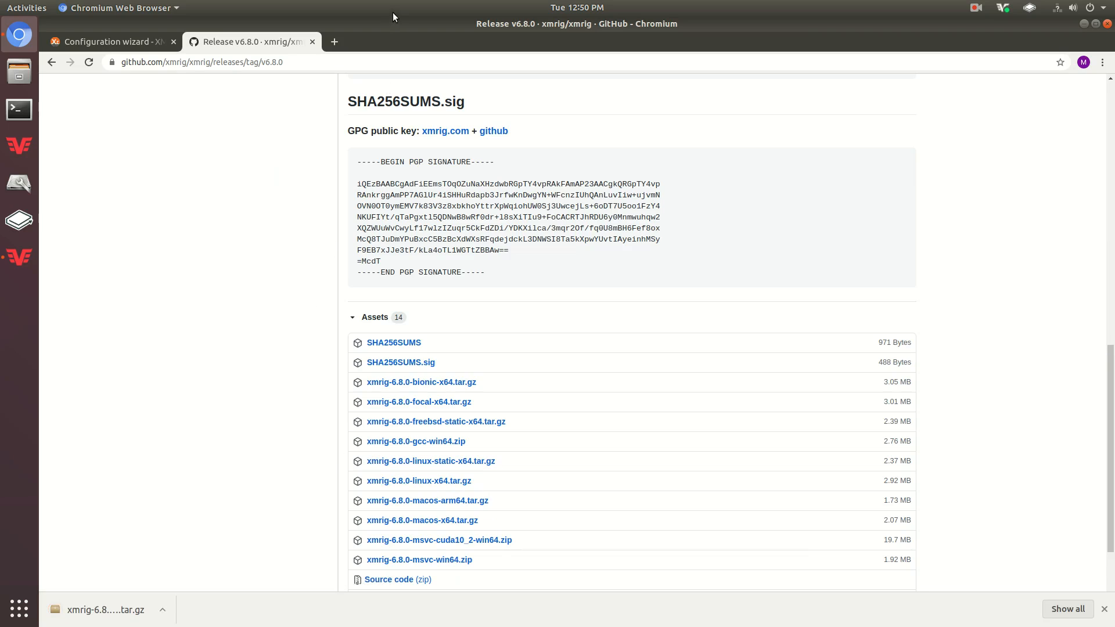
left_click(1084, 23)
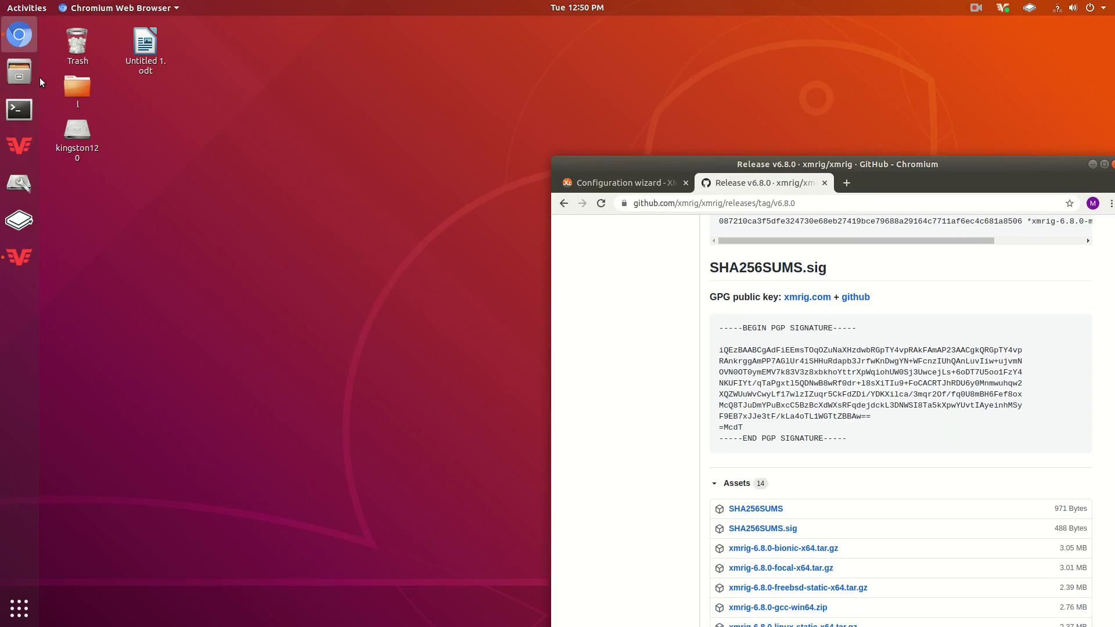
Locate the downloaded xmrig archive in Files' Downloads folder, then show the applications overview
left_click(18, 71)
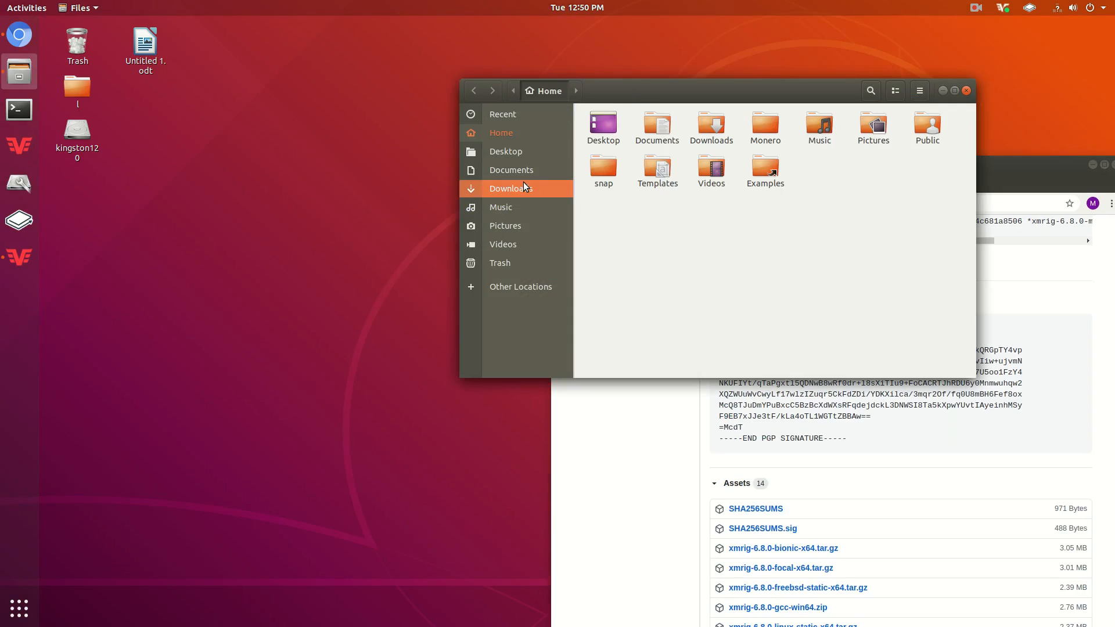
left_click(512, 188)
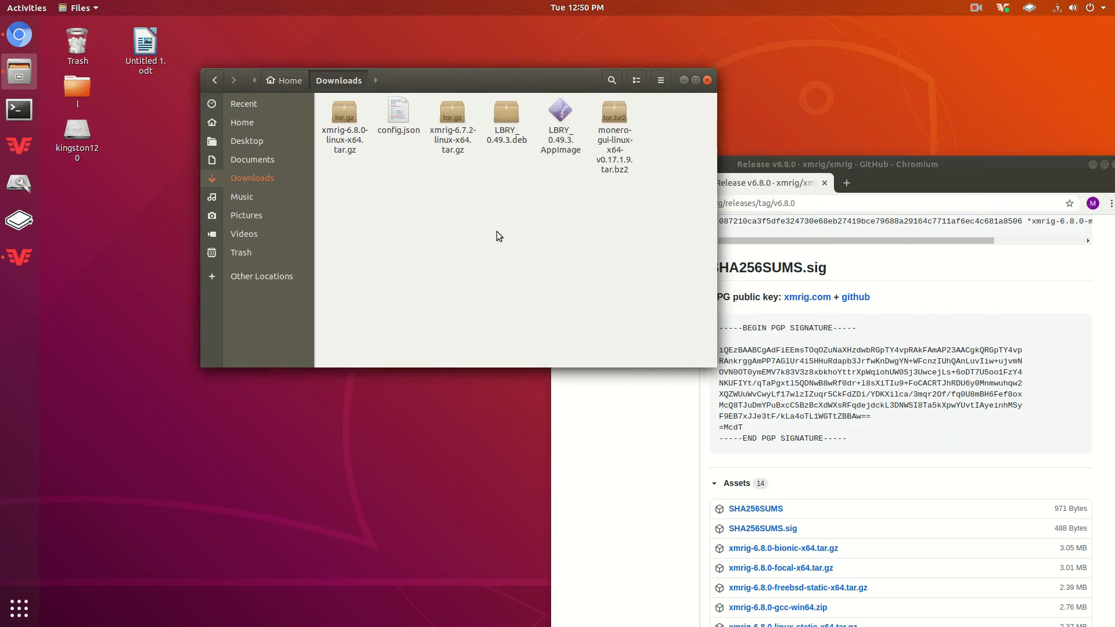
left_click(344, 117)
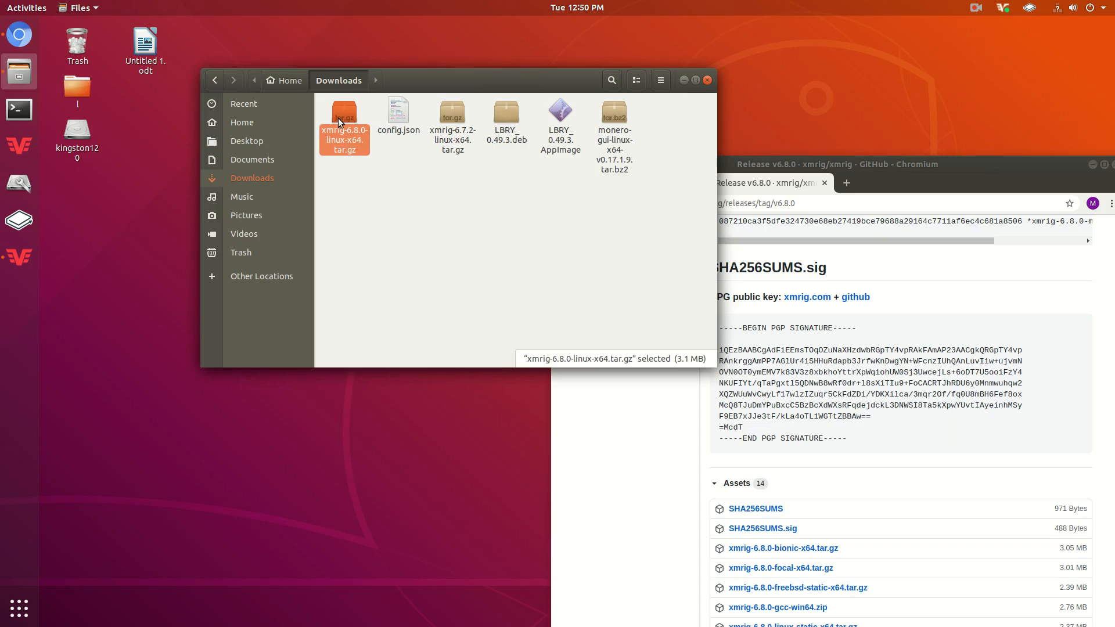
mouse_move(352, 120)
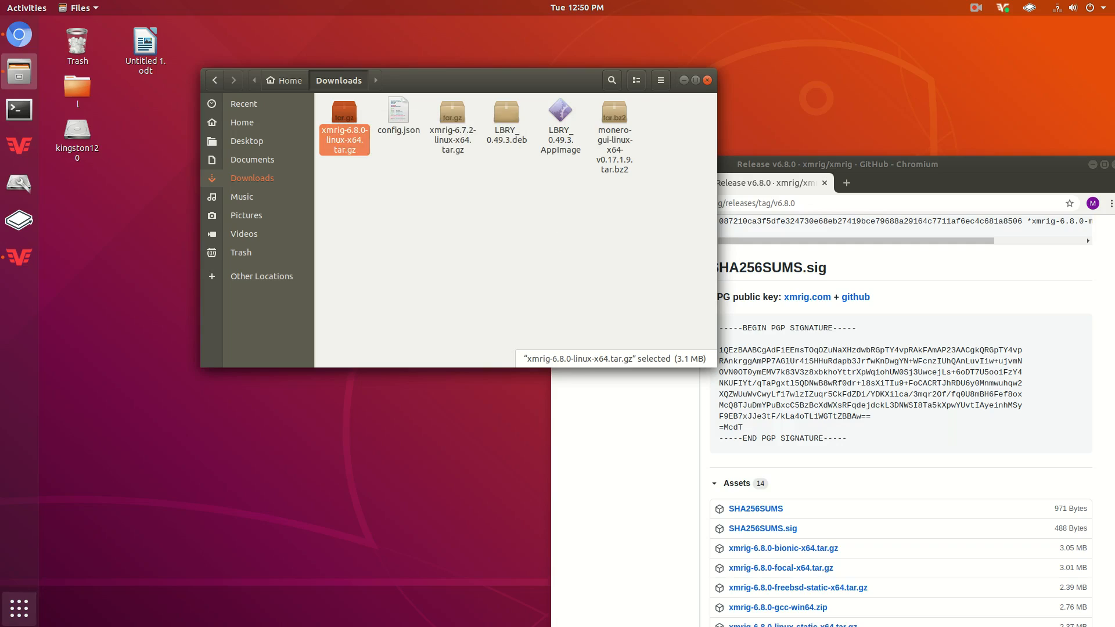
left_click(20, 610)
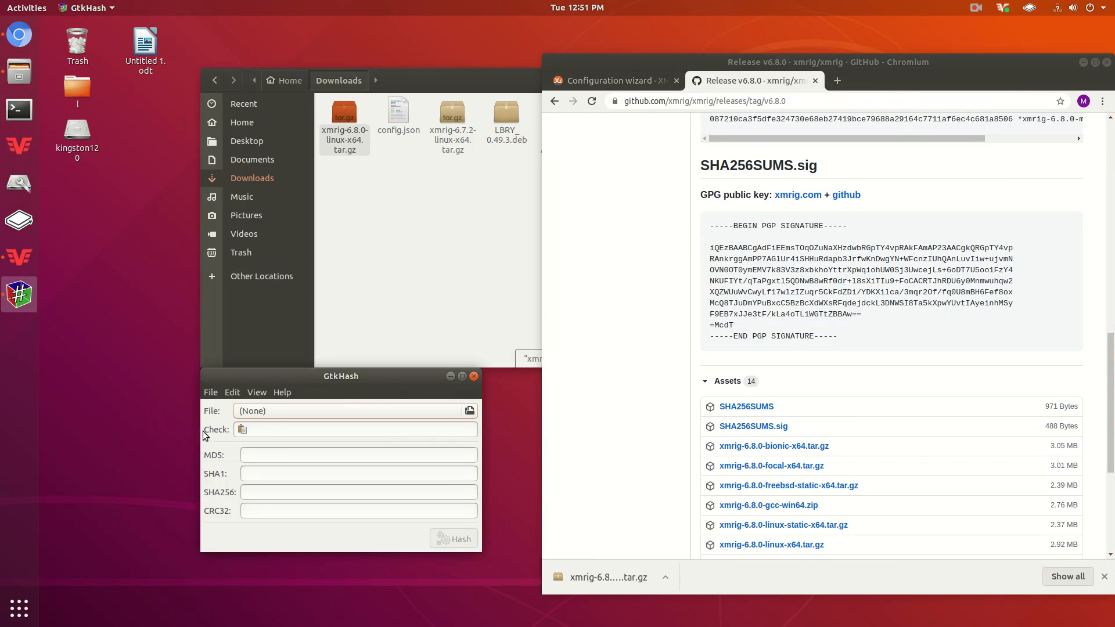
Load xmrig-6.8.0-linux-x64.tar.gz from Downloads into GtkHash, hash it and copy the SHA256 value
left_click(468, 410)
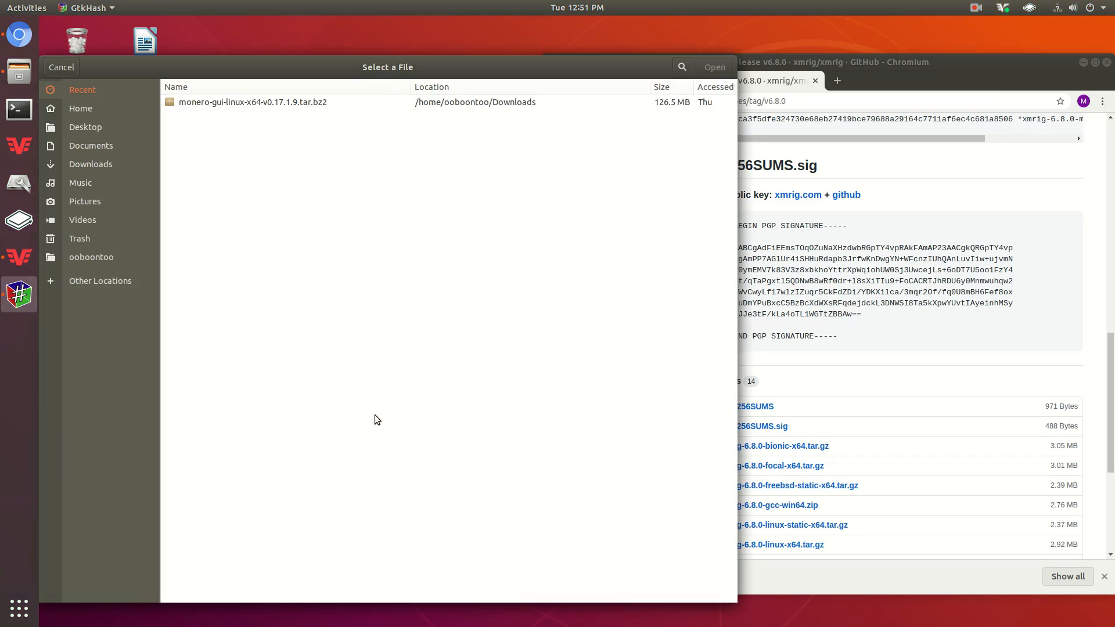
left_click(91, 163)
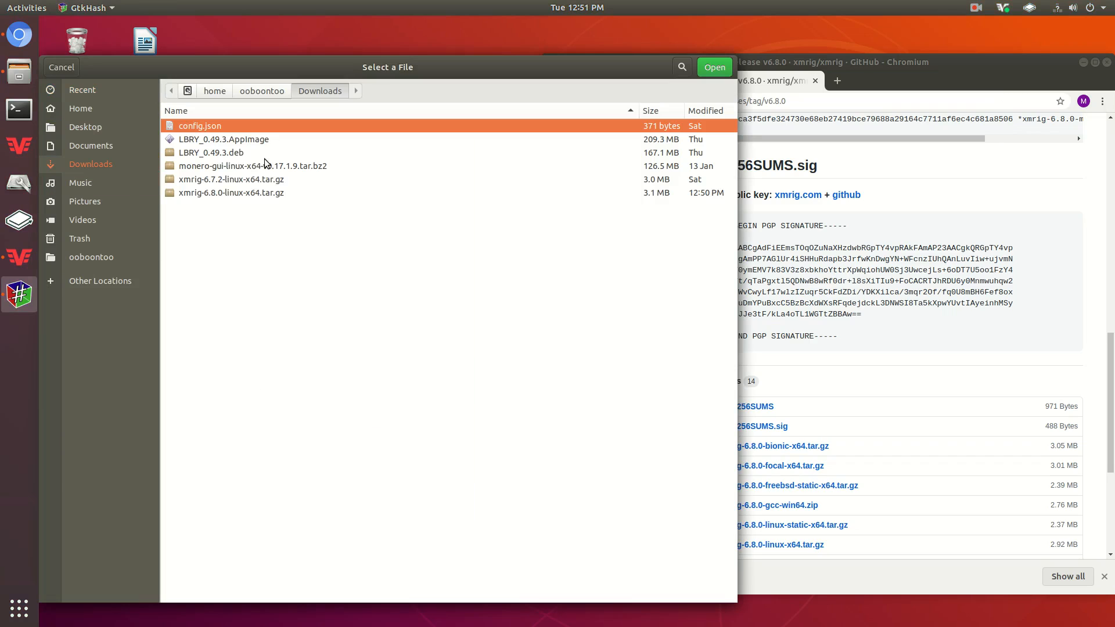
left_click(230, 193)
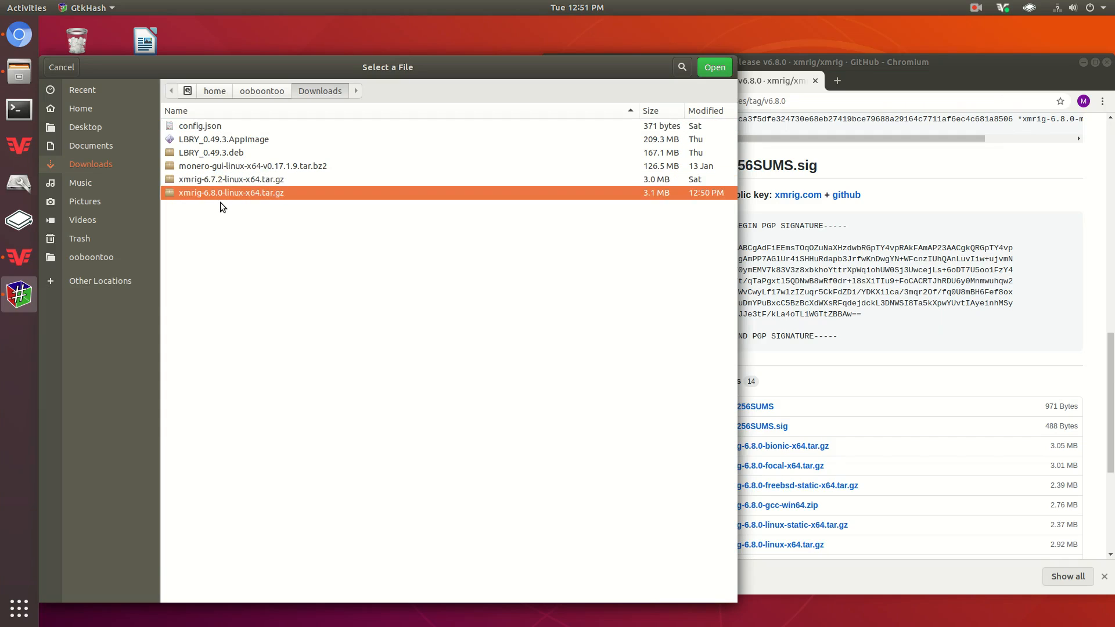
left_click(713, 68)
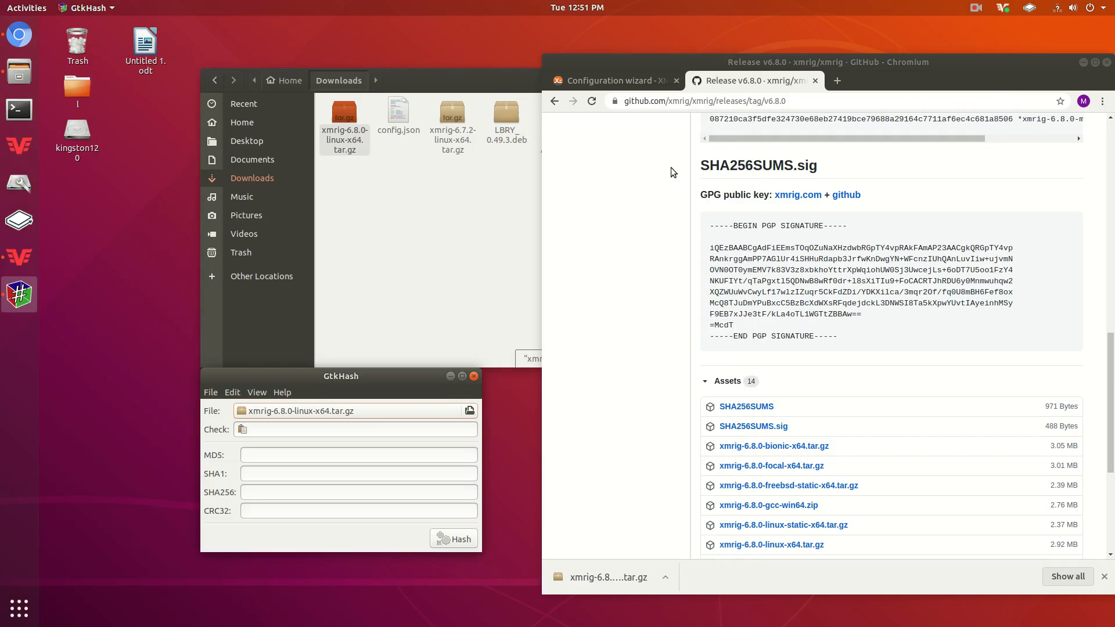
left_click(453, 538)
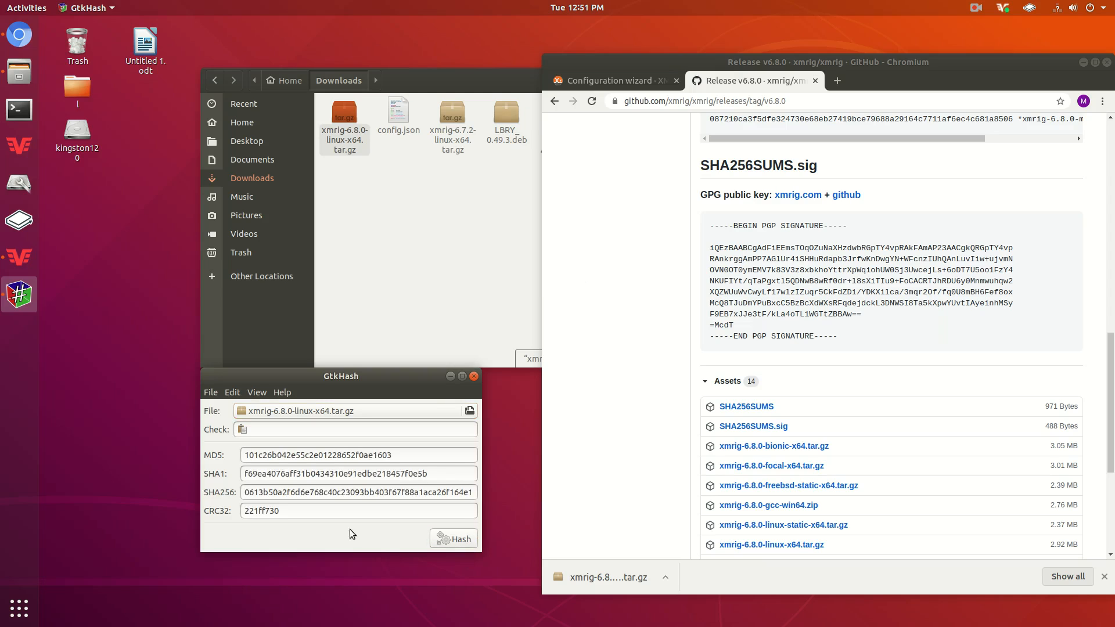
right_click(359, 491)
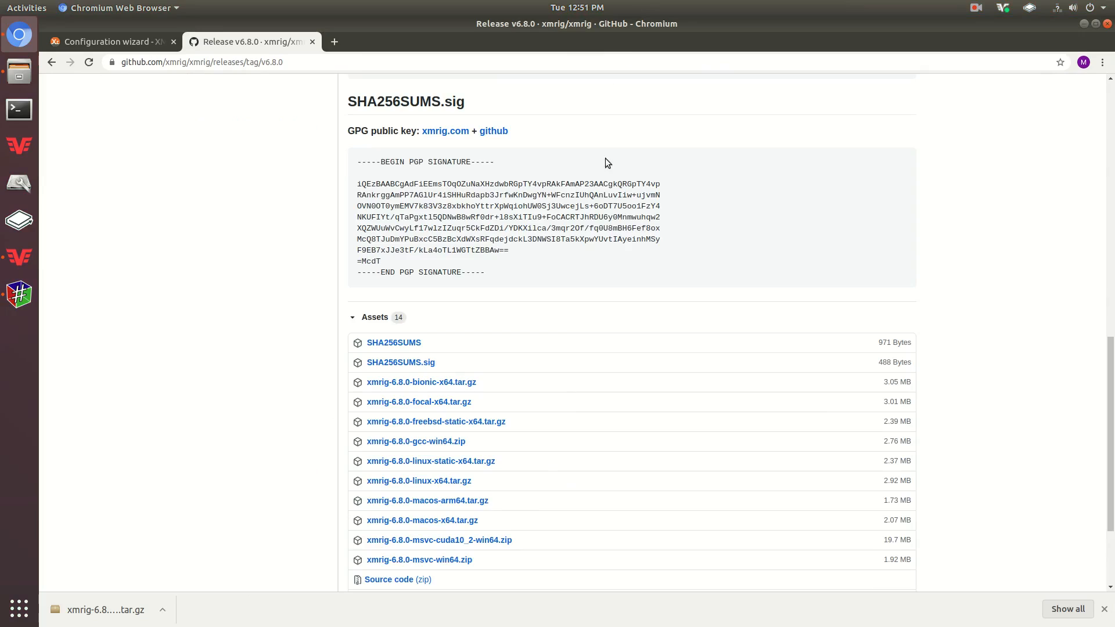
Scroll the release page up toward the SHA256SUMS block to check the pasted hash
scroll("up", 3)
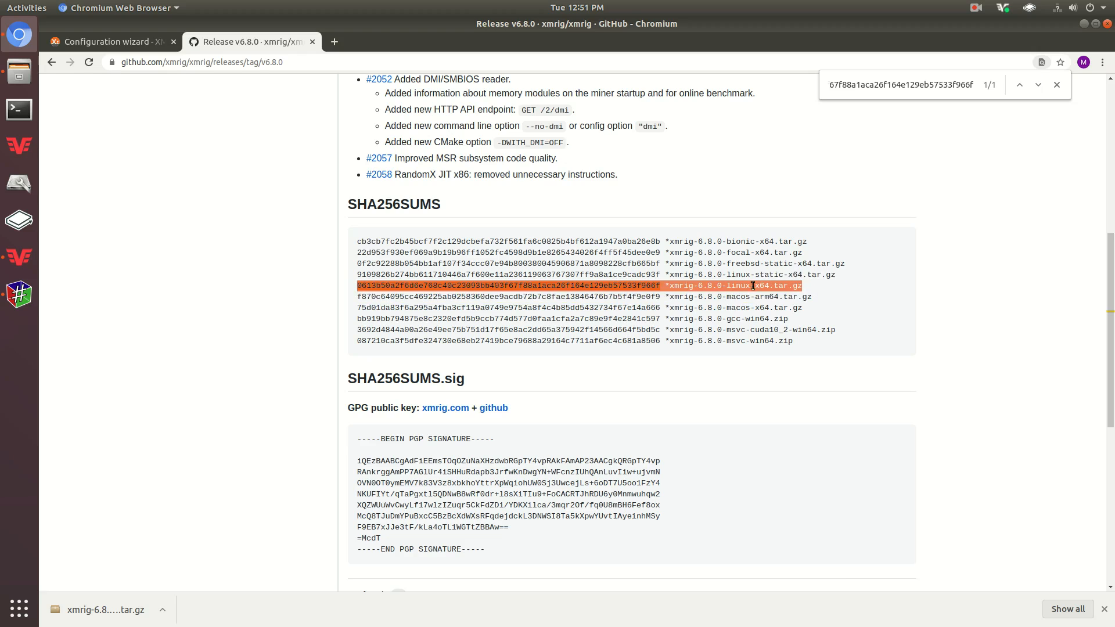
mouse_move(799, 263)
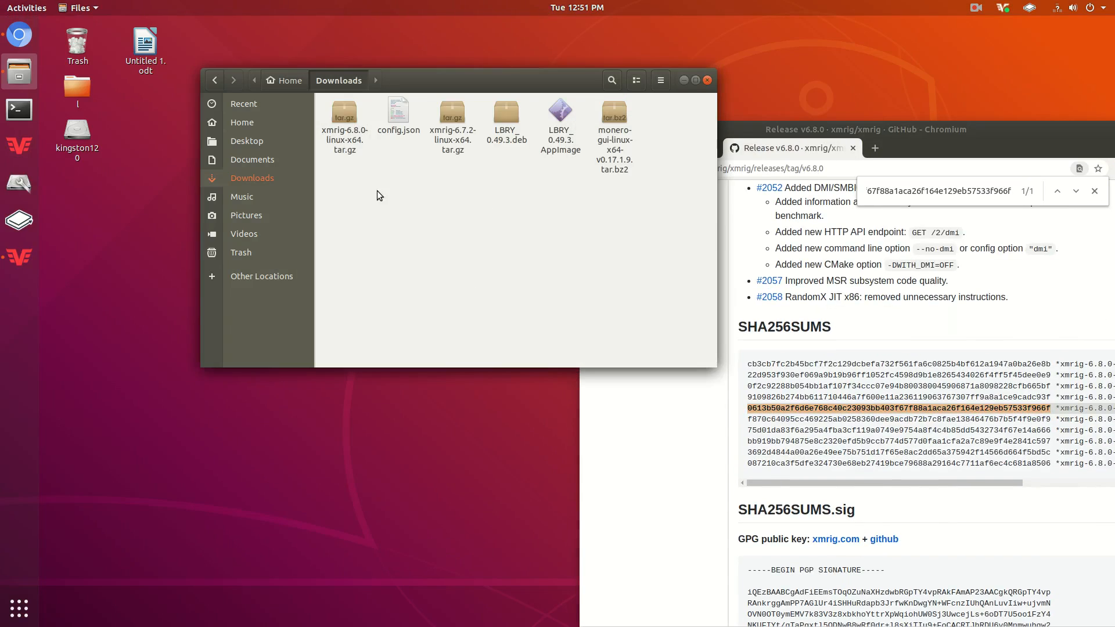
Extract the xmrig archive to the Desktop and open the extracted xmrig-6.8.0-linux-x64 folder
right_click(344, 121)
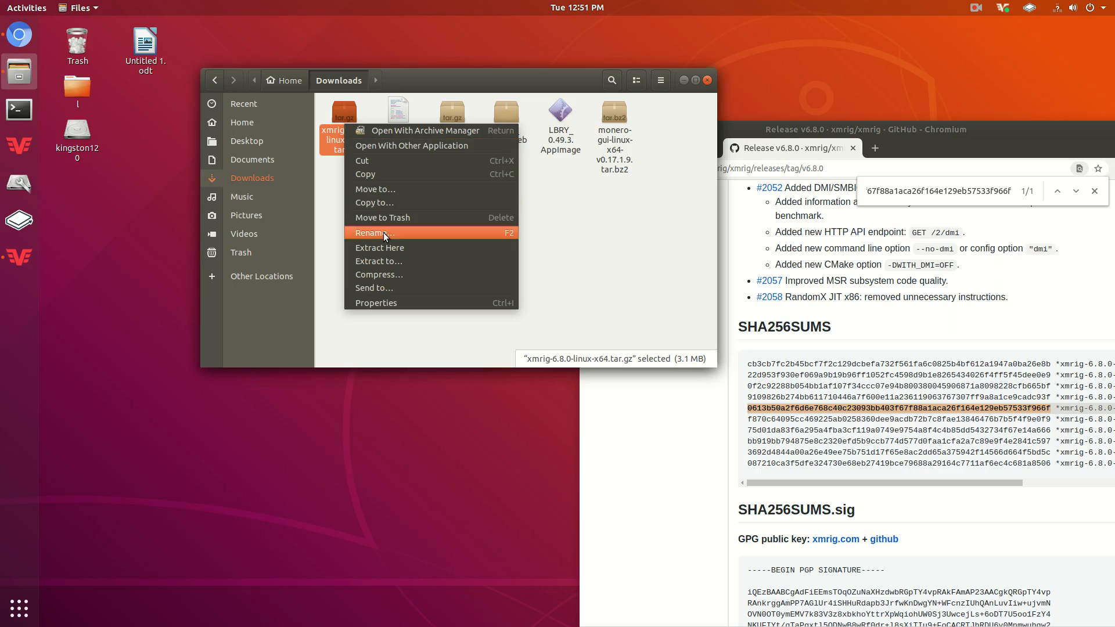
mouse_move(426, 233)
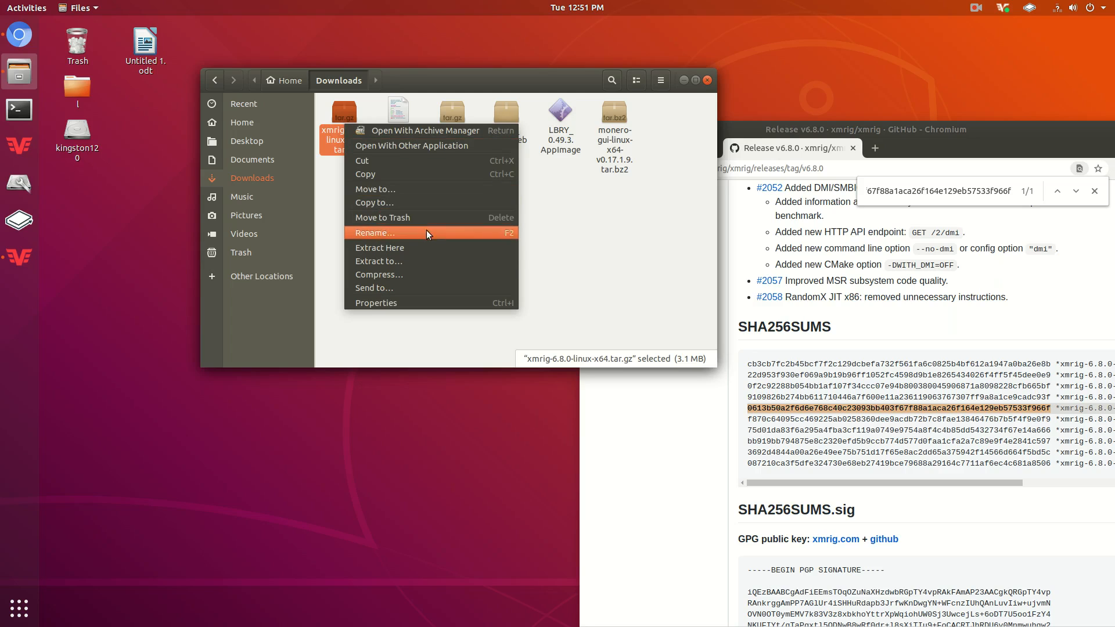
left_click(379, 262)
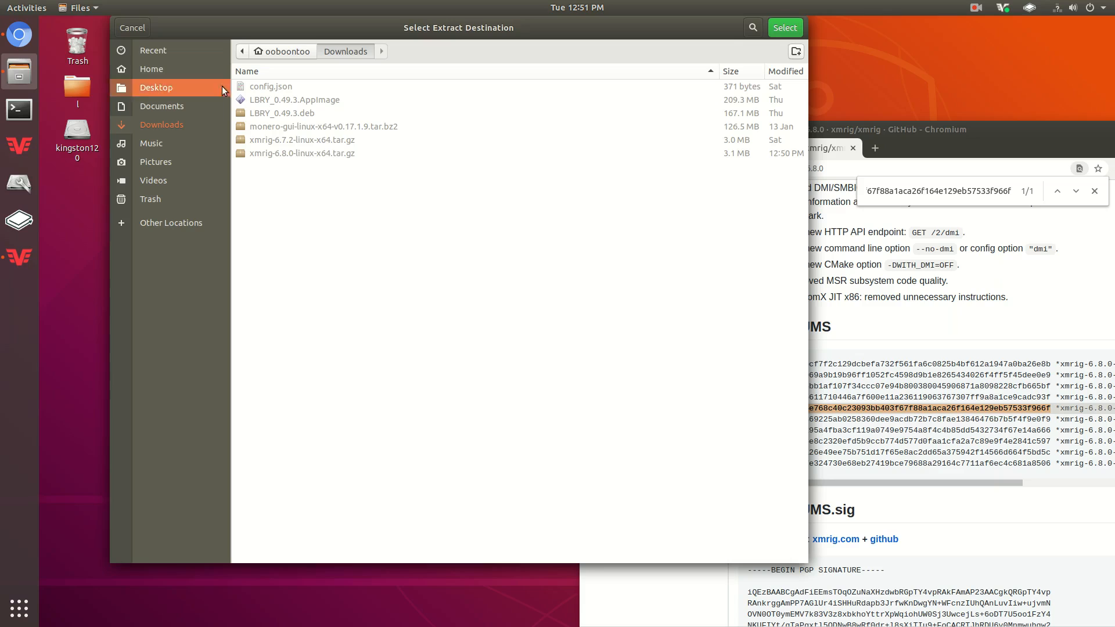
left_click(155, 87)
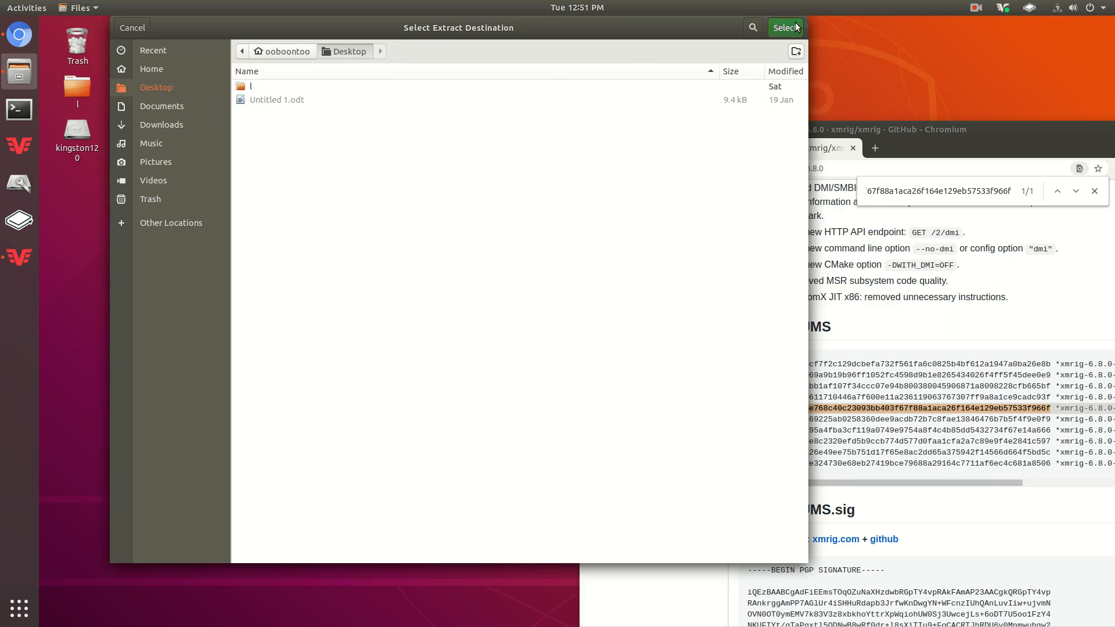
left_click(785, 26)
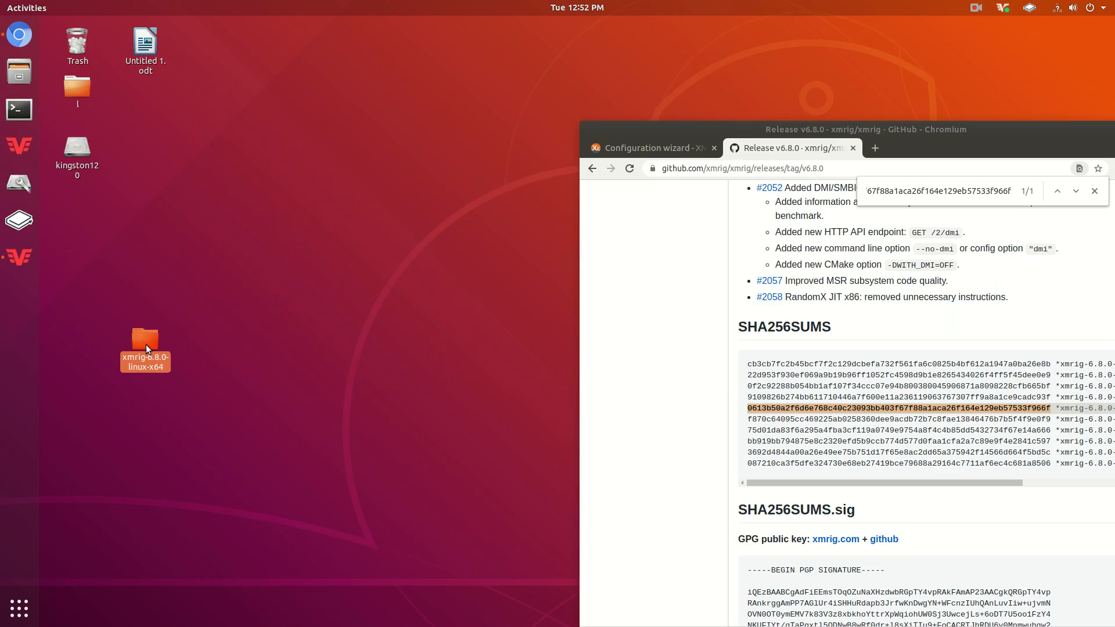
double_click(145, 341)
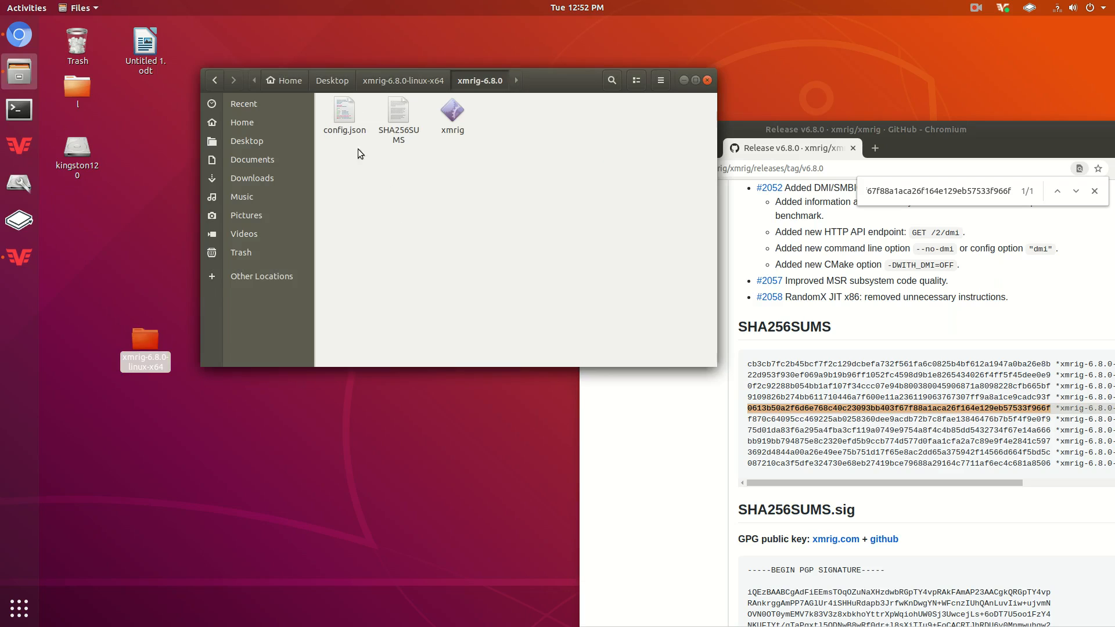
mouse_move(351, 163)
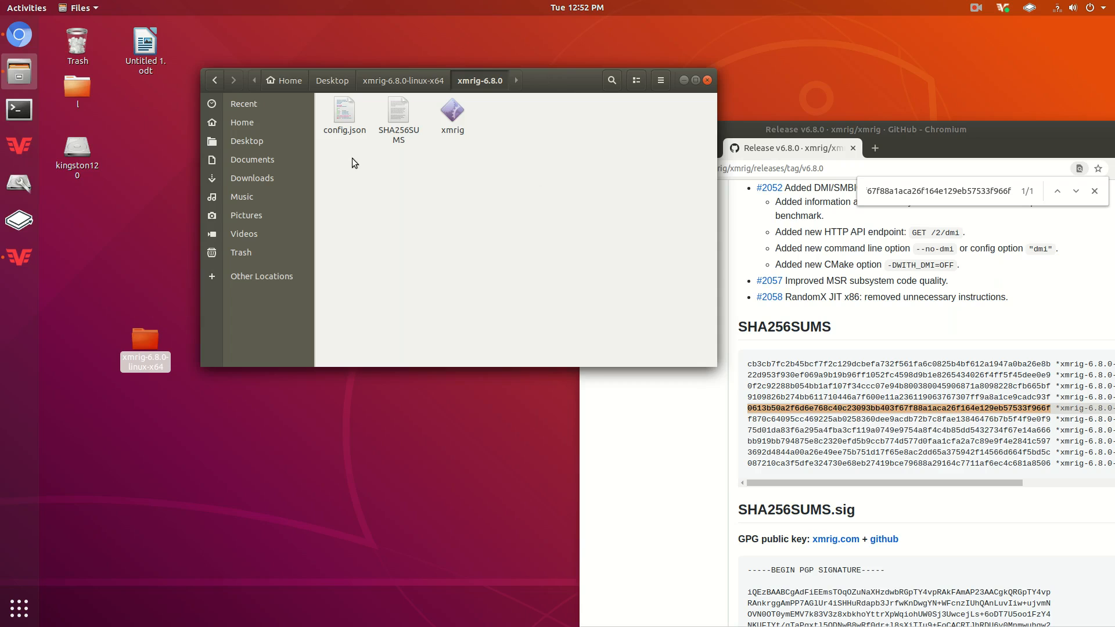
Read config.json in Text Editor, inspect the default pool address under "pools", and close it unchanged
double_click(344, 112)
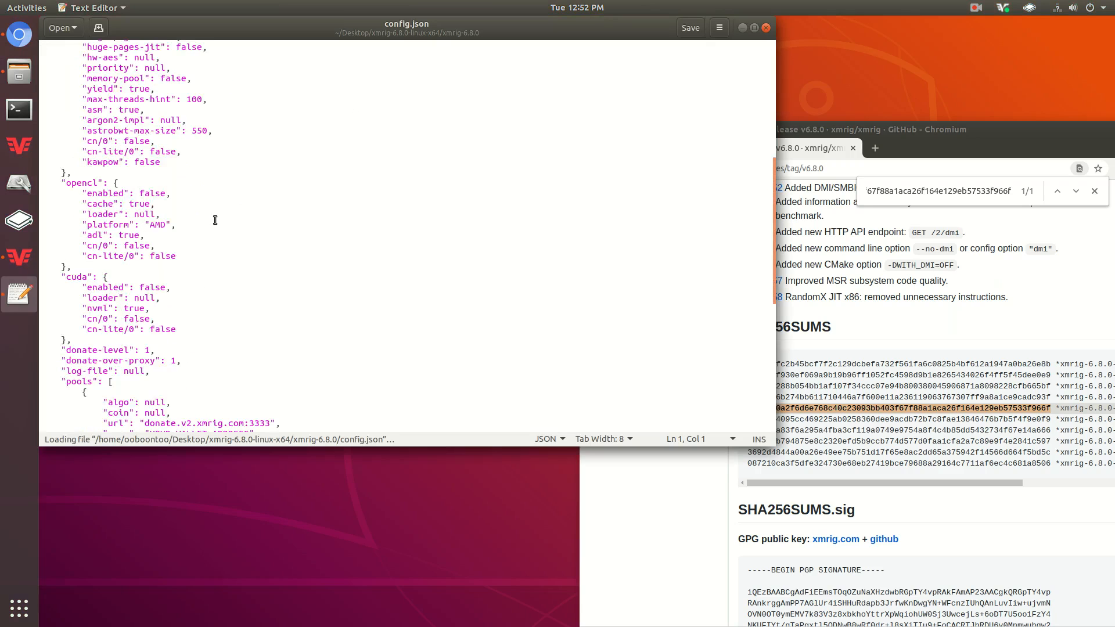
scroll("down", 3)
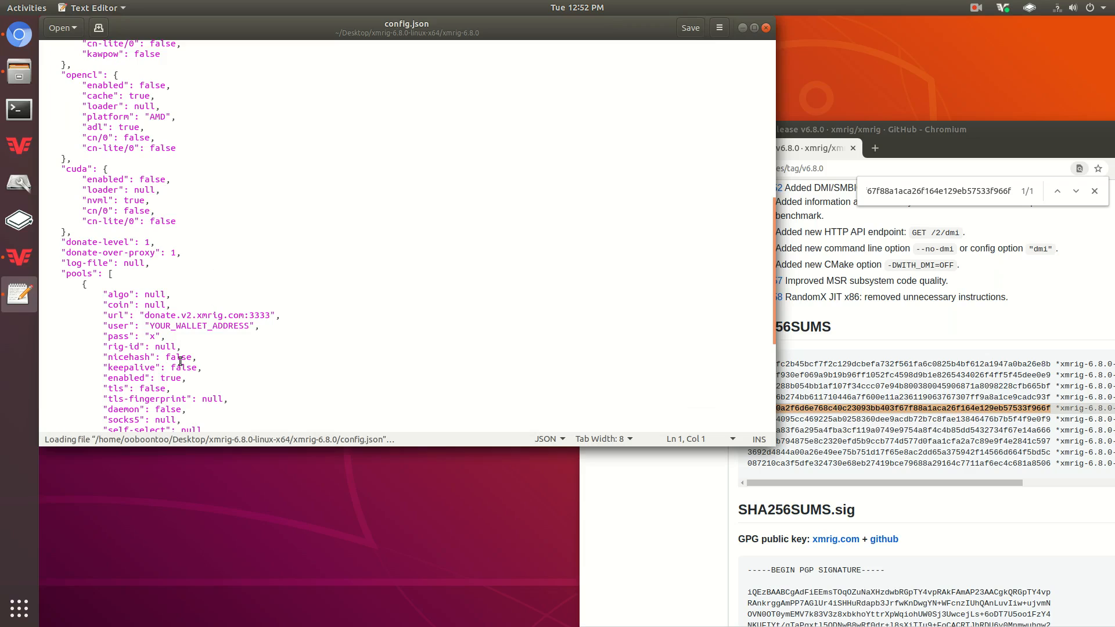
double_click(207, 314)
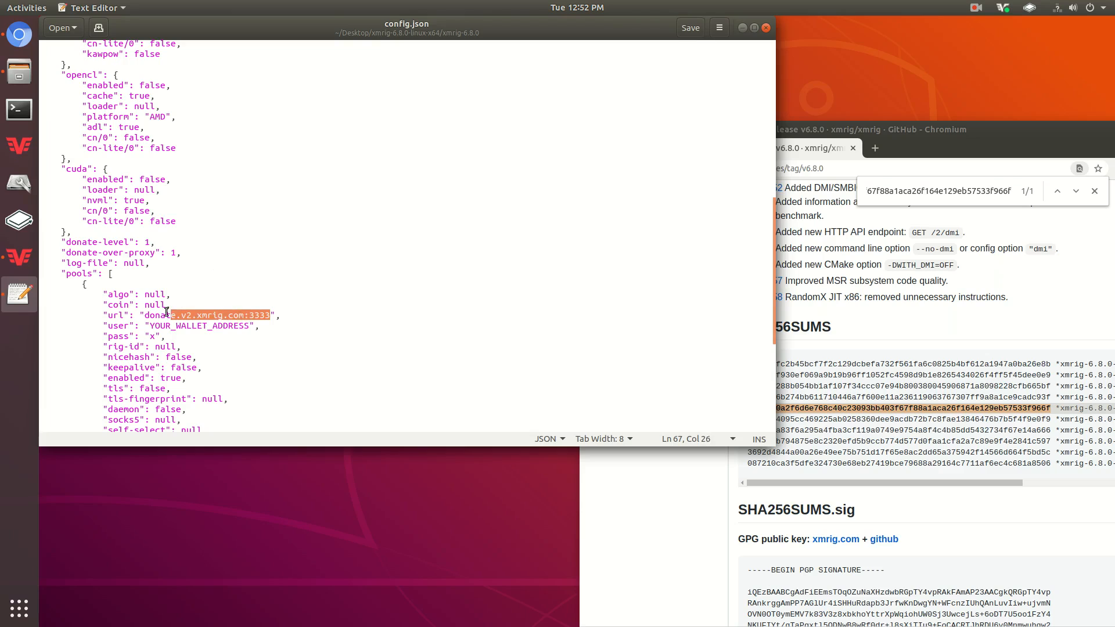
left_click(538, 221)
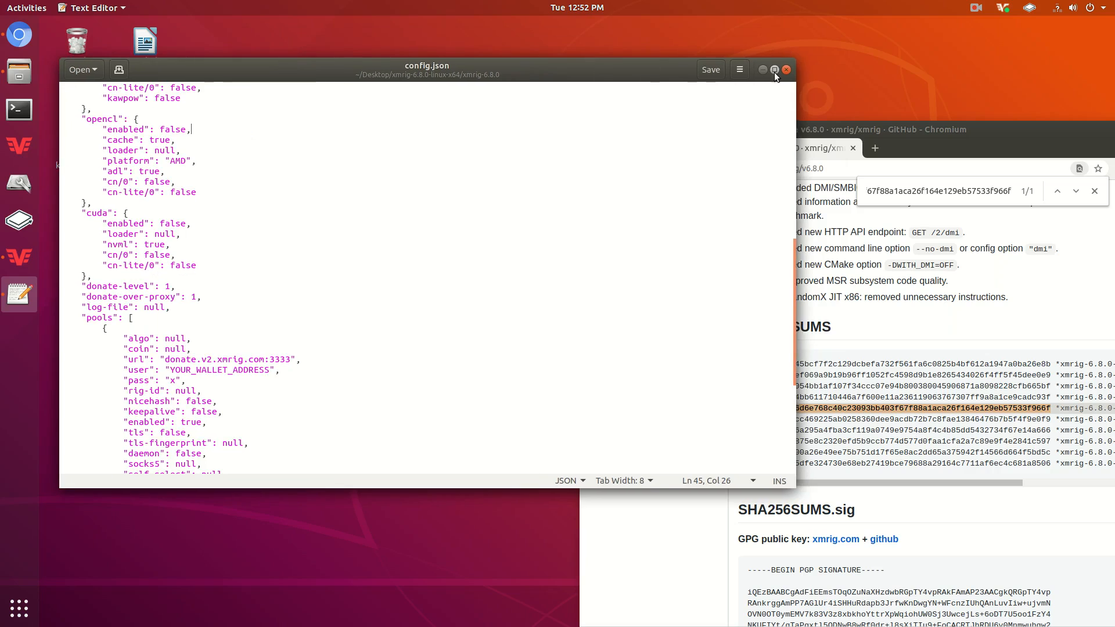
left_click(786, 69)
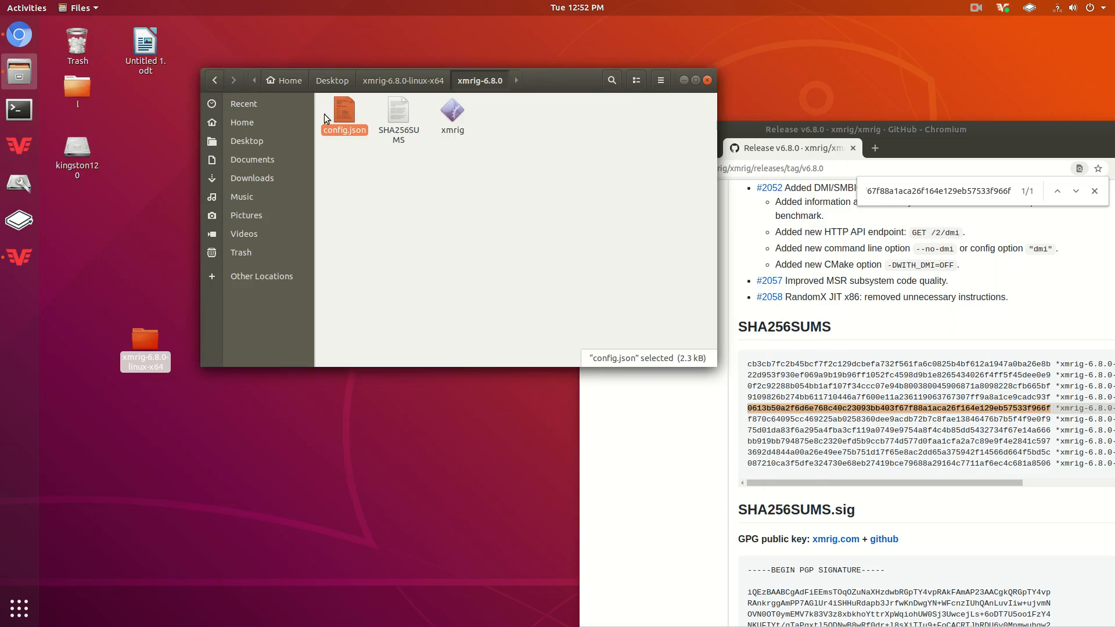
Return to the XMRig Configuration wizard page in Chromium at its Start step
right_click(344, 114)
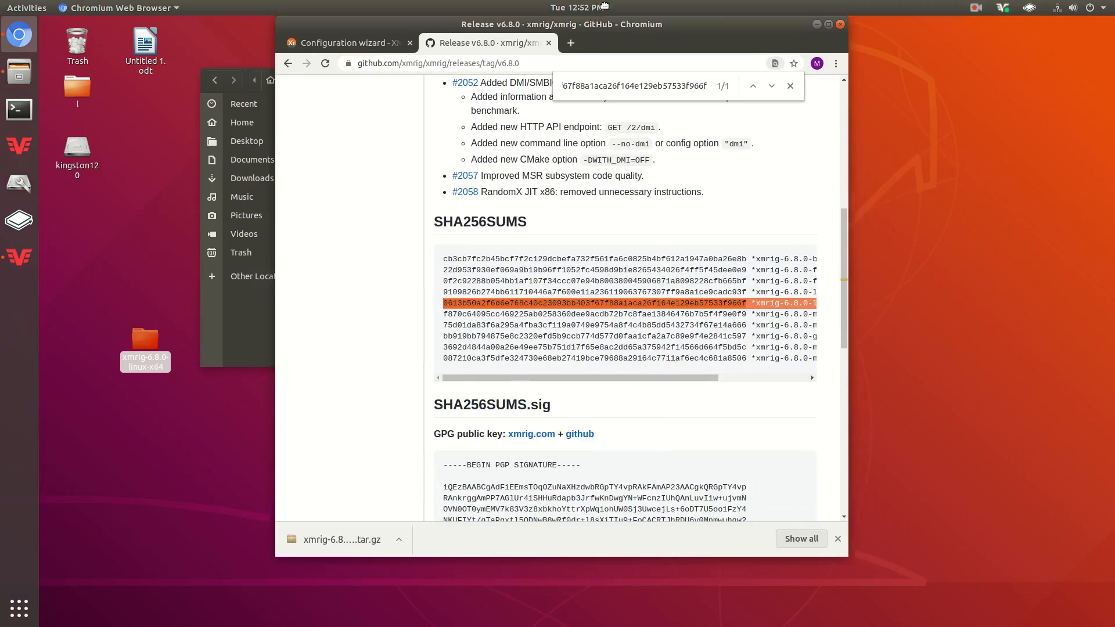
left_click(348, 43)
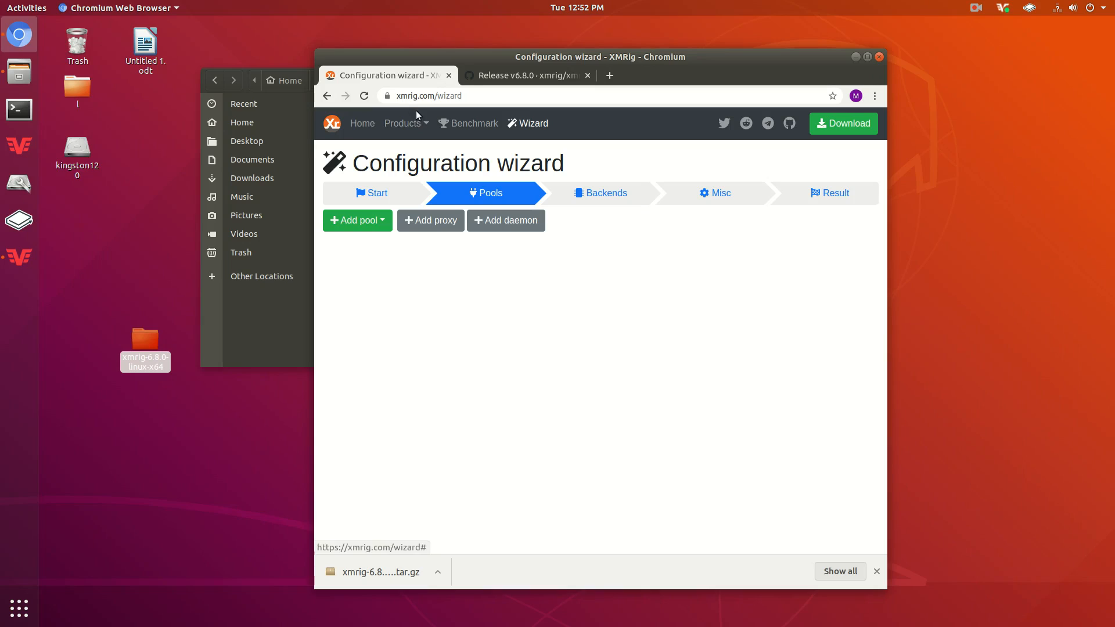
mouse_move(375, 193)
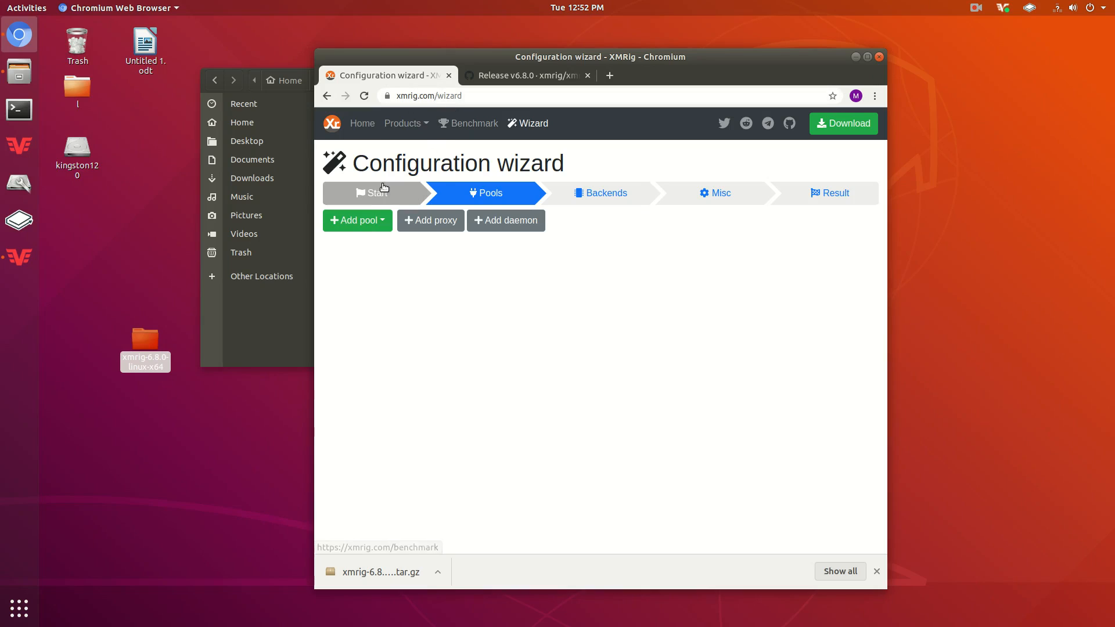
left_click(375, 193)
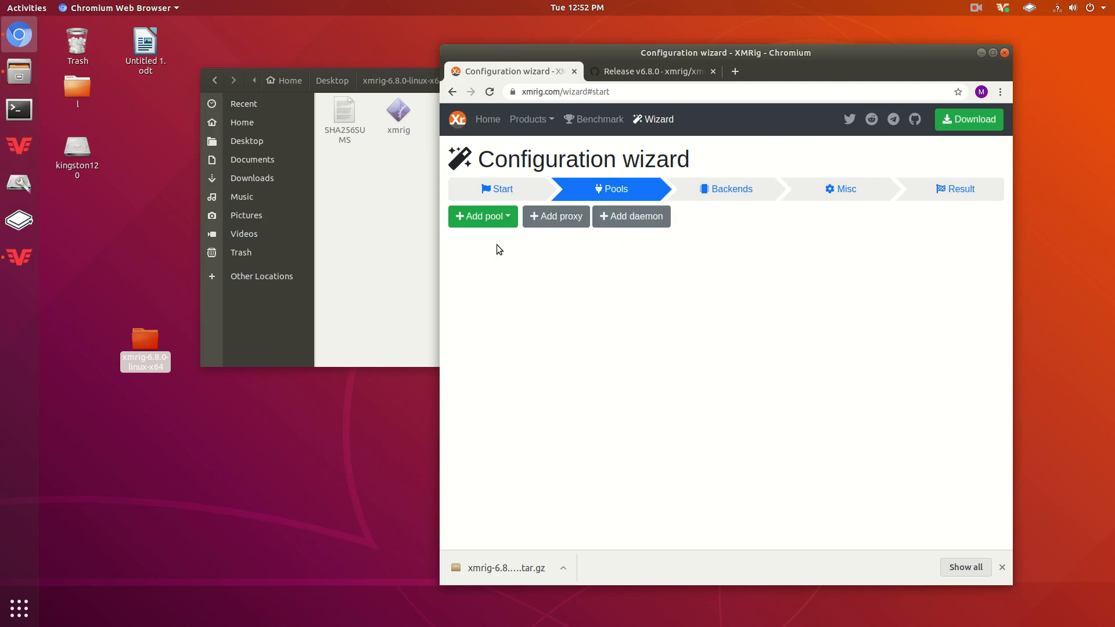
Begin adding a supportxmr.com pool, focus the Monero wallet address field, and start a new tab
left_click(482, 216)
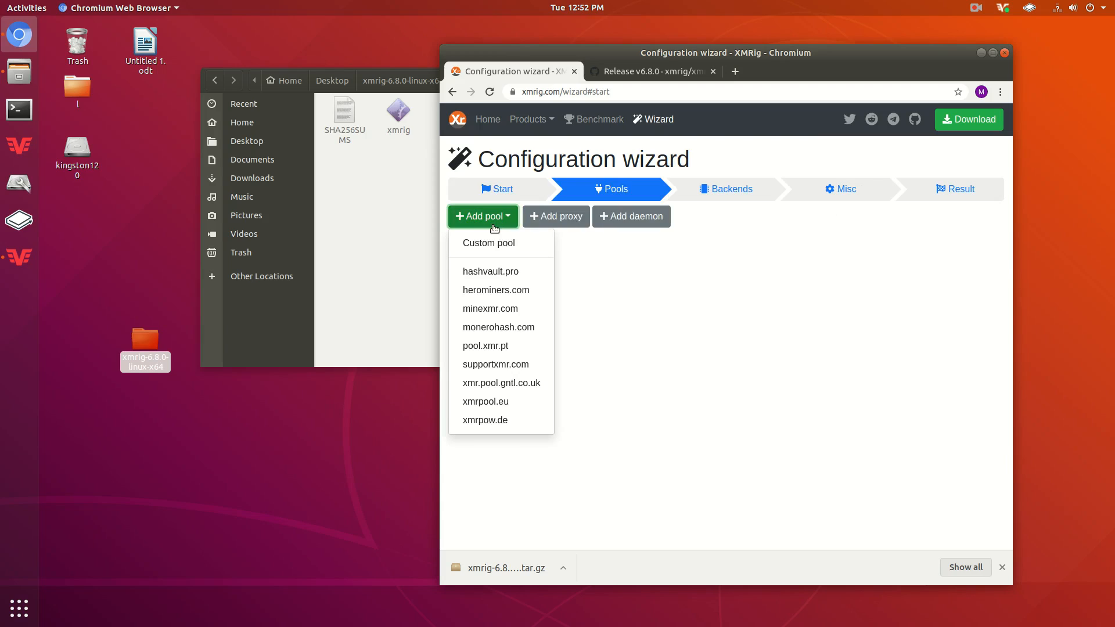
mouse_move(496, 364)
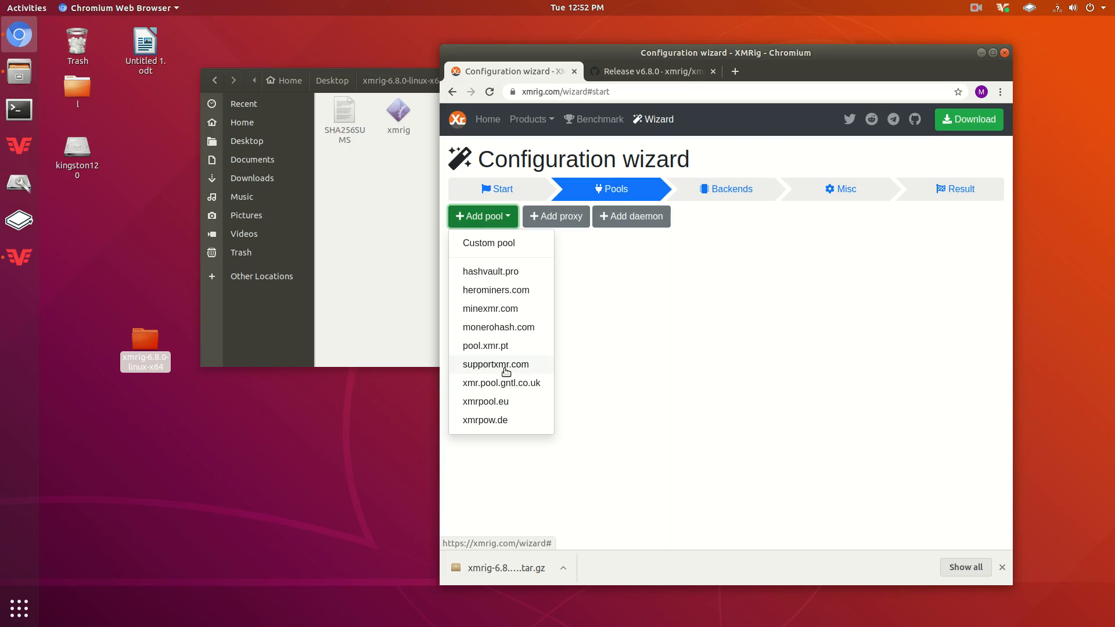
left_click(496, 364)
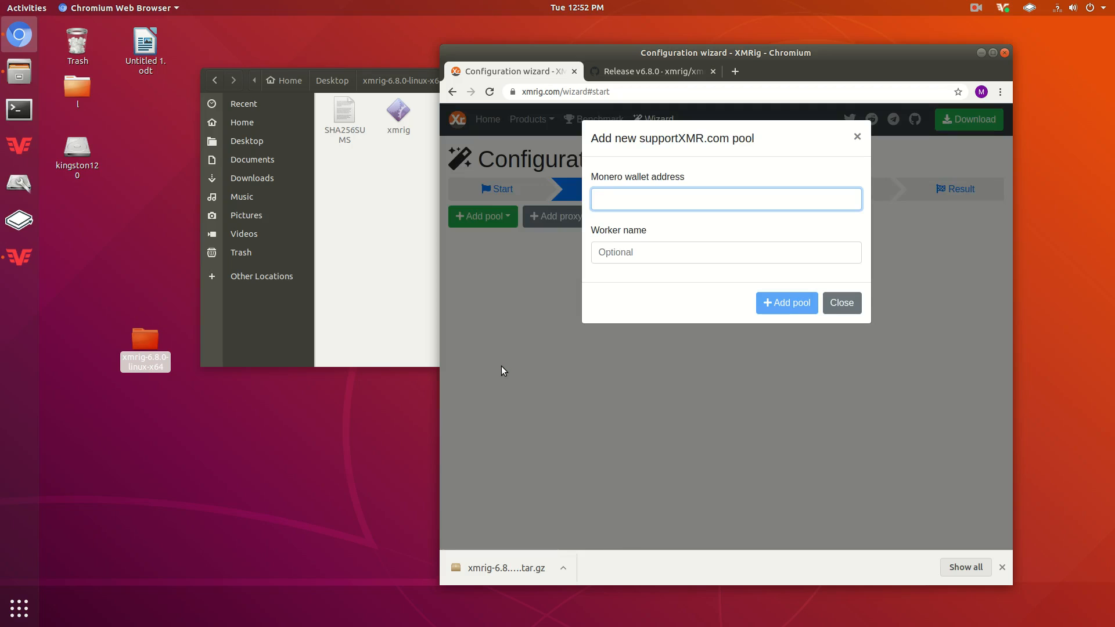
left_click(725, 199)
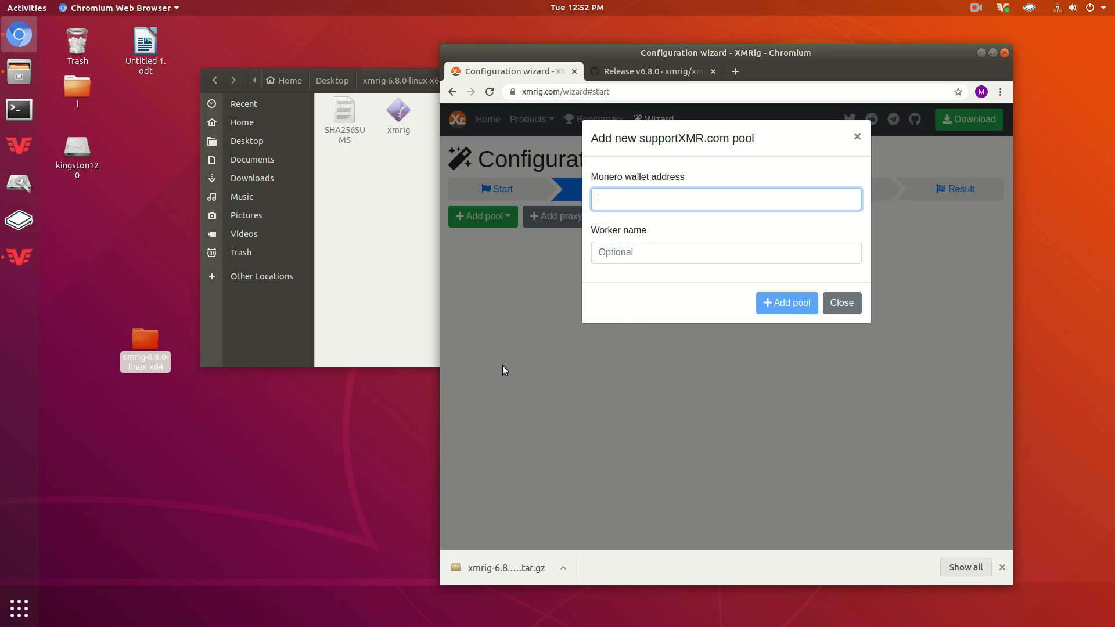
mouse_move(270, 233)
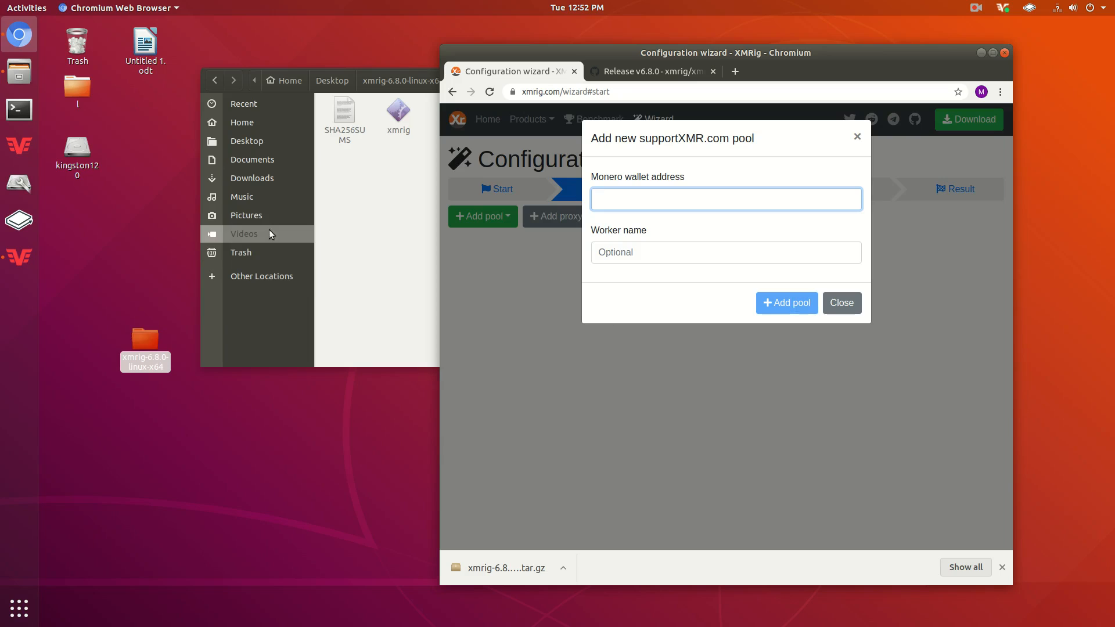
left_click(725, 199)
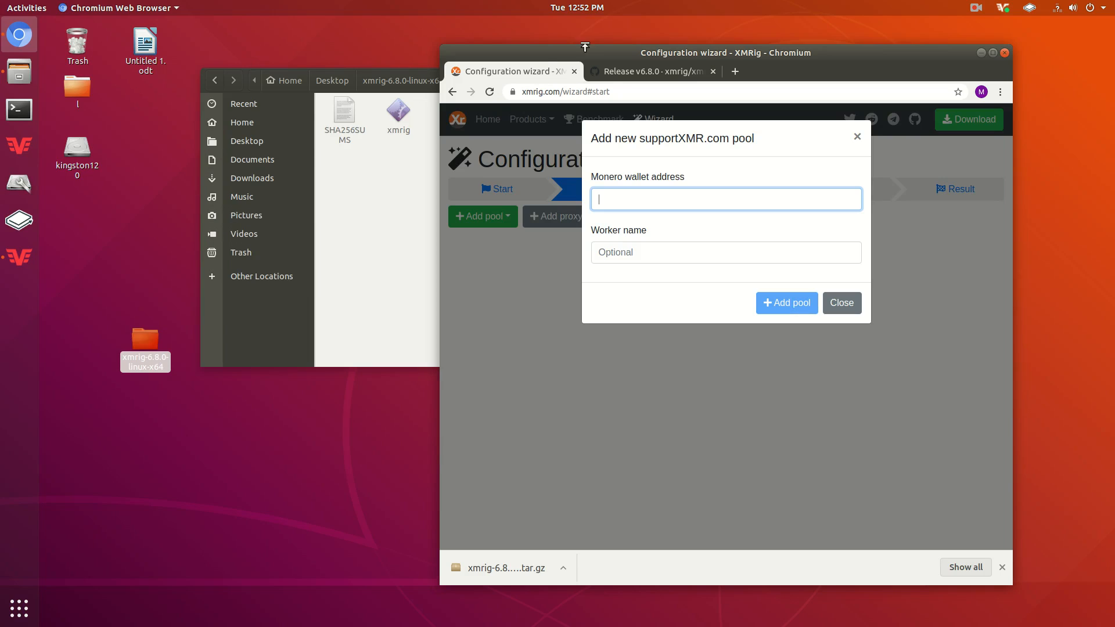
left_click(873, 70)
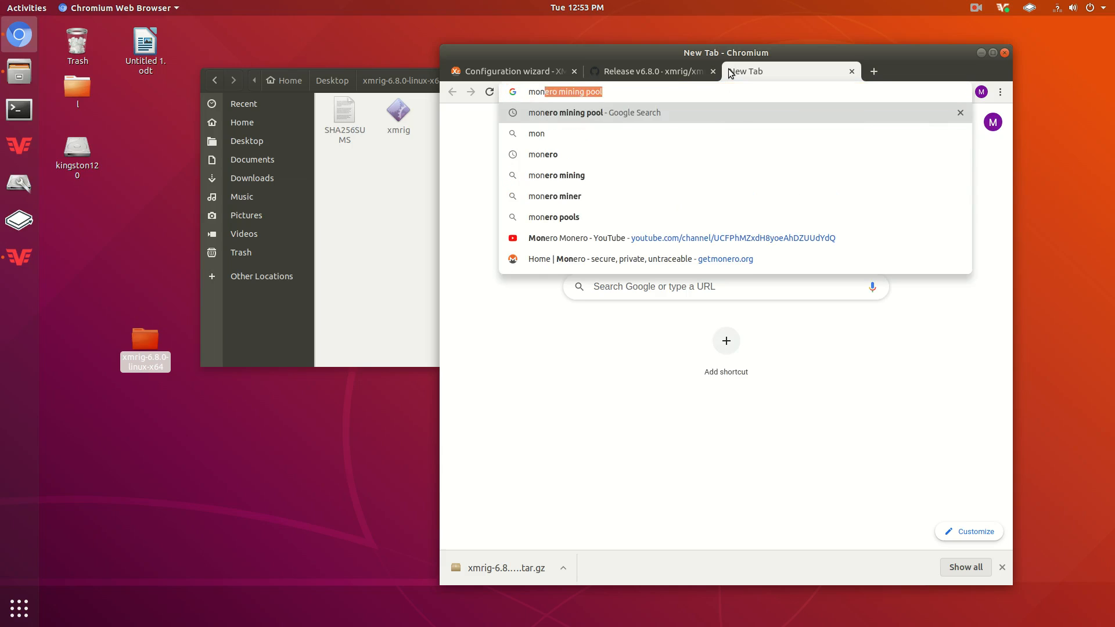
Search 'monero hashrate distribution' and open mineXMR's Hashrate Distribution result
type("monero hashrate d")
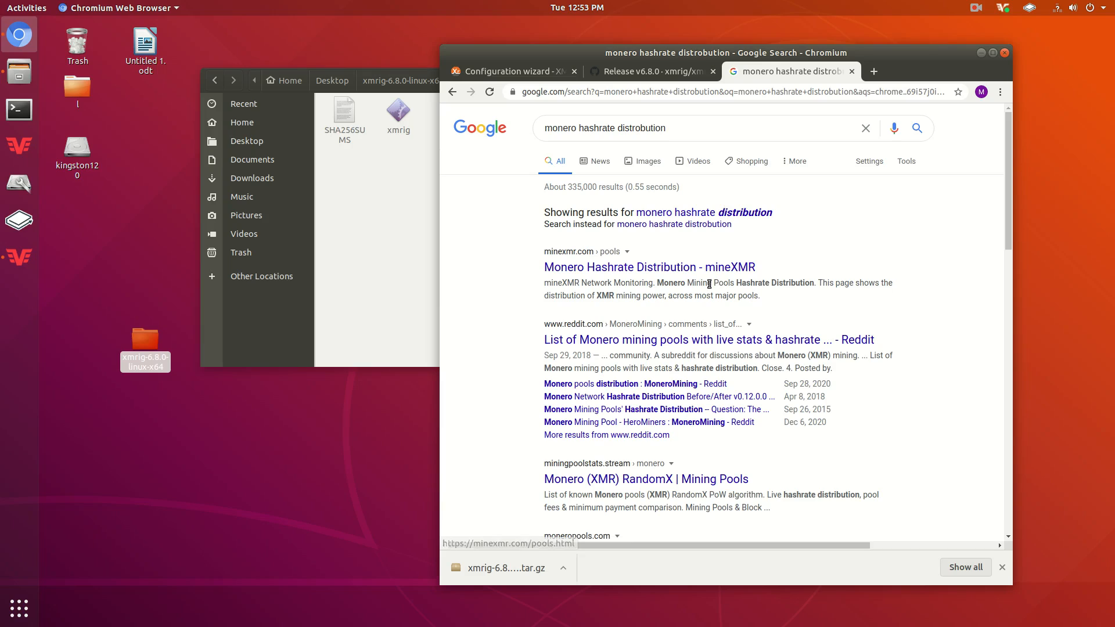
left_click(648, 267)
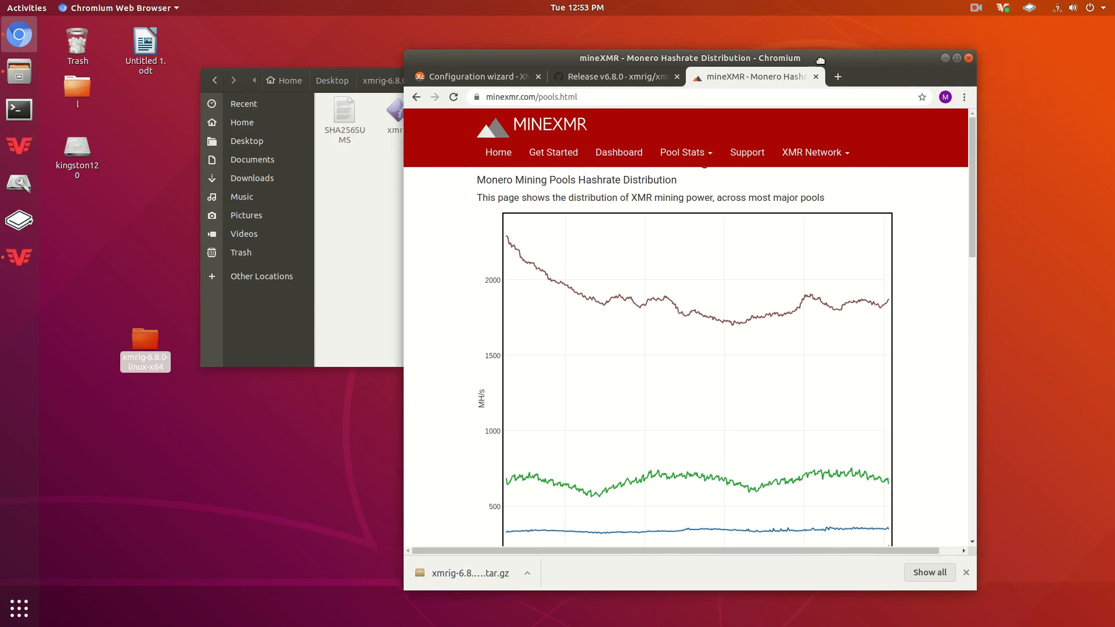
View mineXMR's pool hashrate pie charts full-screen, including supportxmr at 18% and the small pools
left_click(955, 58)
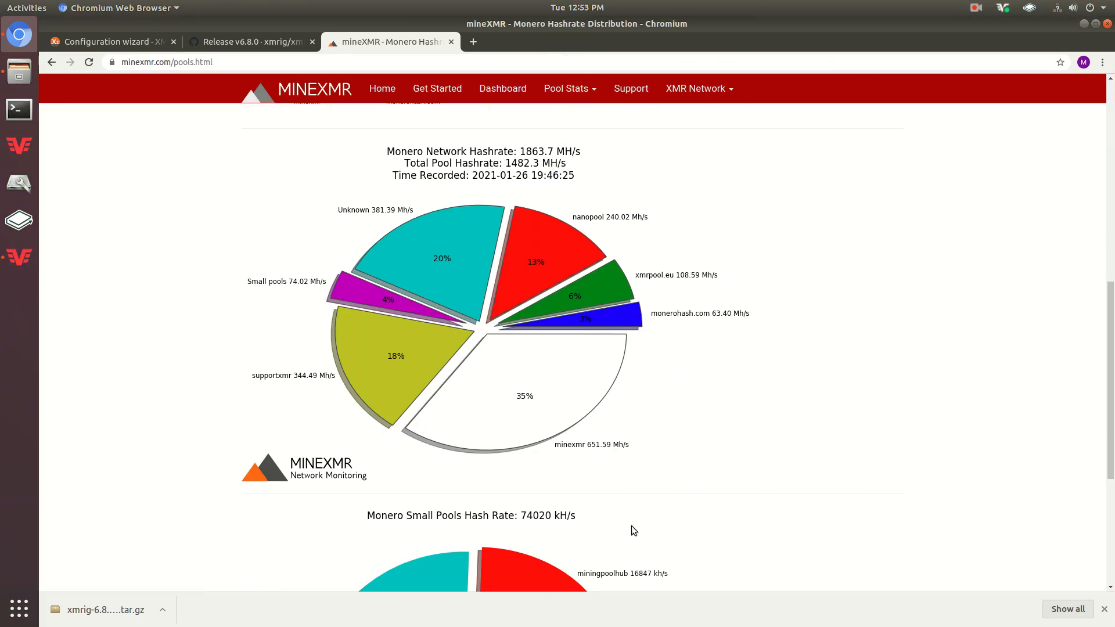
mouse_move(504, 415)
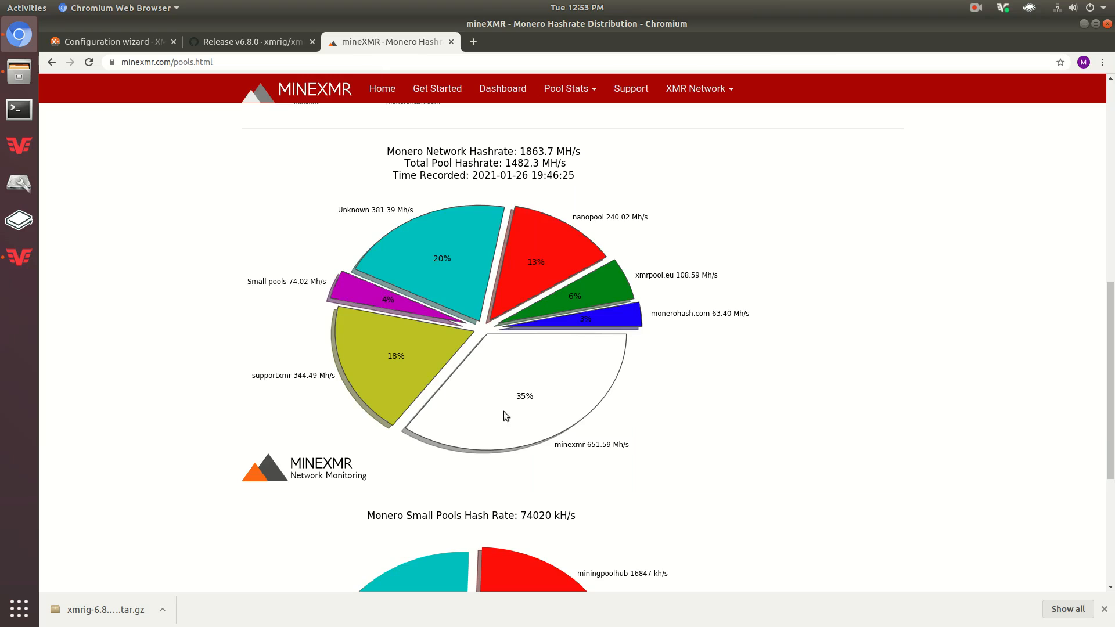
mouse_move(409, 198)
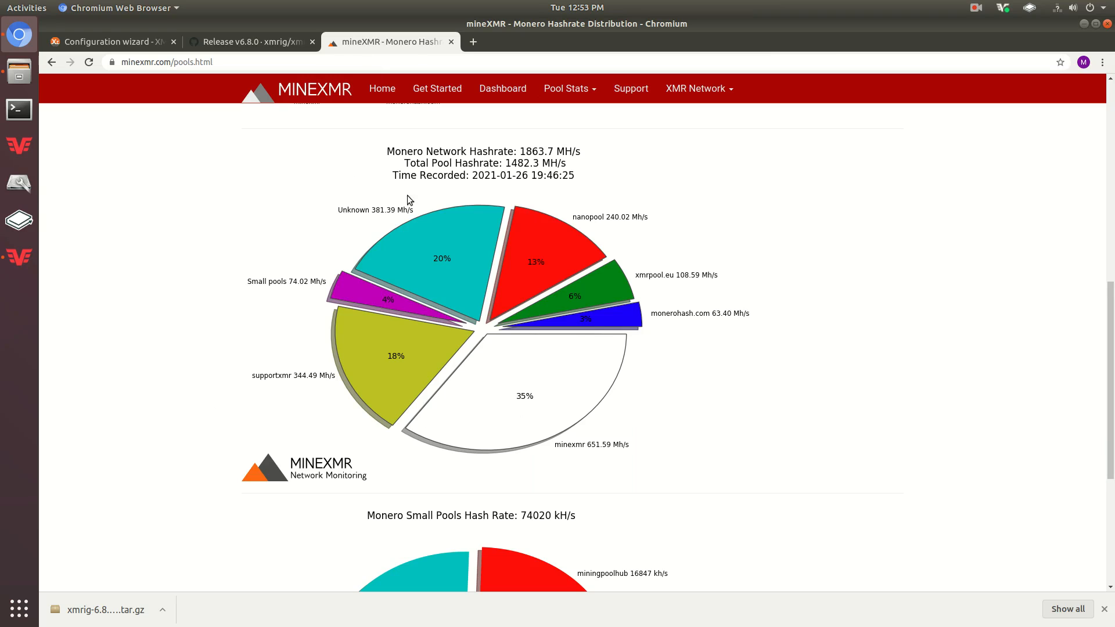
mouse_move(229, 460)
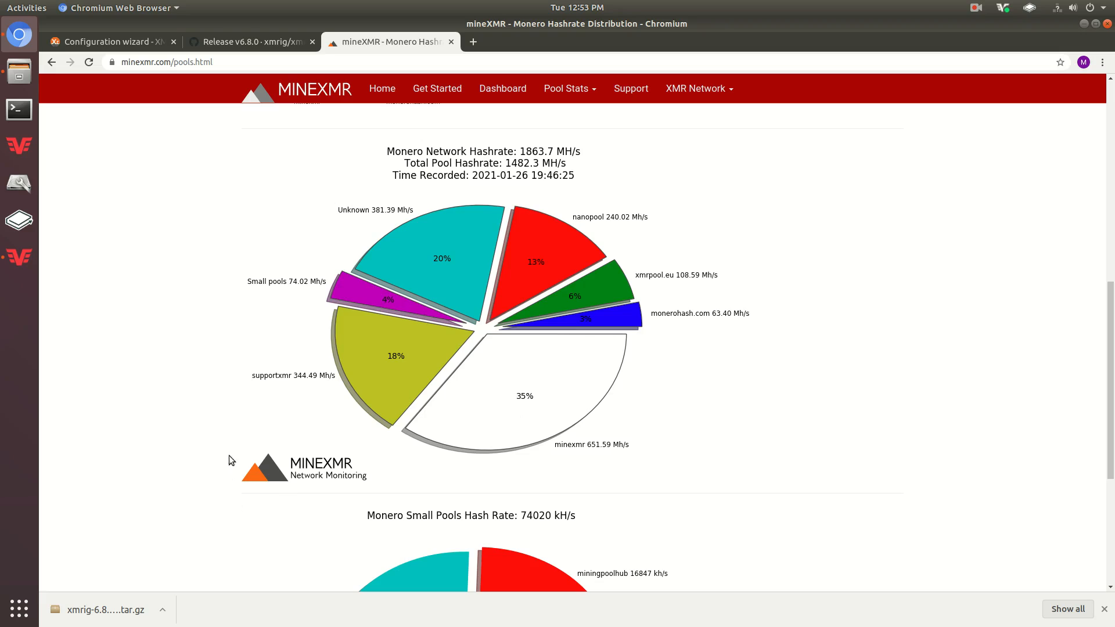
mouse_move(433, 376)
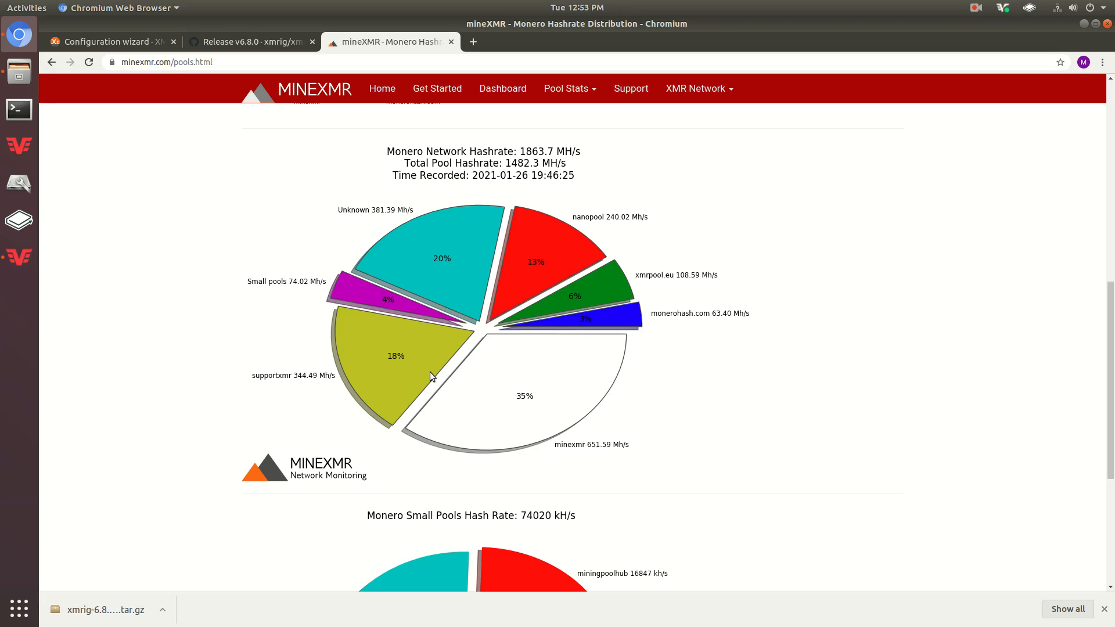
mouse_move(579, 391)
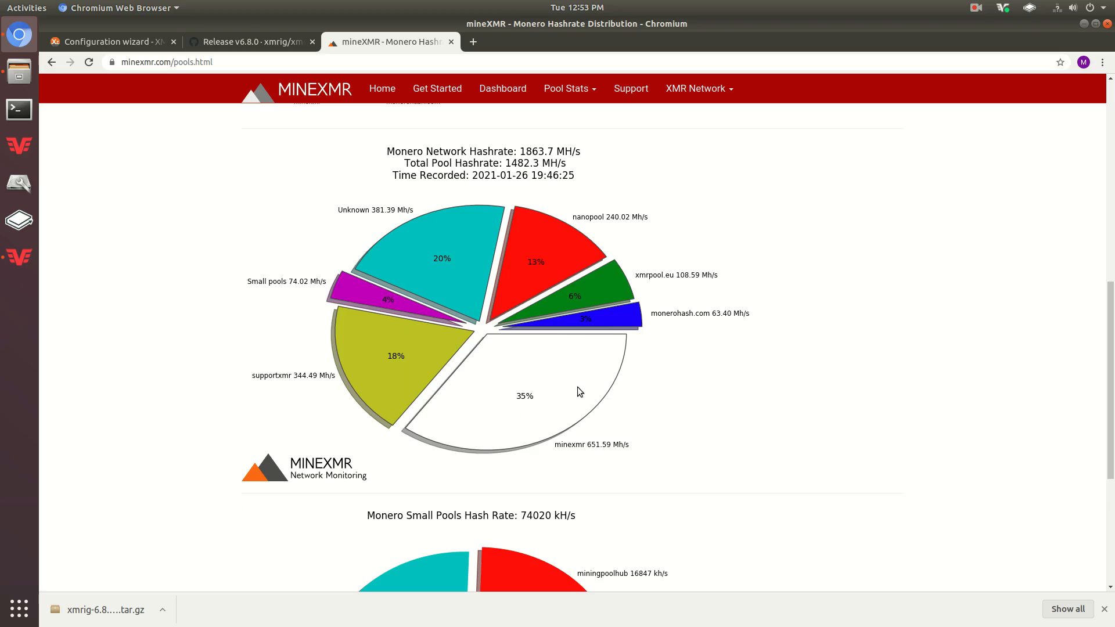
mouse_move(495, 417)
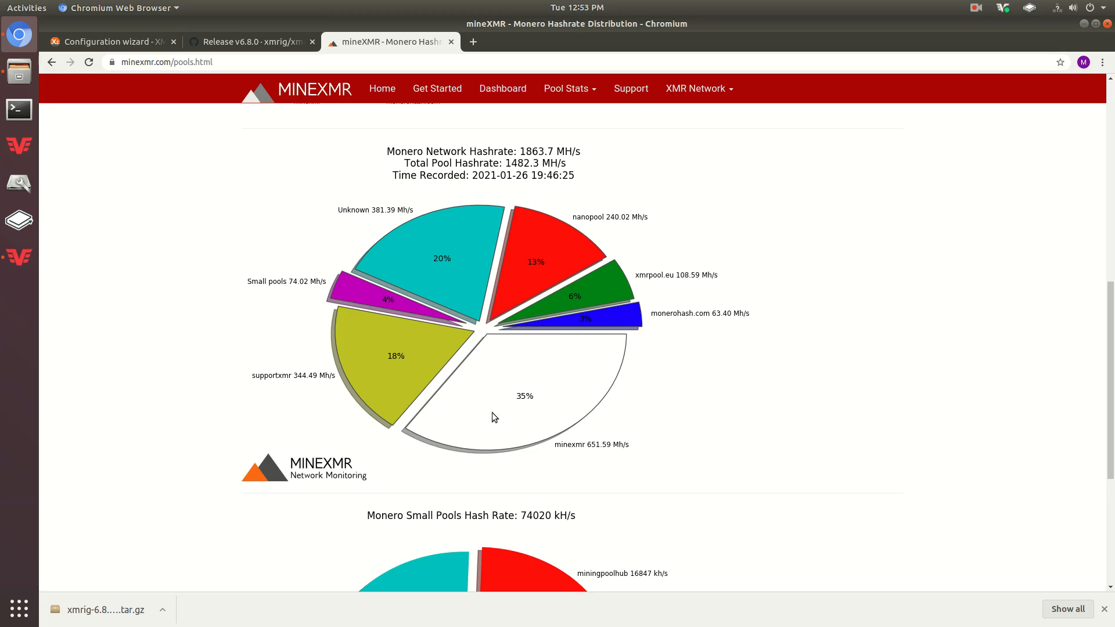
mouse_move(594, 497)
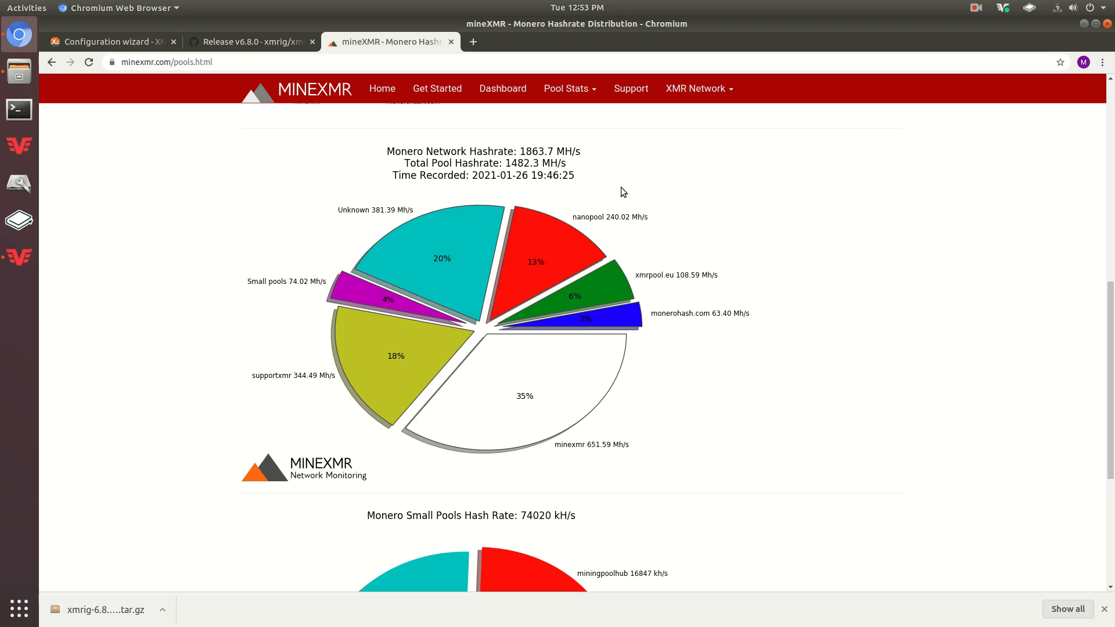
mouse_move(348, 258)
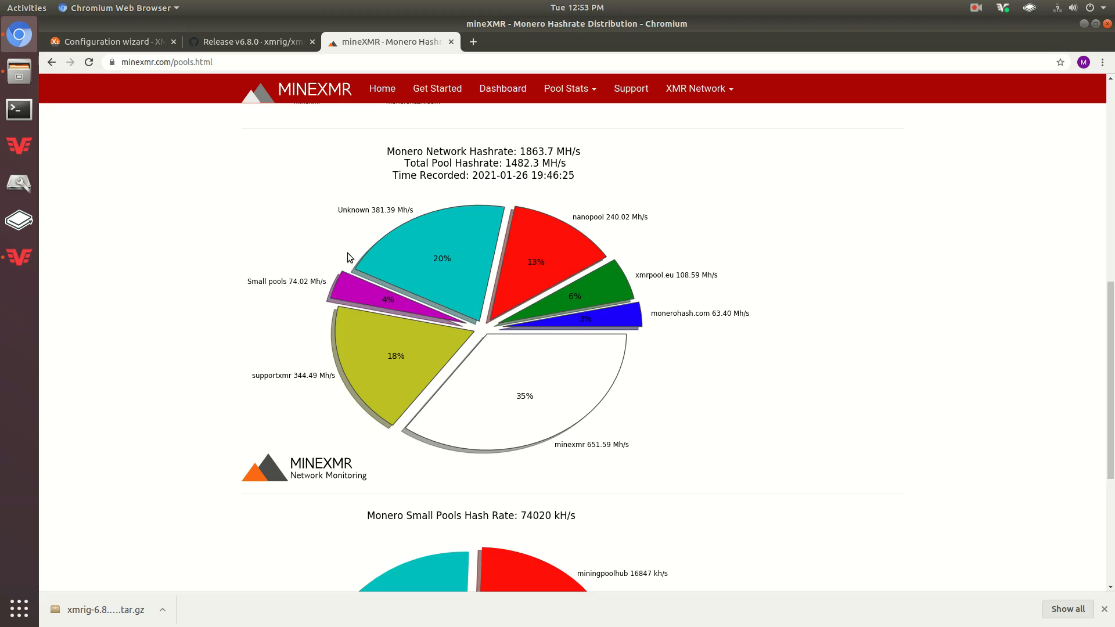
mouse_move(669, 303)
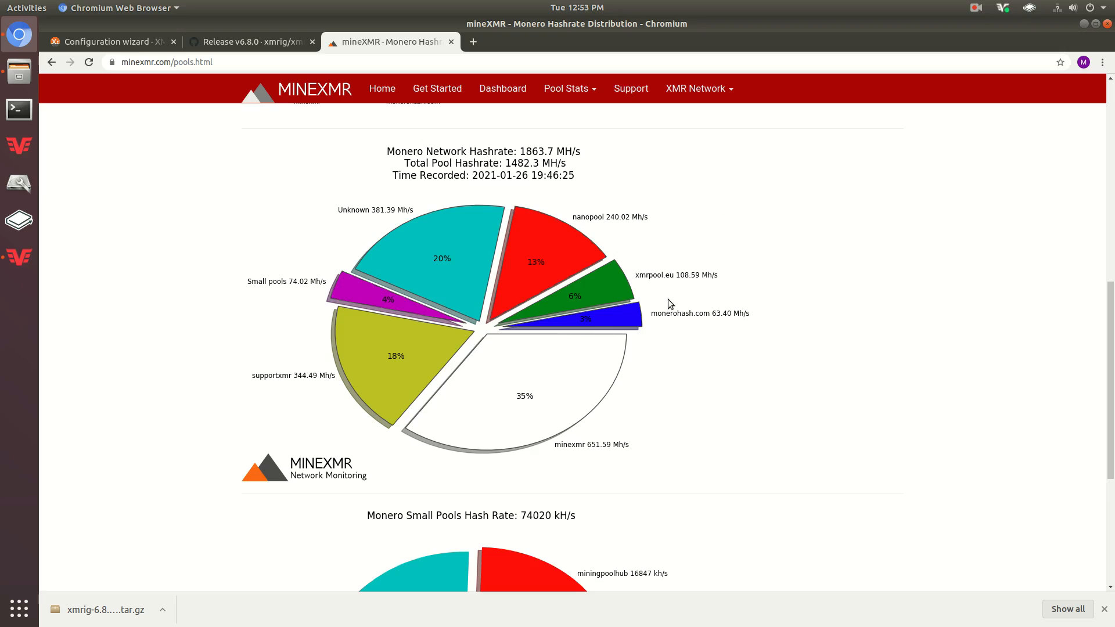
scroll("down", 3)
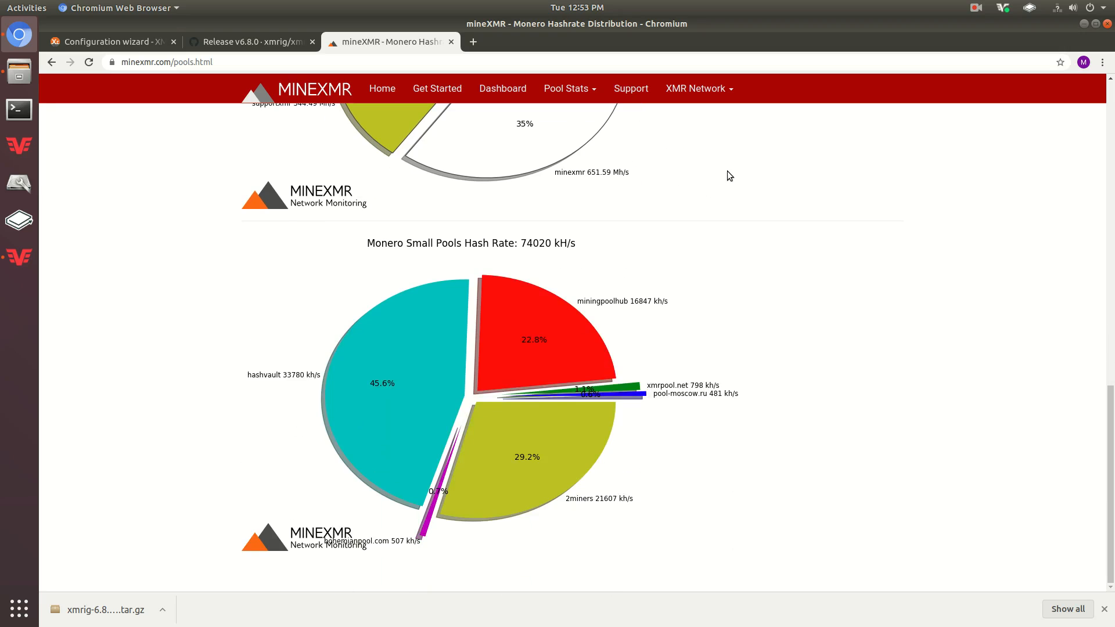
scroll("up", 3)
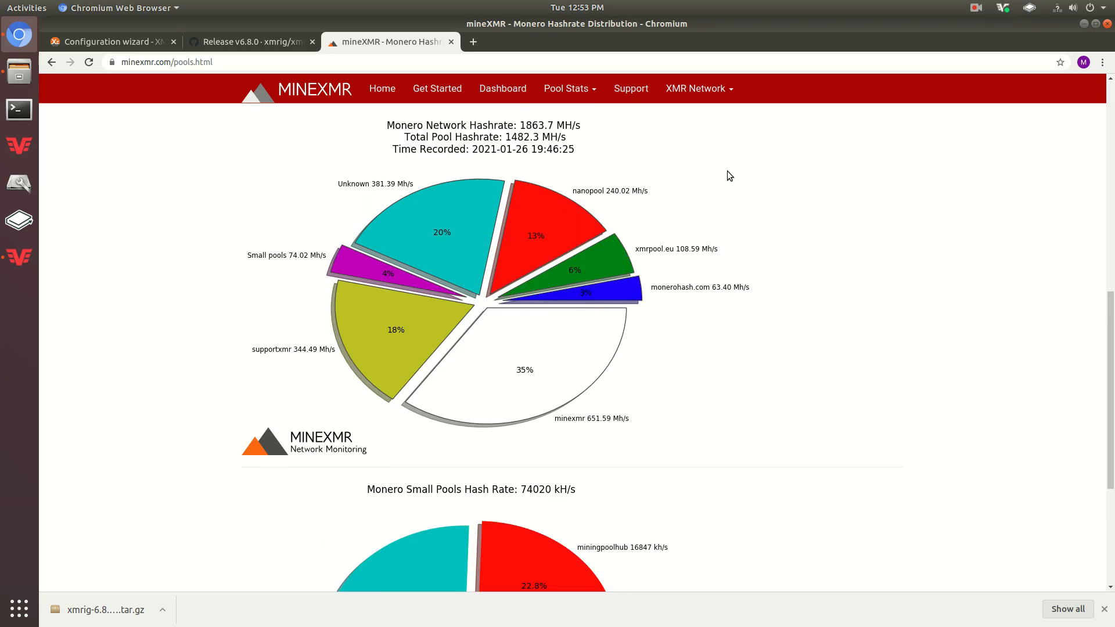
mouse_move(633, 264)
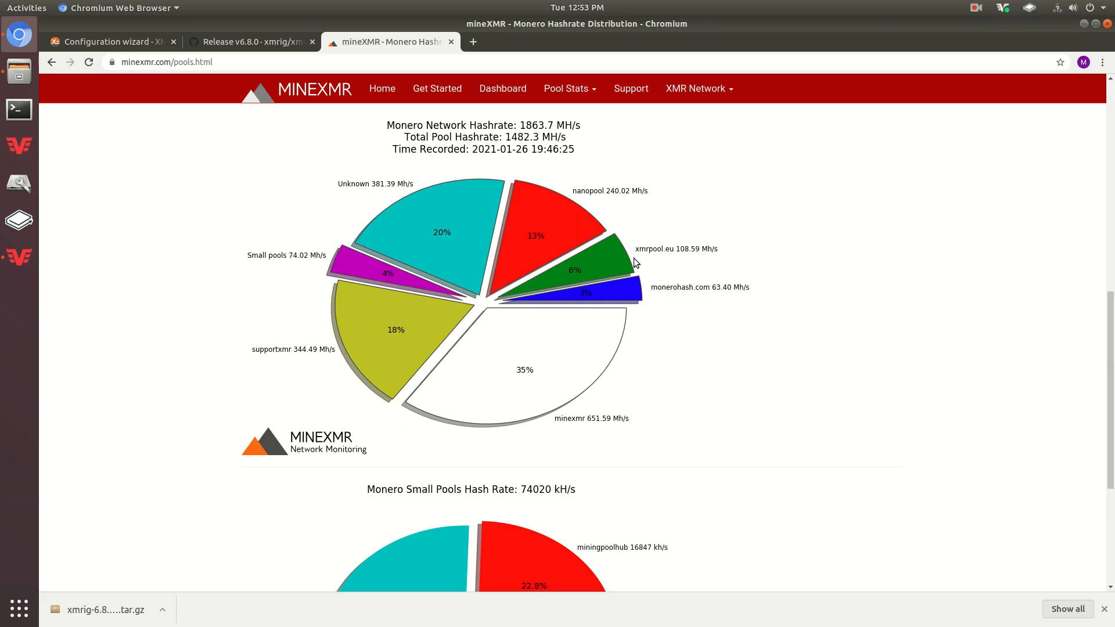
mouse_move(449, 45)
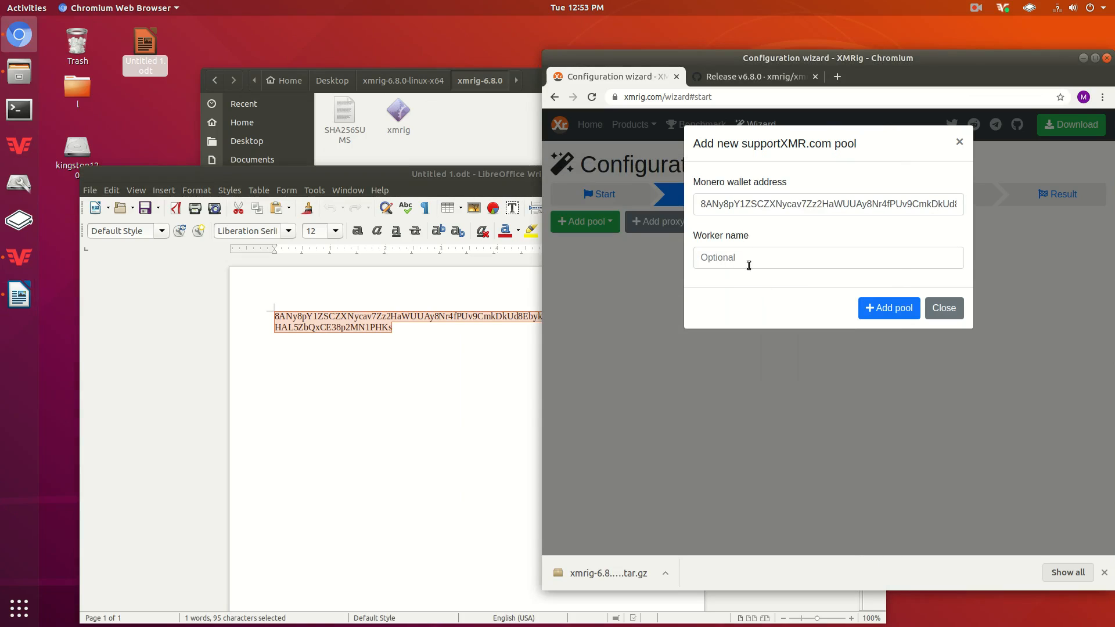
Enter worker name 'test' and add the pool.supportxmr.com:443 pool with the wallet address
left_click(826, 258)
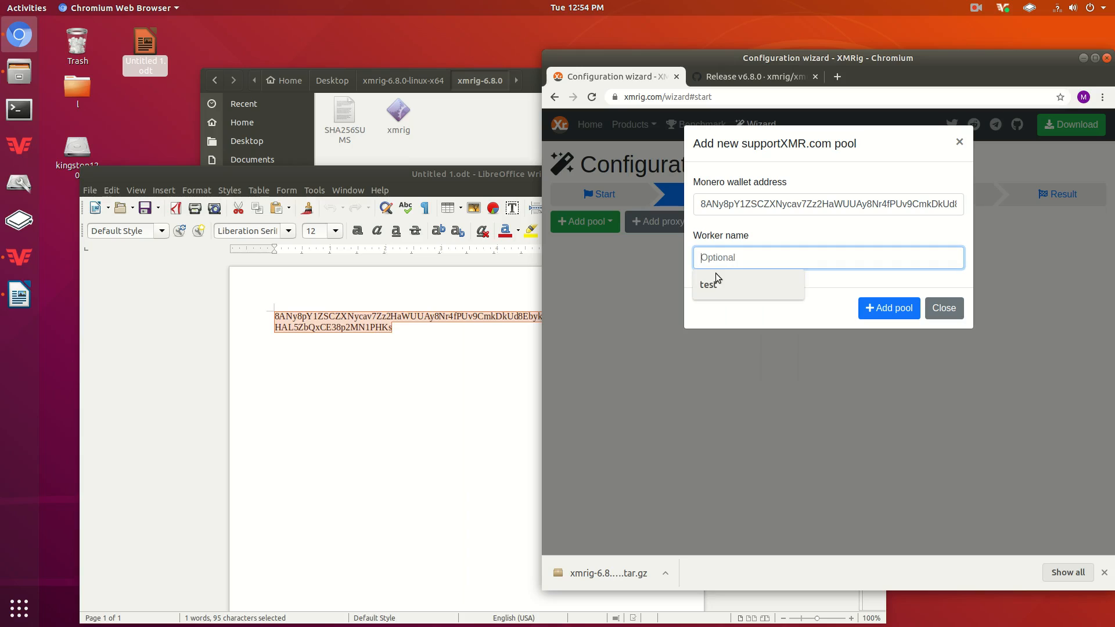
left_click(708, 285)
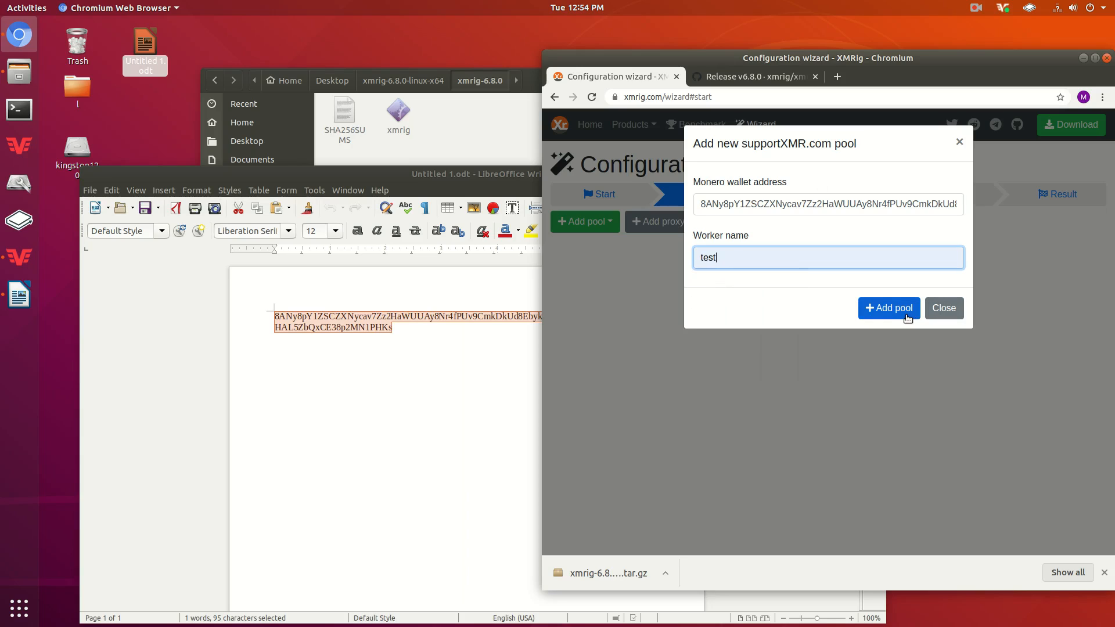
left_click(888, 308)
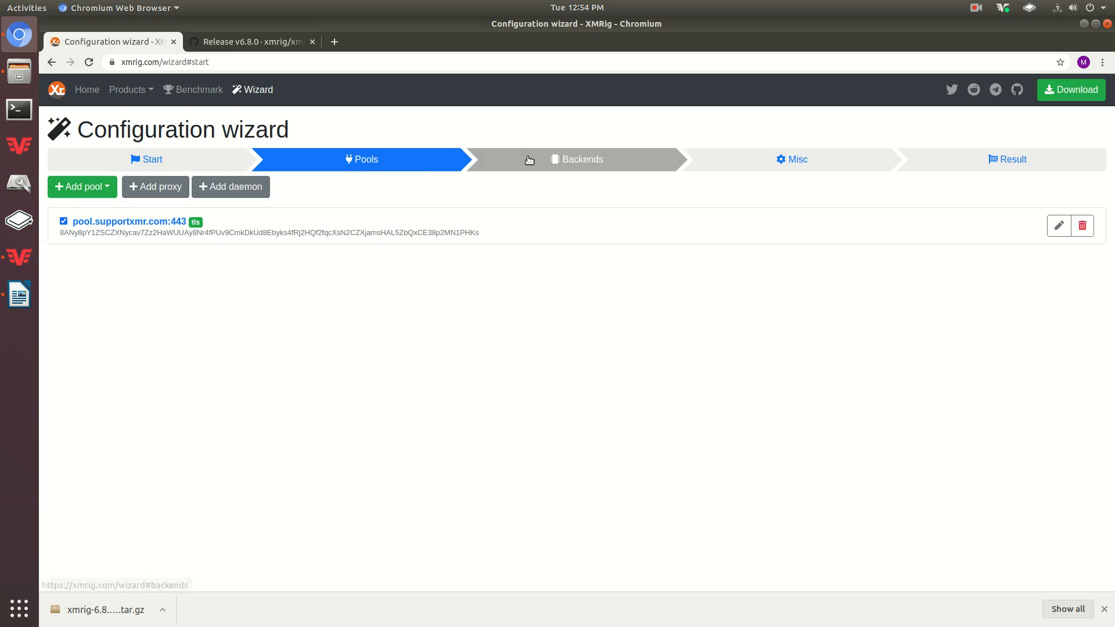
Go to the Backends step with CPU mining enabled and OpenCL and CUDA disabled
left_click(576, 159)
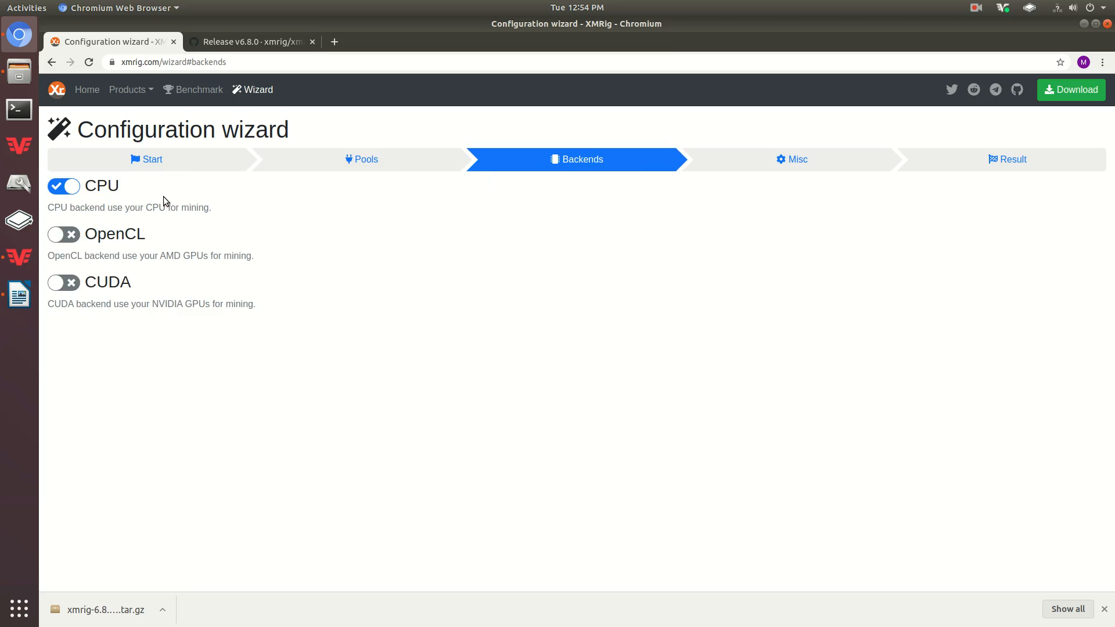
mouse_move(230, 341)
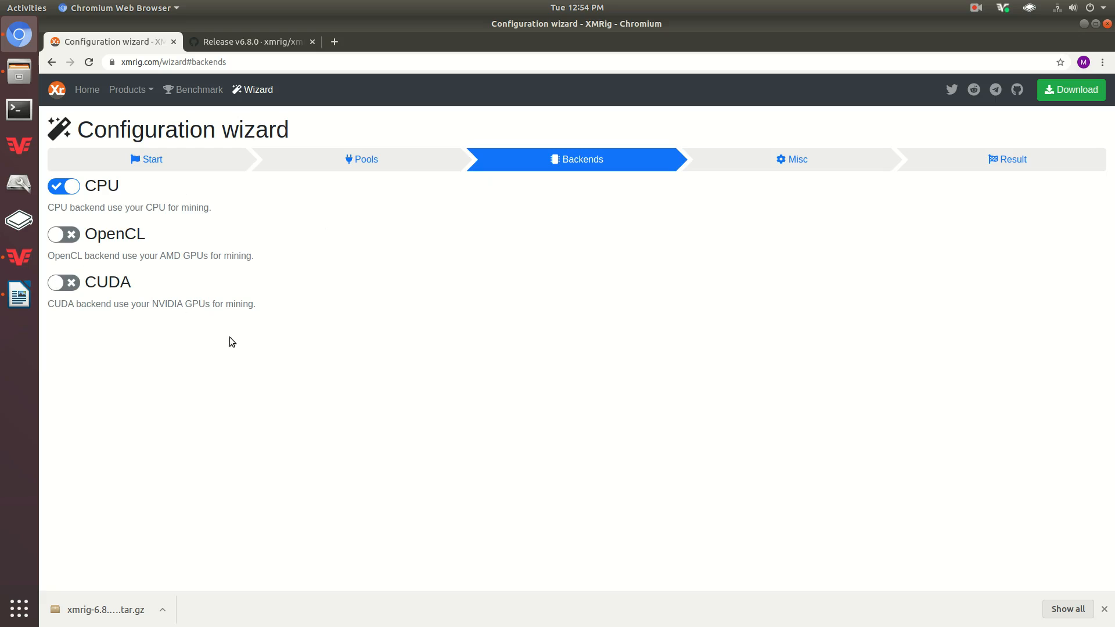
double_click(107, 281)
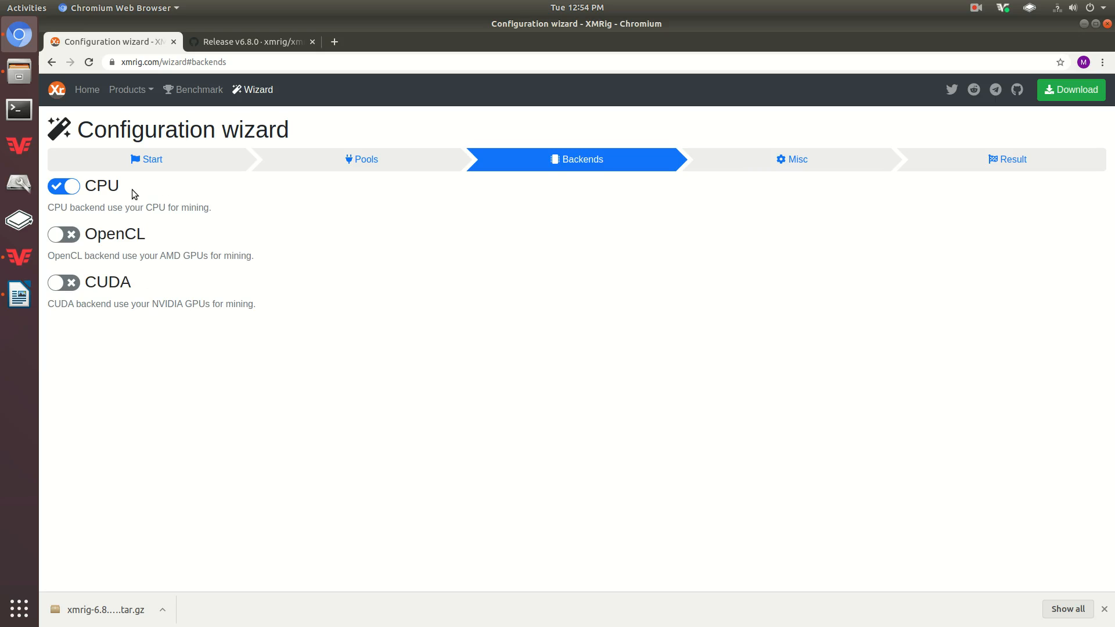
mouse_move(130, 289)
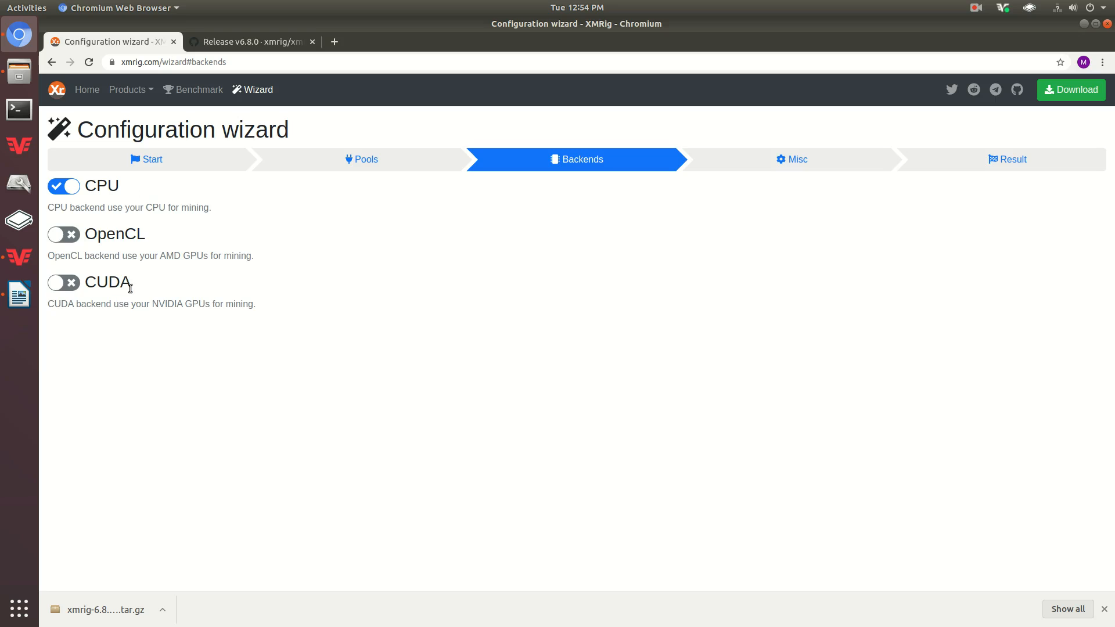
mouse_move(119, 201)
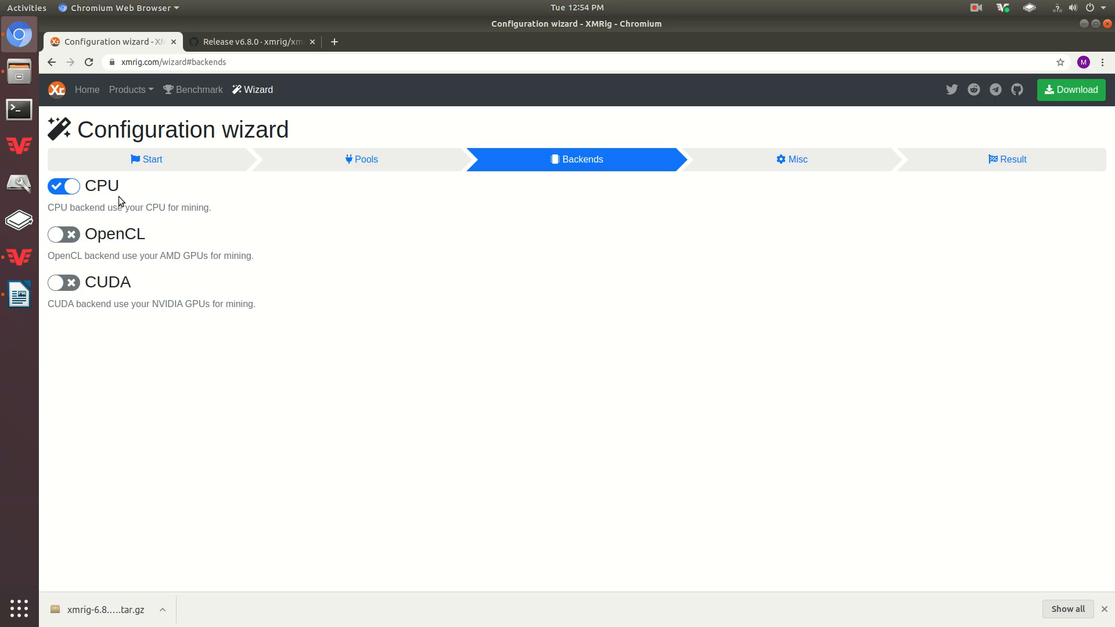
mouse_move(340, 216)
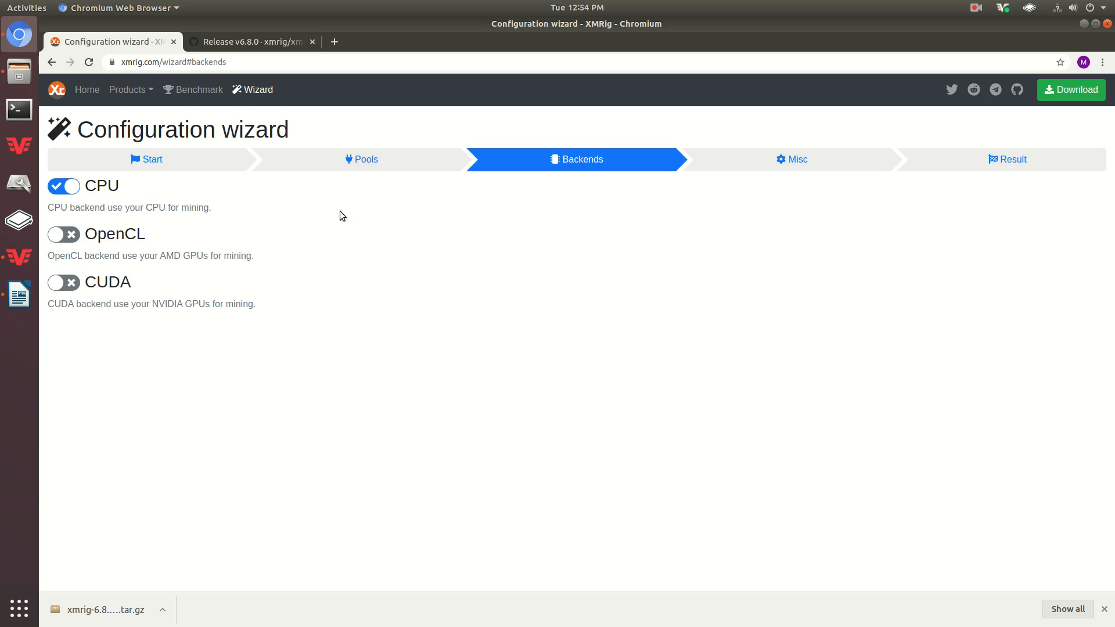
mouse_move(106, 183)
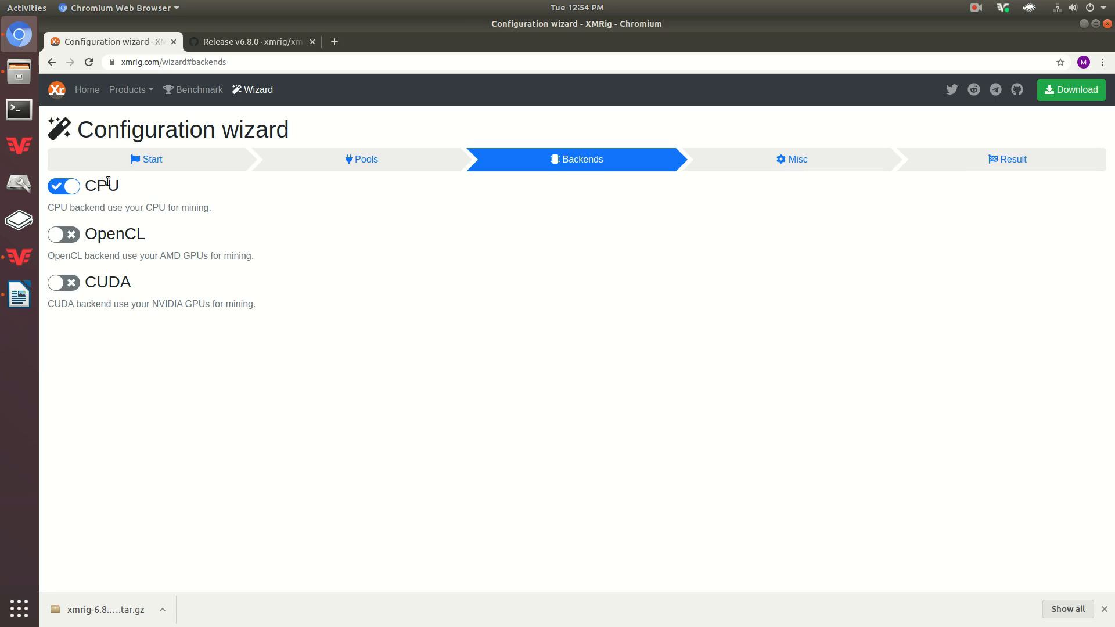
mouse_move(797, 159)
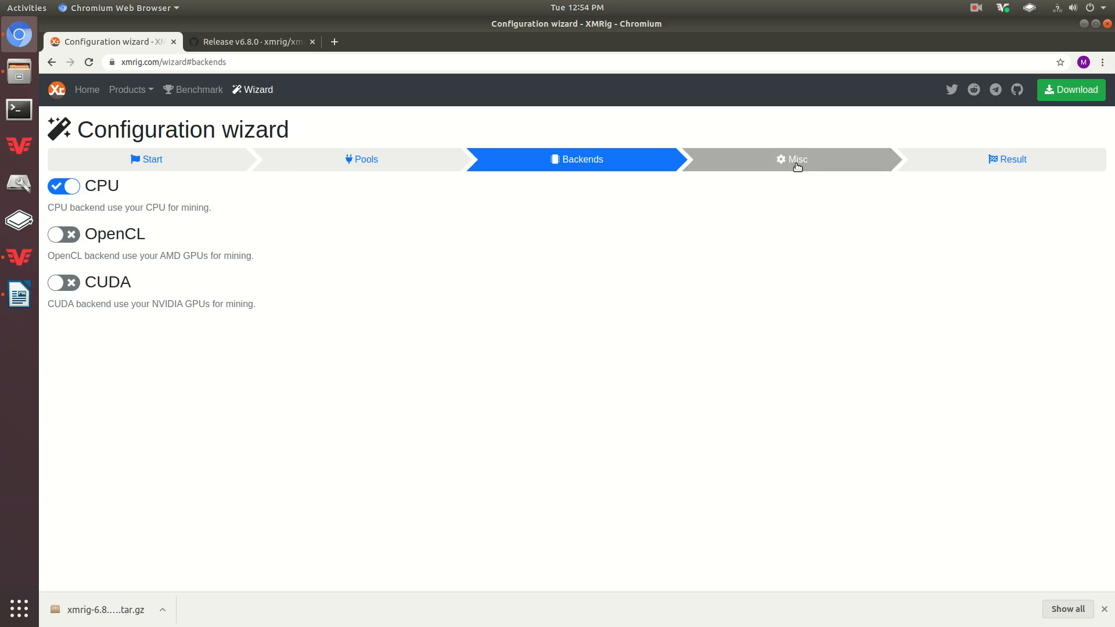
Go to the Misc step showing 1% donate level and HTTP API off
left_click(791, 159)
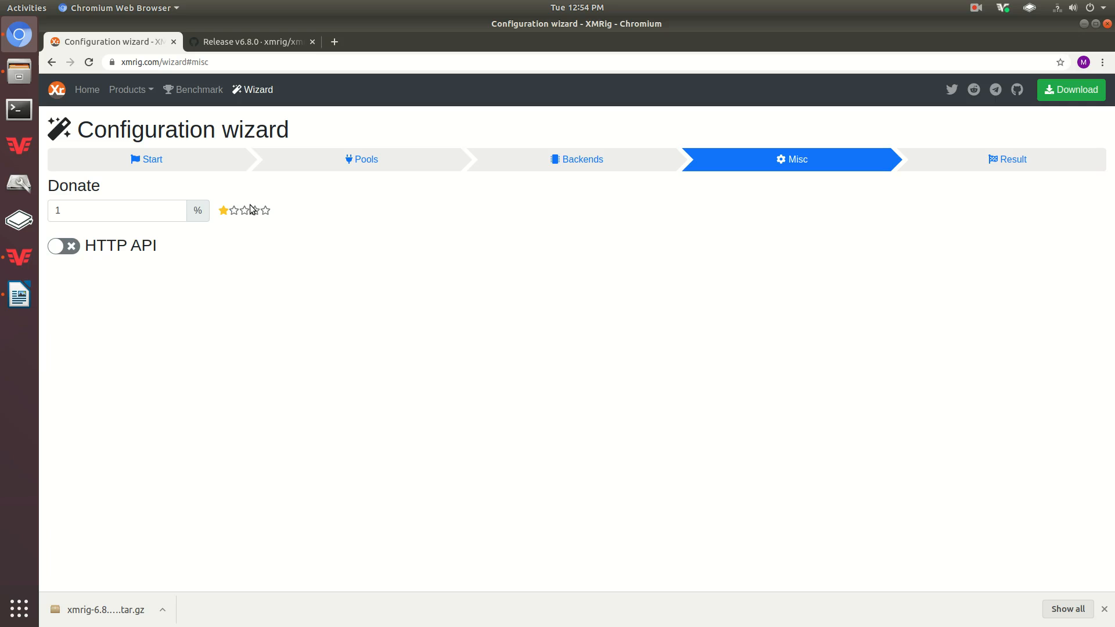
Show the Result step with the generated config and command line, then close the Trash window
left_click(1007, 159)
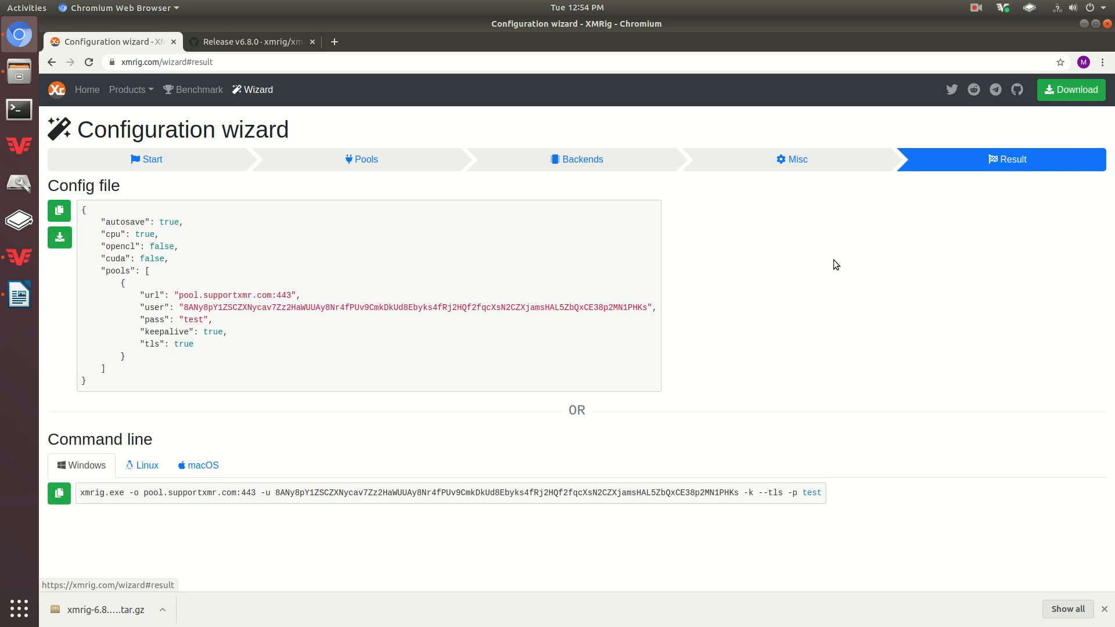
mouse_move(246, 280)
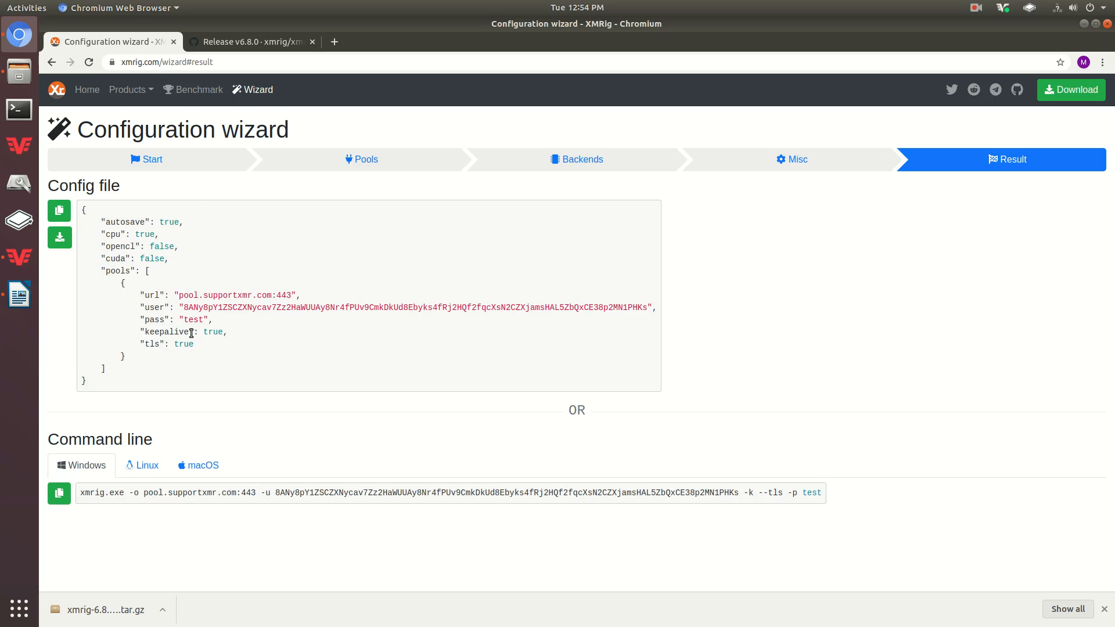
mouse_move(458, 34)
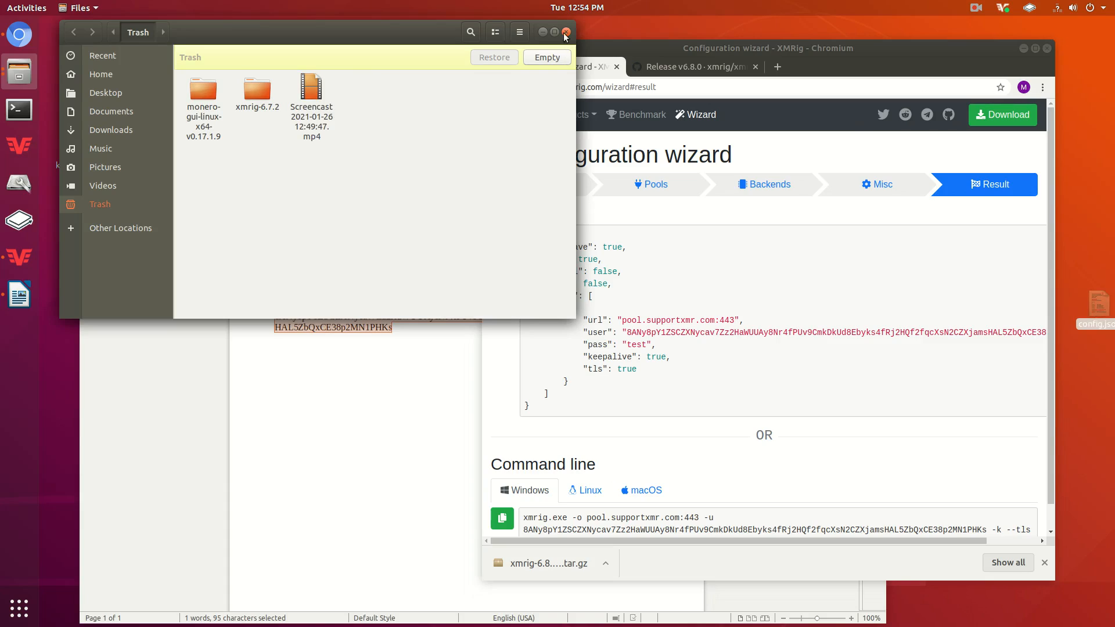
left_click(554, 32)
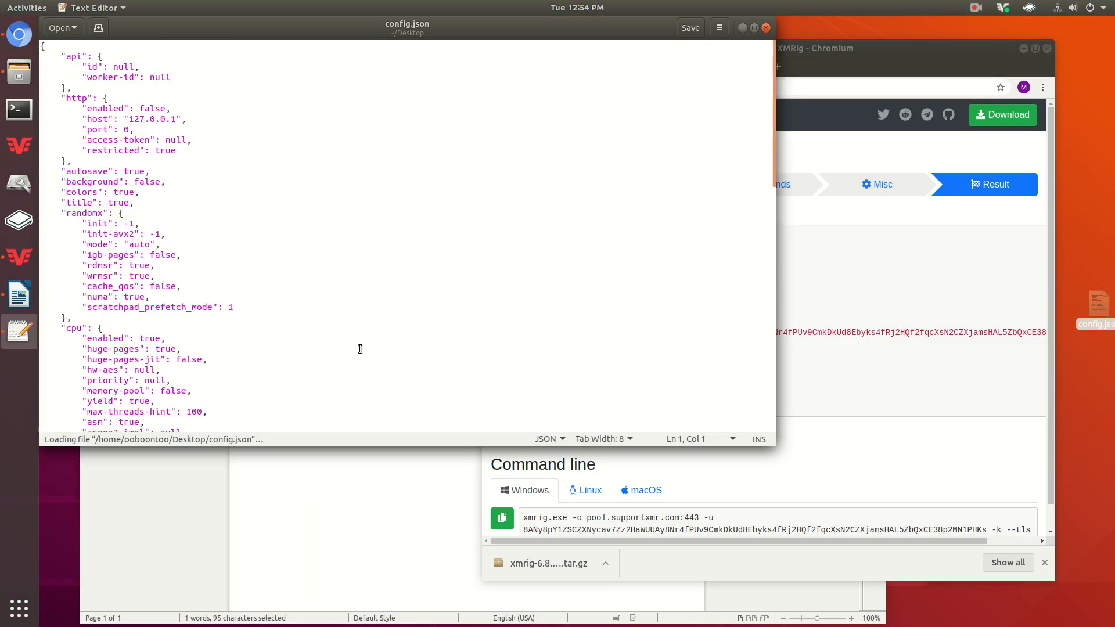
Scroll config.json to its default pools section with donate.v2.xmrig.com:3333 and YOUR_WALLET_ADDRESS
scroll("down", 3)
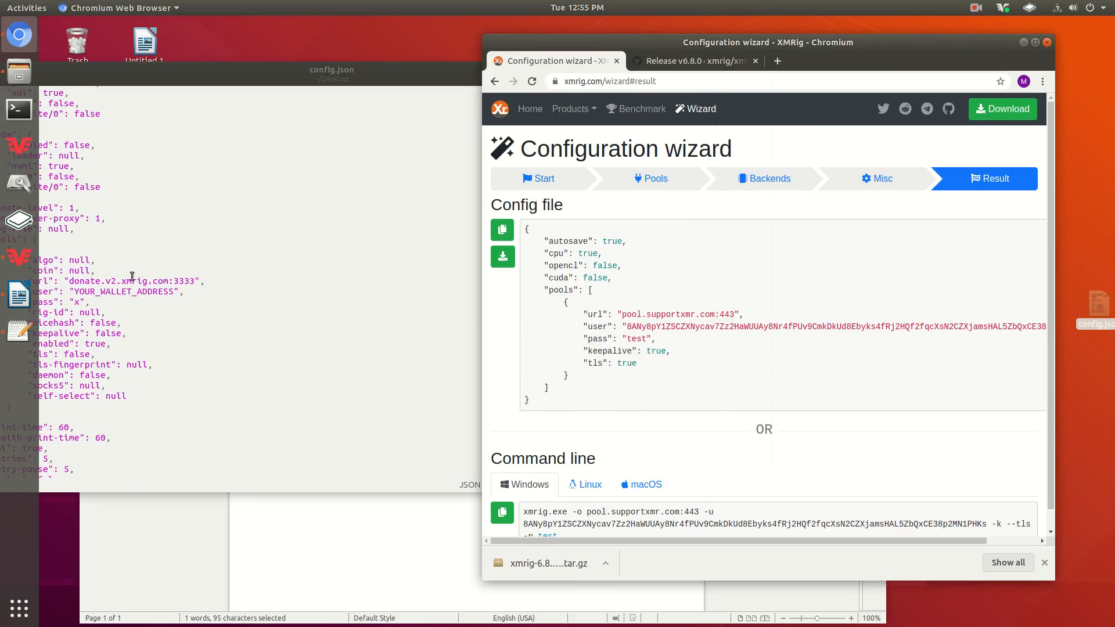
Download the wizard's generated config through Chromium as config (1).json on the Desktop
left_click(777, 60)
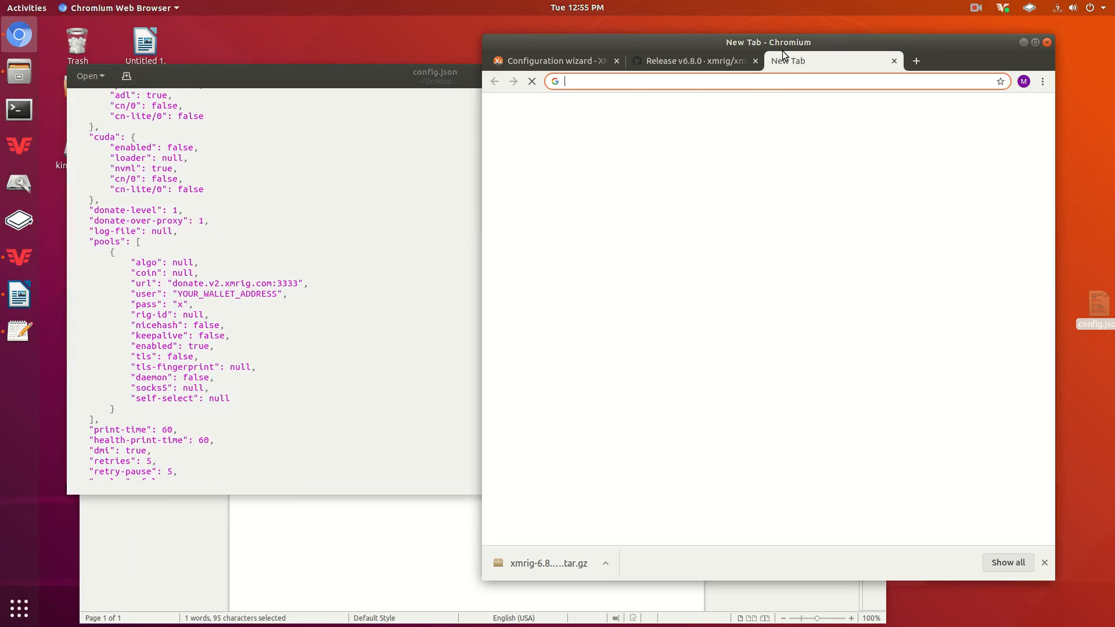
left_click(692, 60)
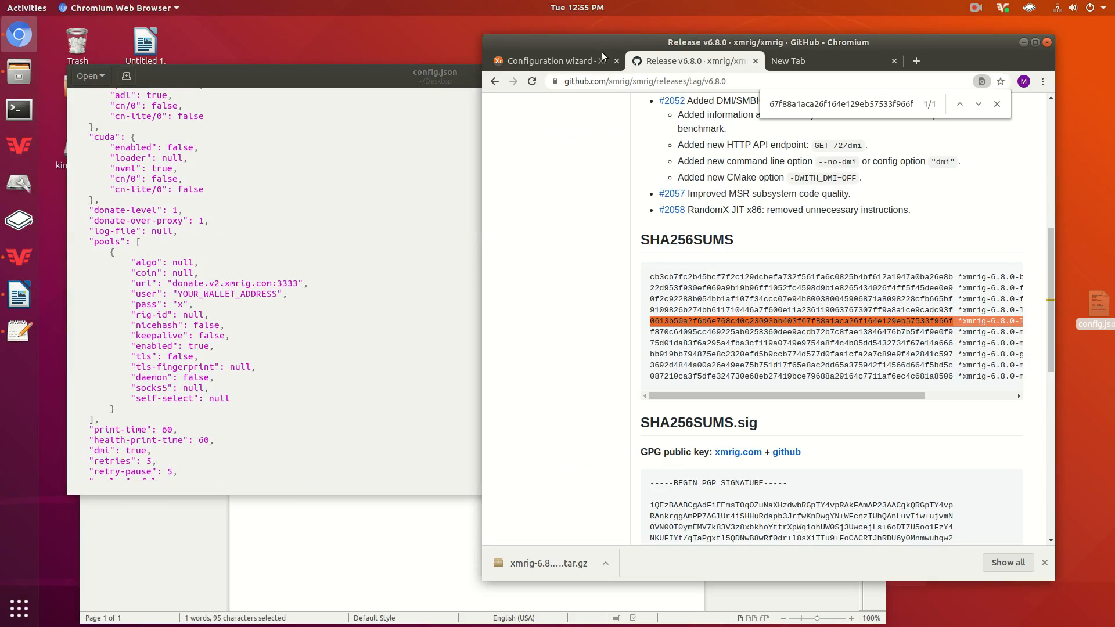
left_click(555, 60)
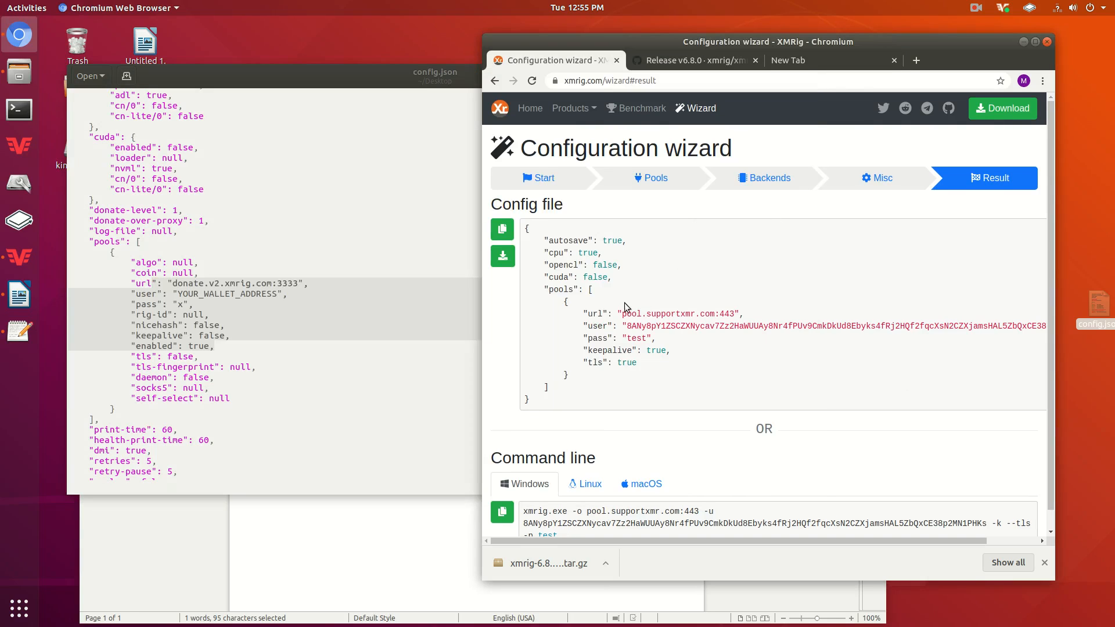
left_click(503, 255)
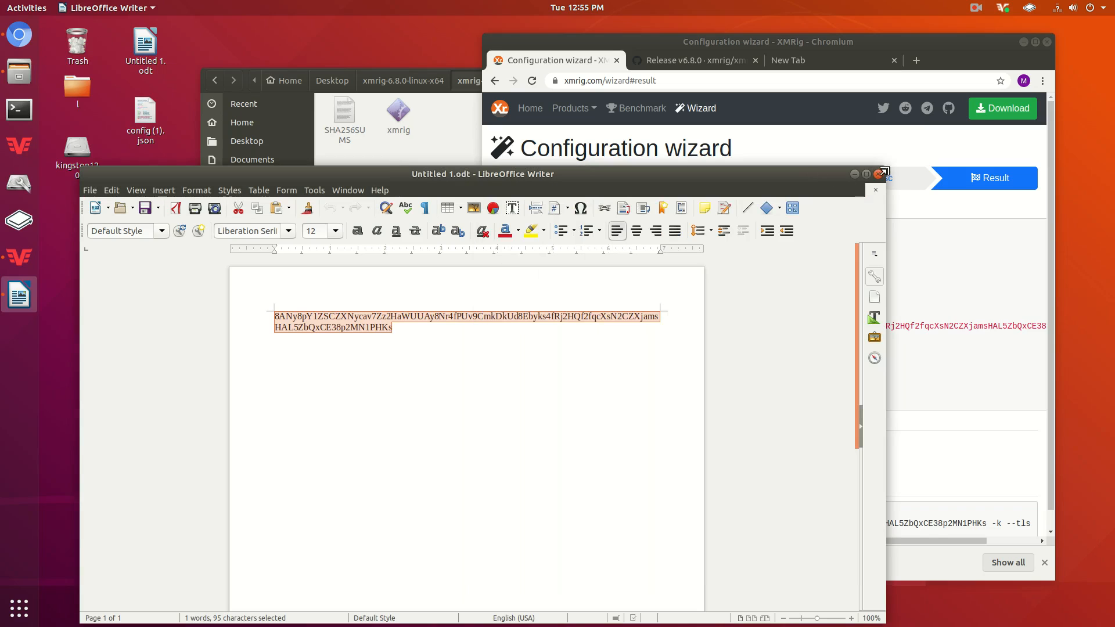
right_click(145, 120)
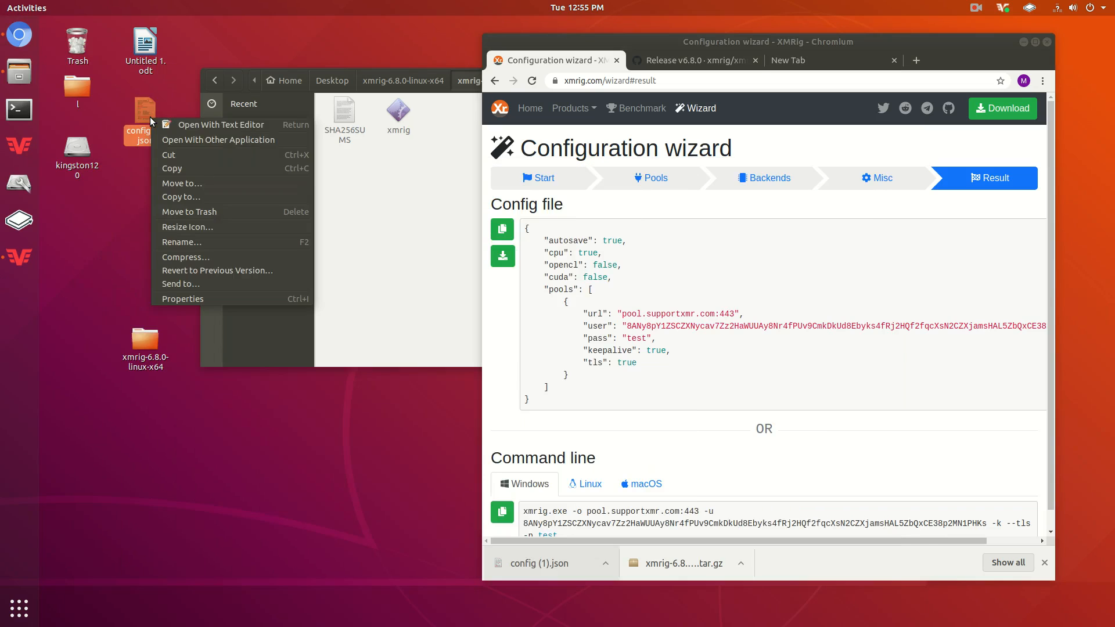
Move the downloaded config off the Desktop and open a terminal in the xmrig-6.8.0 folder
left_click(183, 241)
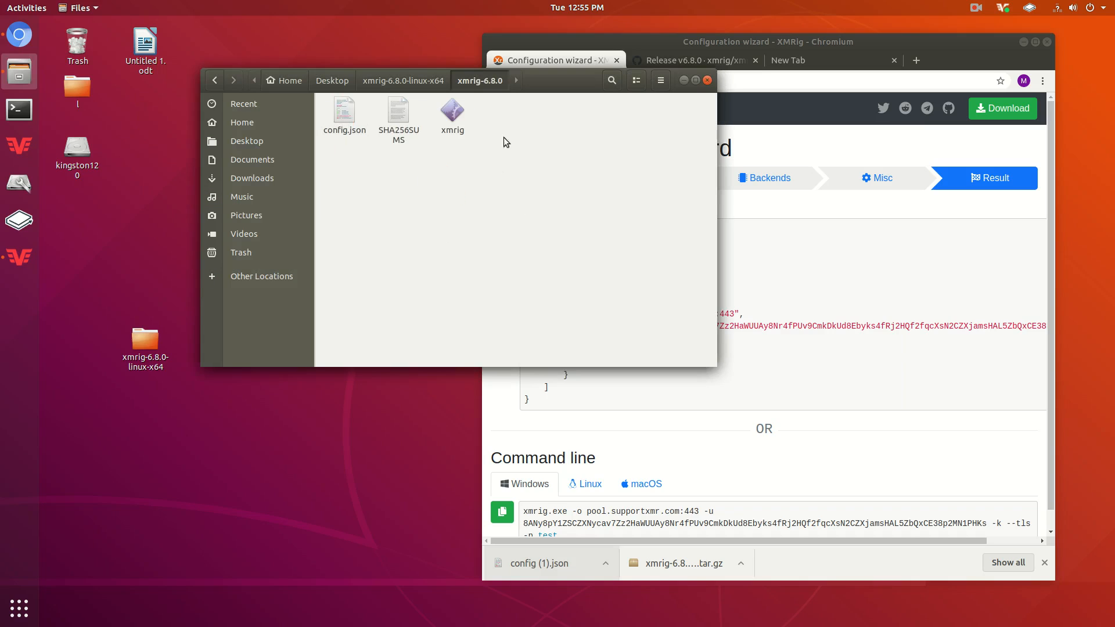
right_click(505, 142)
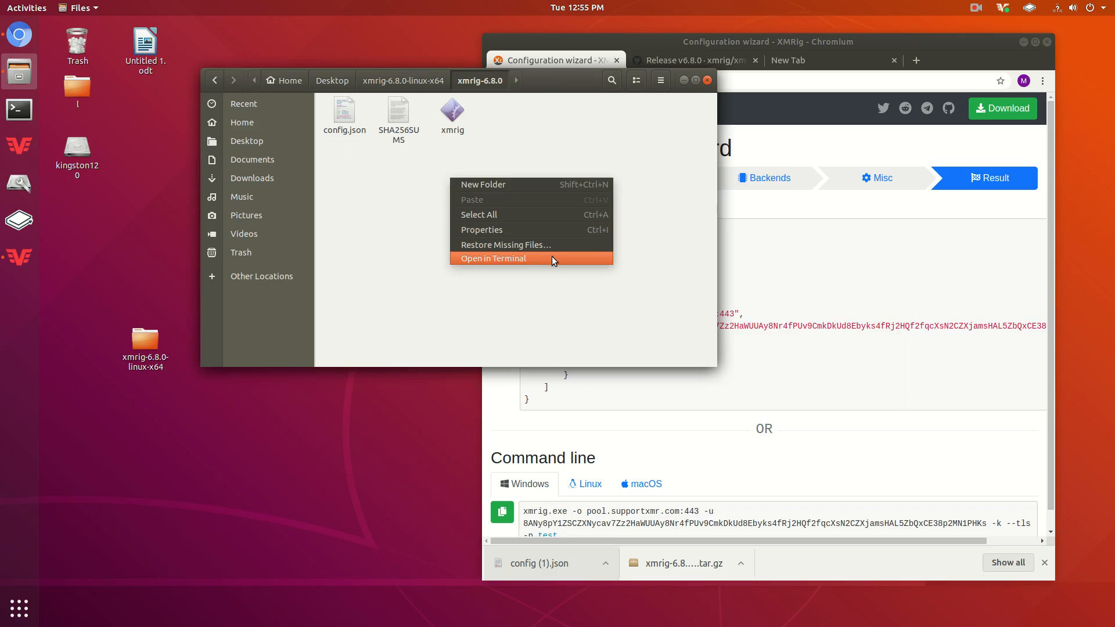
left_click(492, 258)
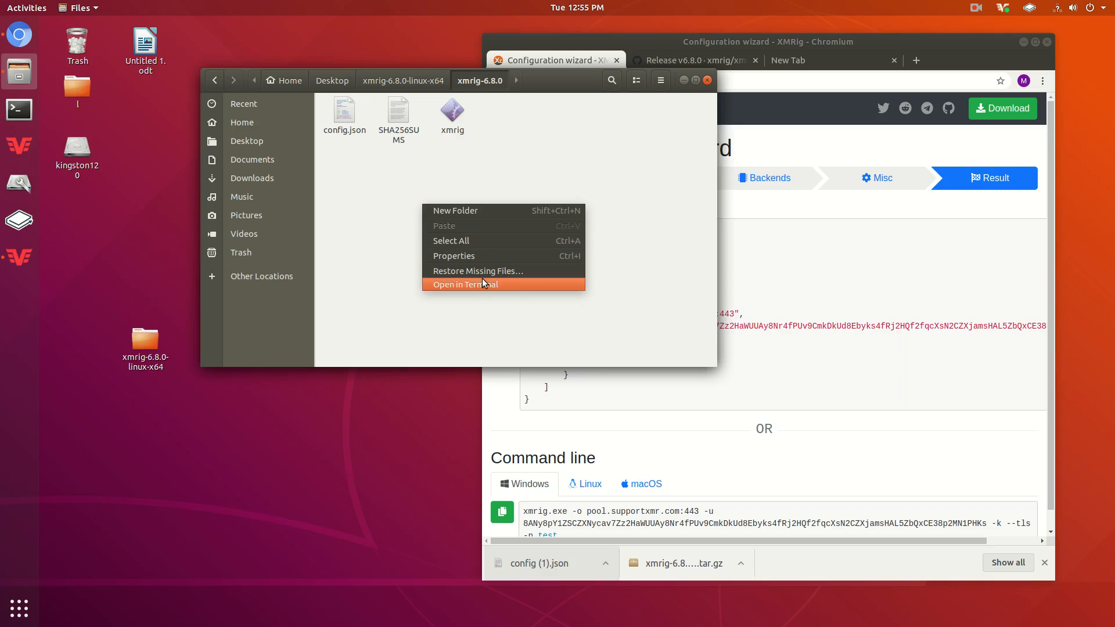
left_click(464, 283)
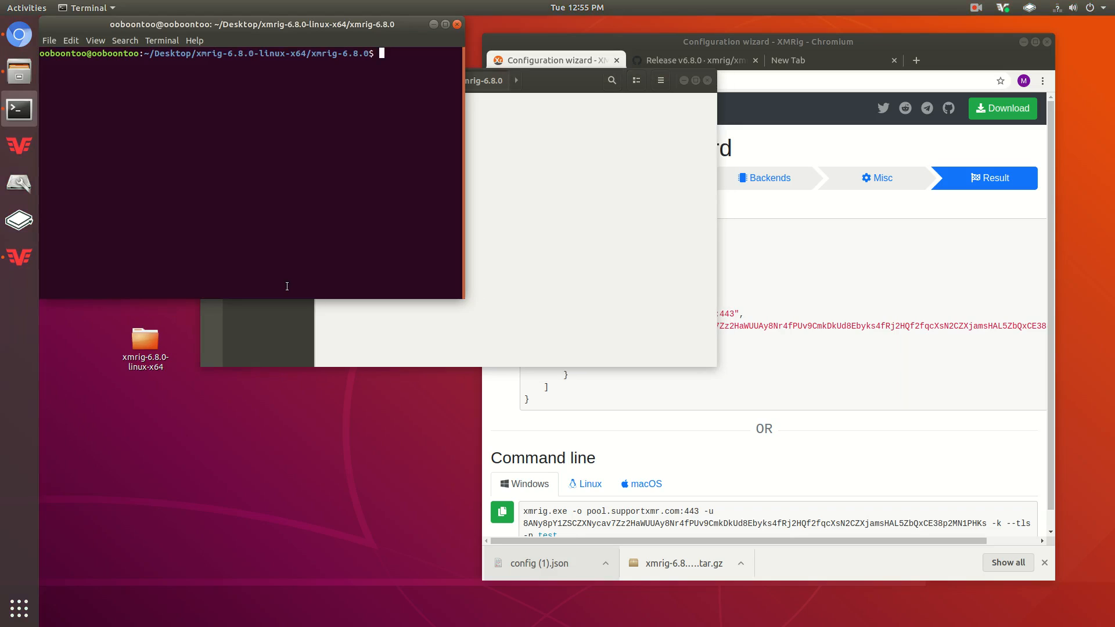
Run sudo ./xmrig so it loads config.json and connects to pool.supportxmr.com:443
type("sudo")
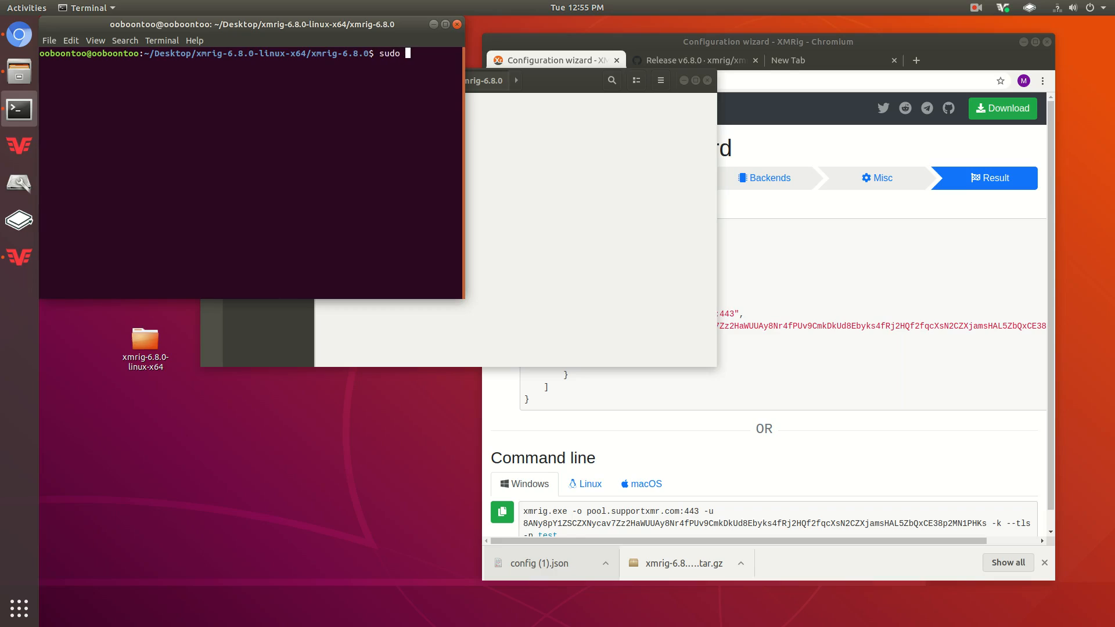
type("./")
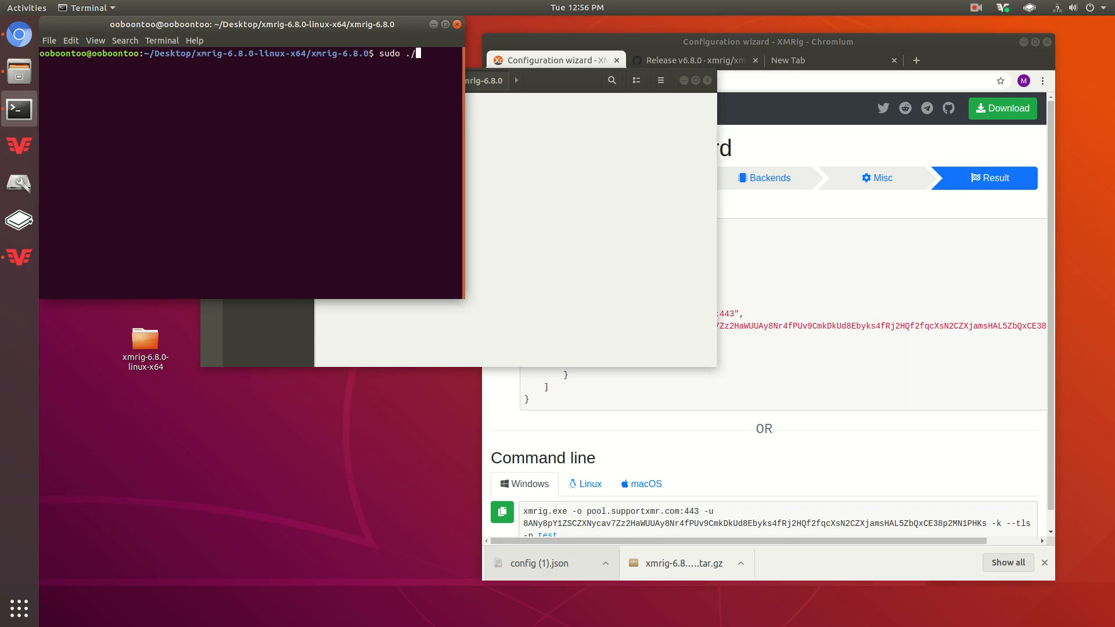
key("Return")
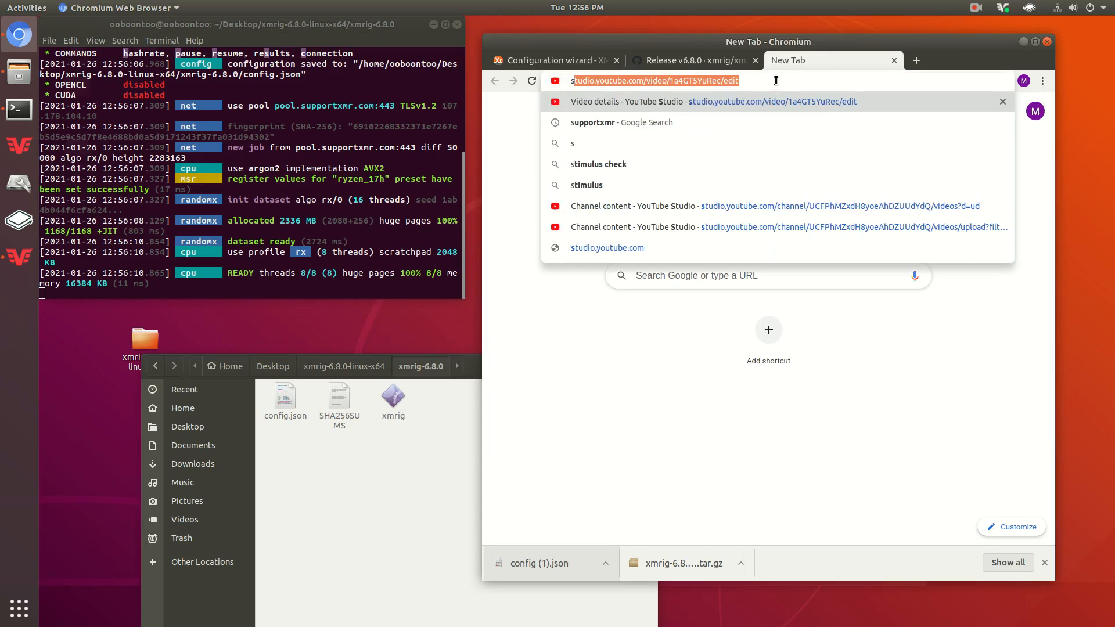
Load supportxmr.com and paste the wallet address to show its pool stats
type("supportxmr.com")
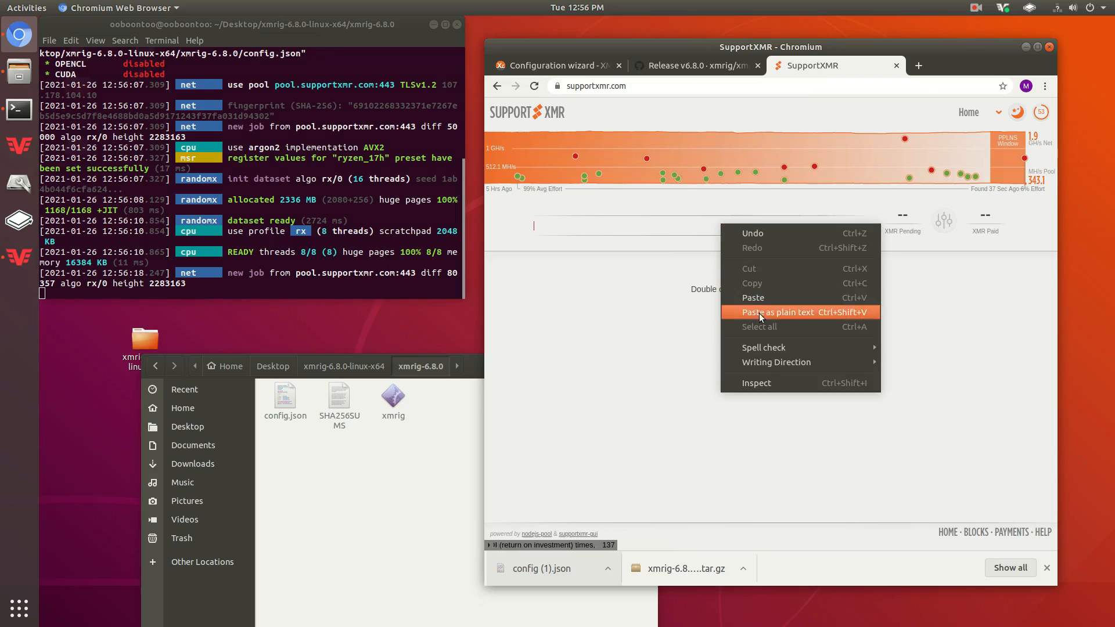
left_click(782, 312)
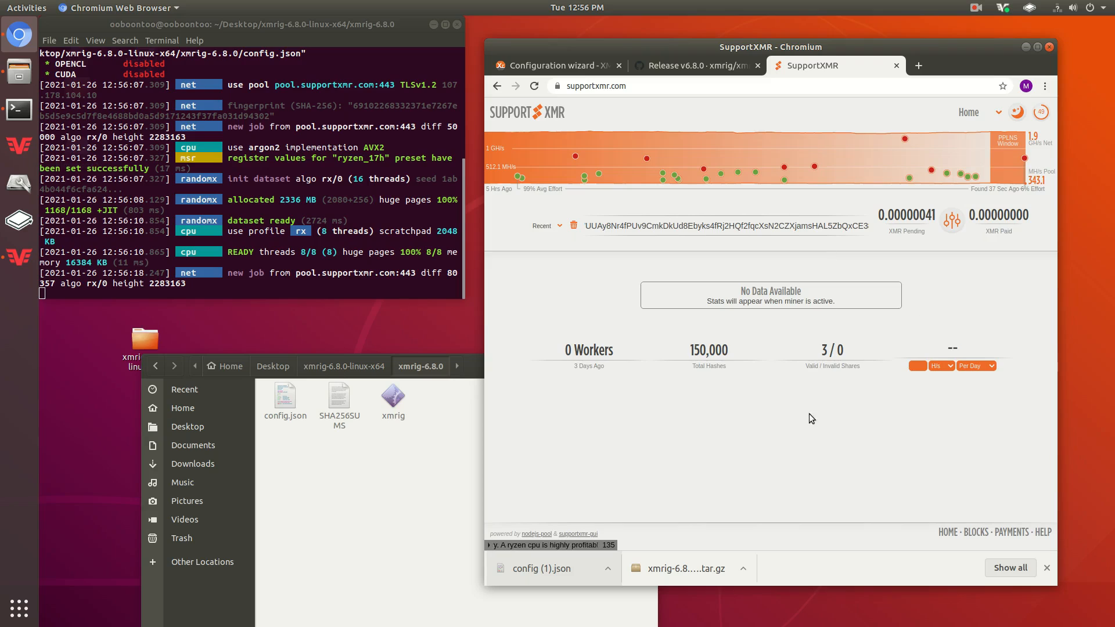
mouse_move(824, 344)
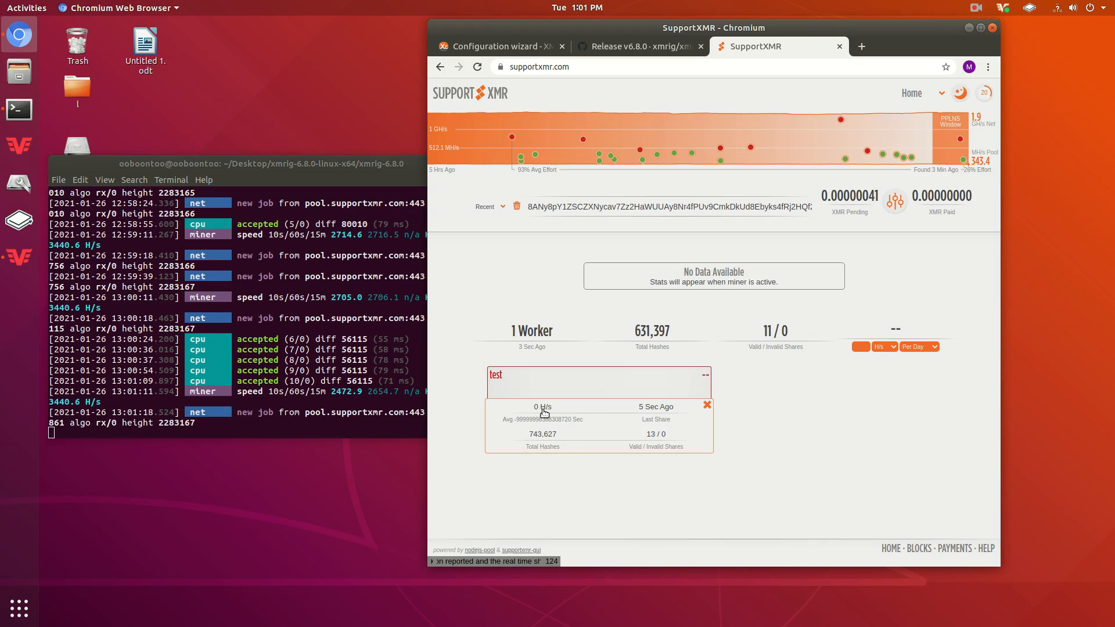
mouse_move(569, 429)
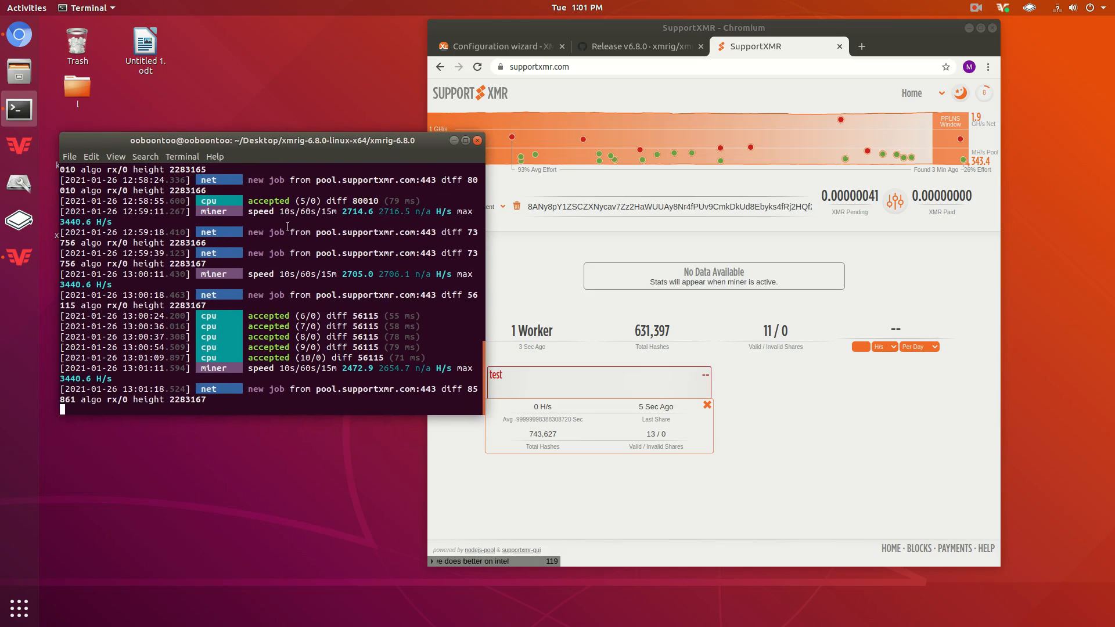
Scroll the dashboard to the worker list showing the test worker with its hashes and shares
scroll("up", 3)
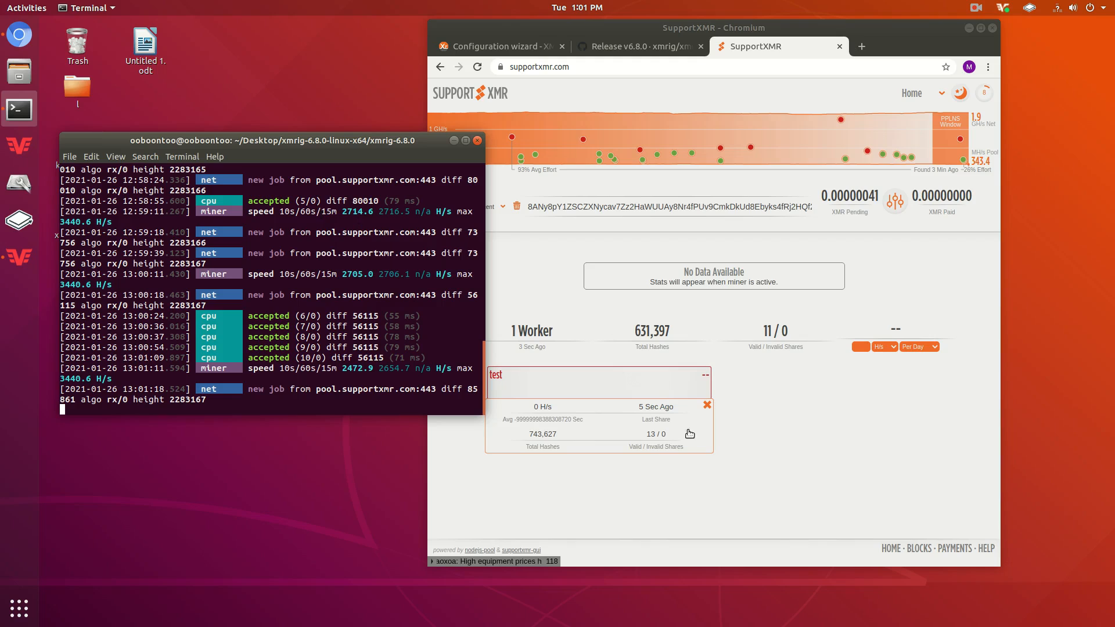
mouse_move(227, 288)
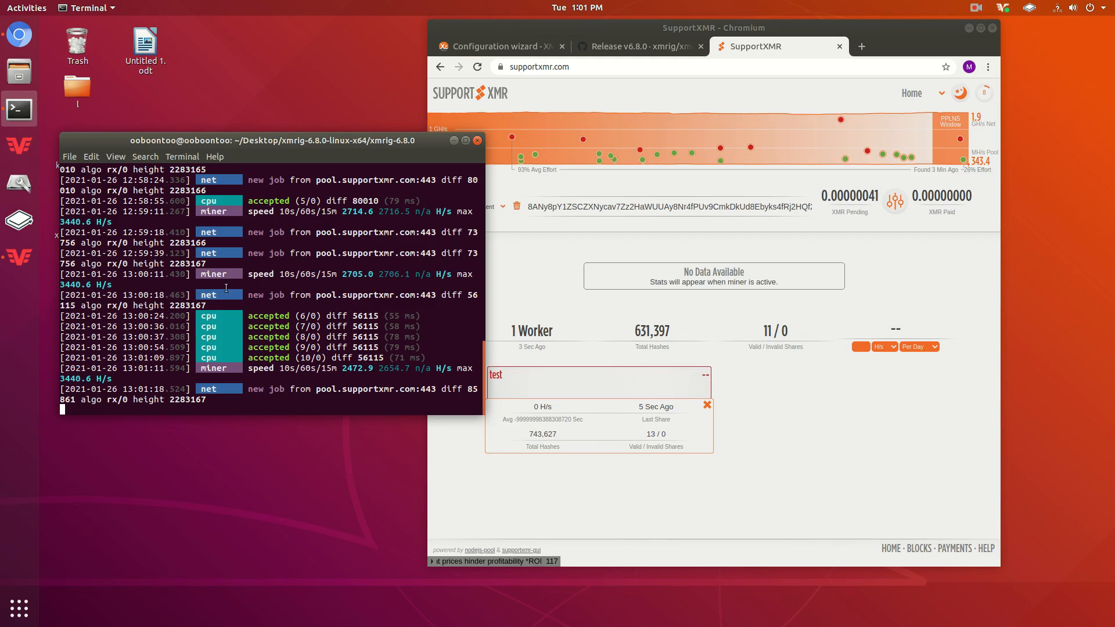
mouse_move(865, 497)
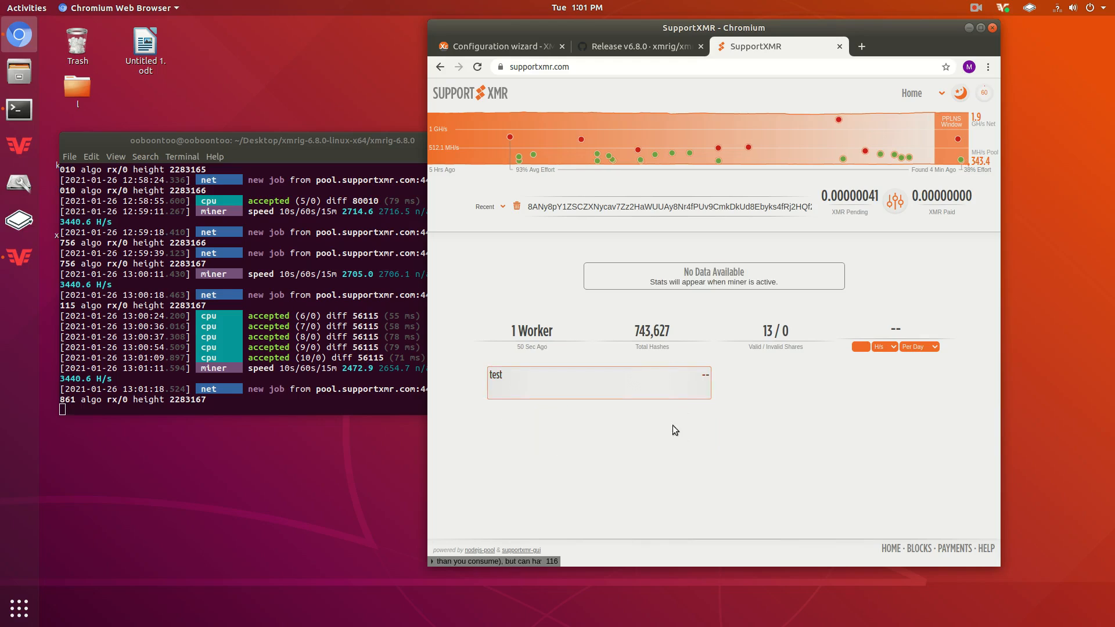
Set the wallet's payment threshold to 0.100 XMR and save it as Updated
left_click(569, 382)
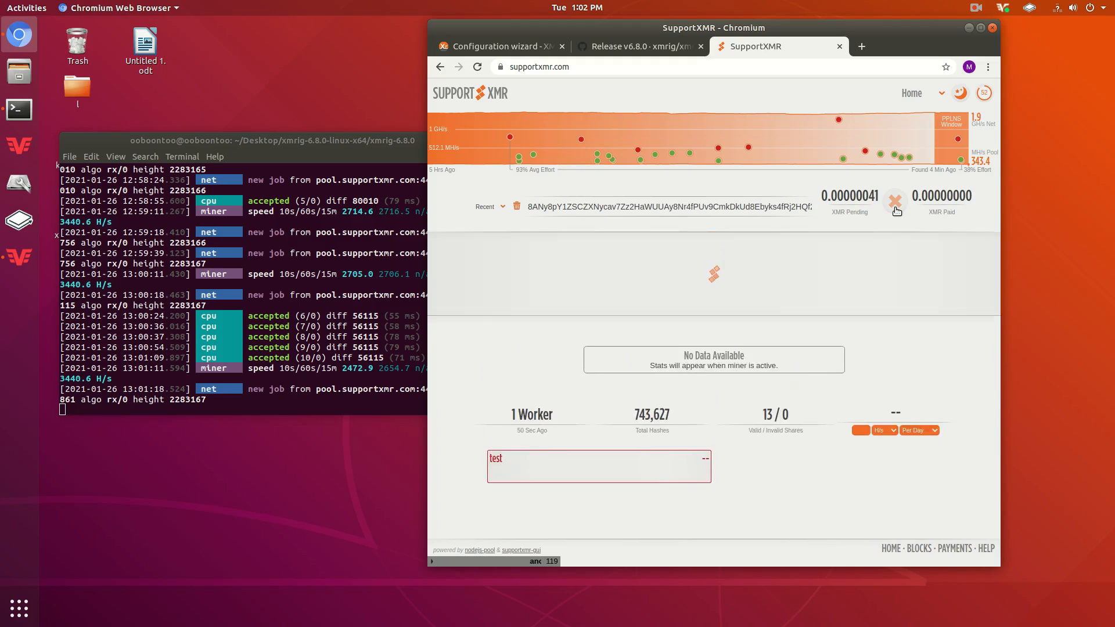
left_click(895, 202)
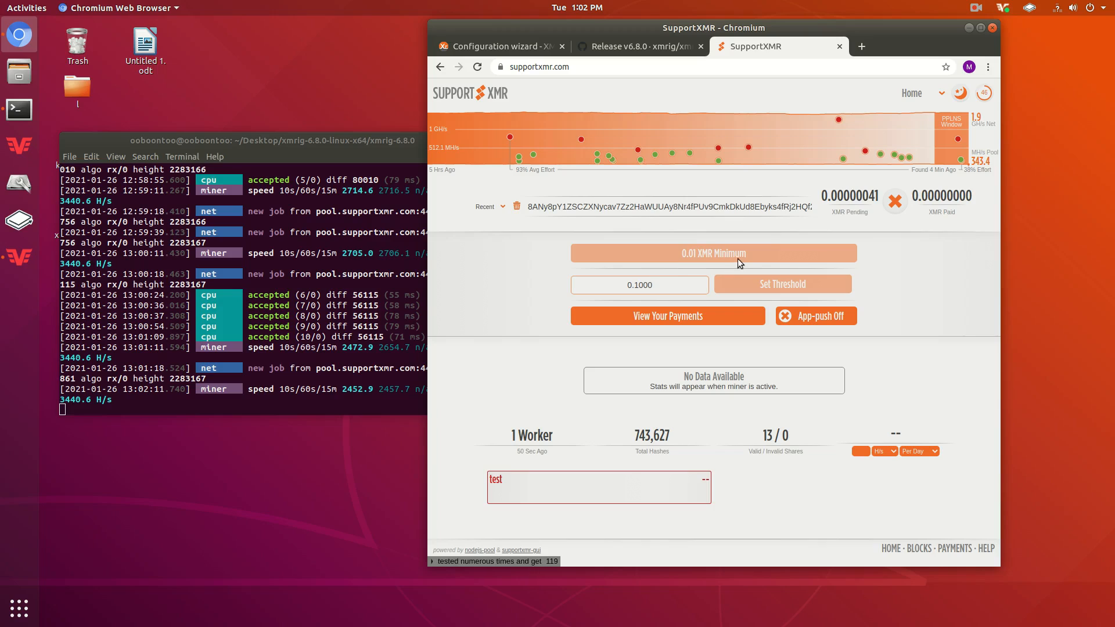
left_click(712, 254)
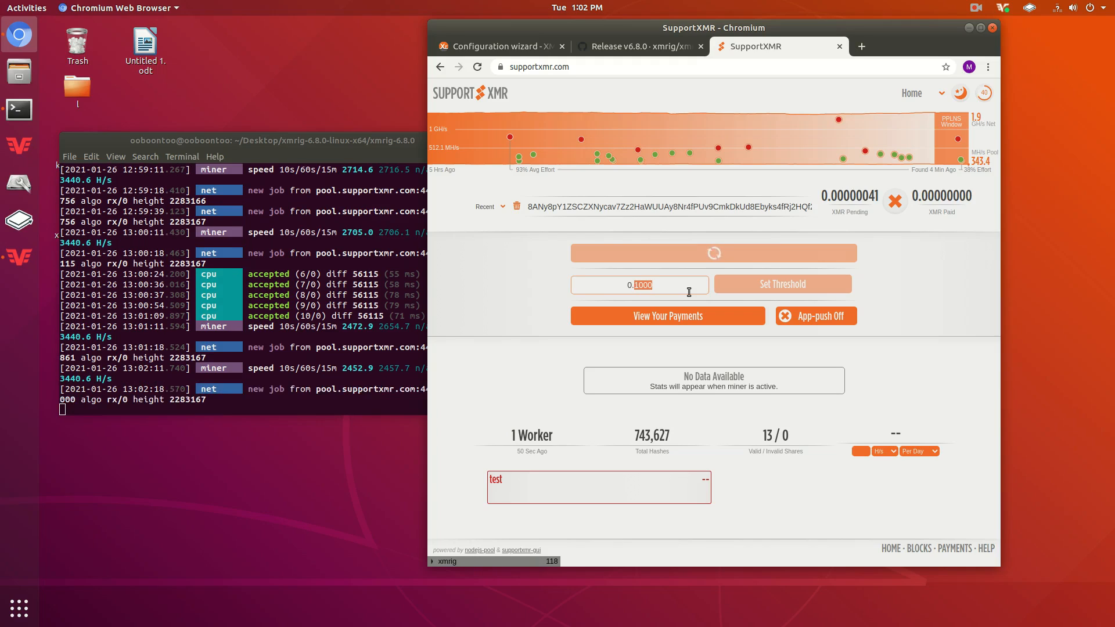
type("0.01")
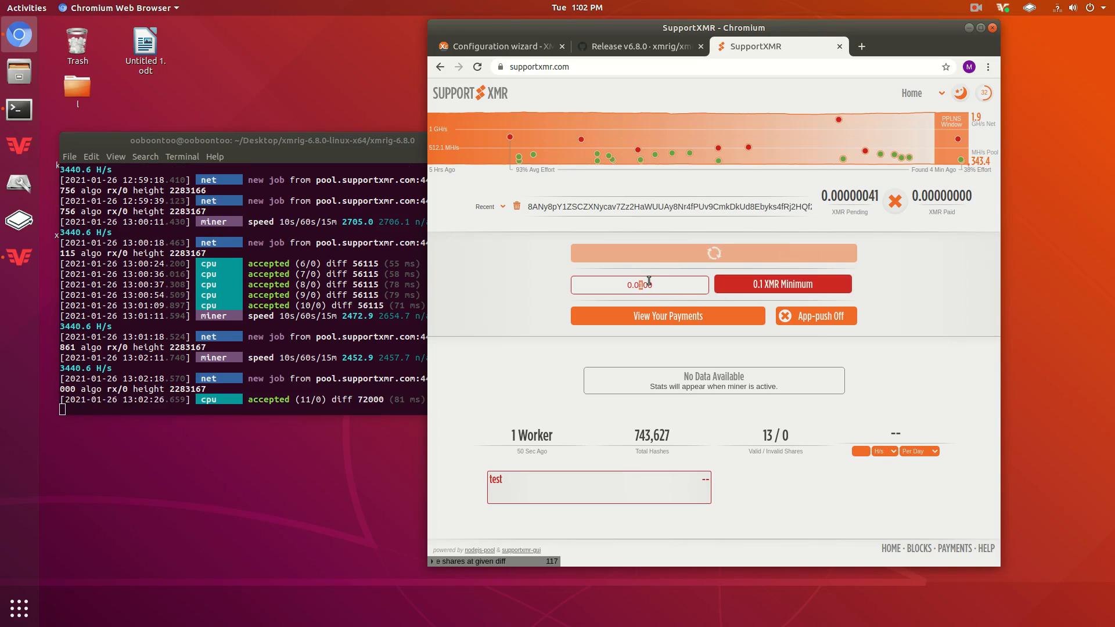
type("0.100")
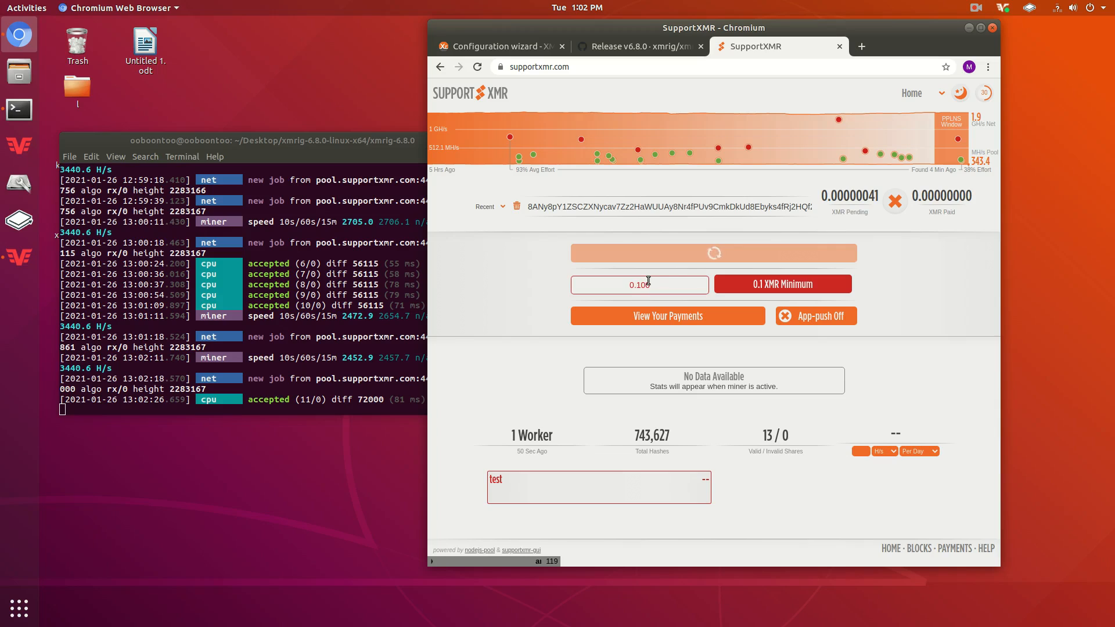
left_click(782, 283)
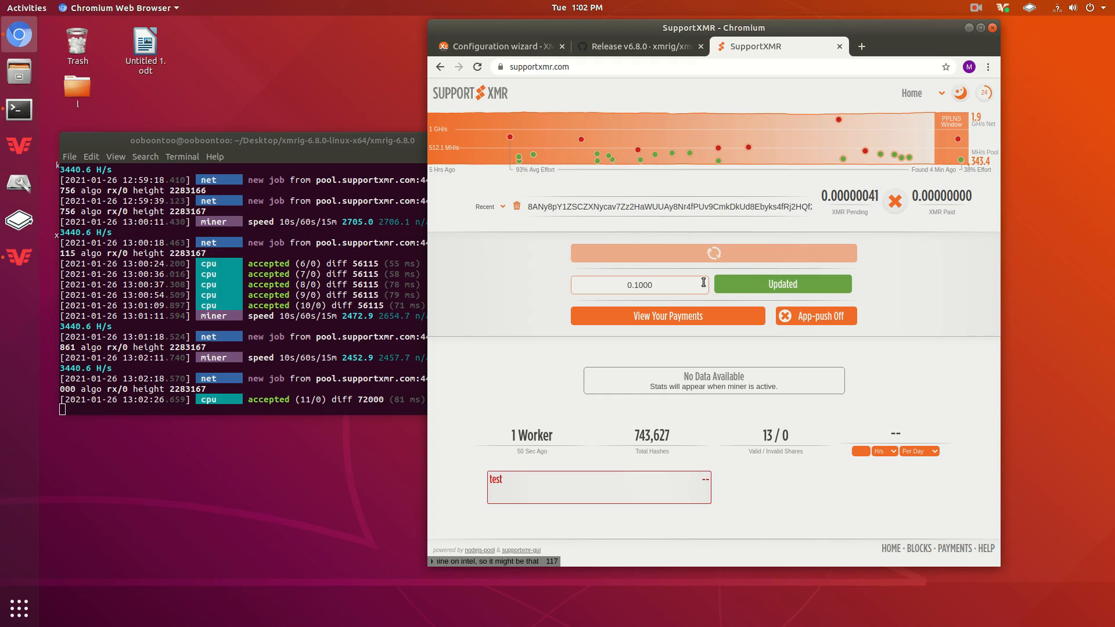
mouse_move(923, 232)
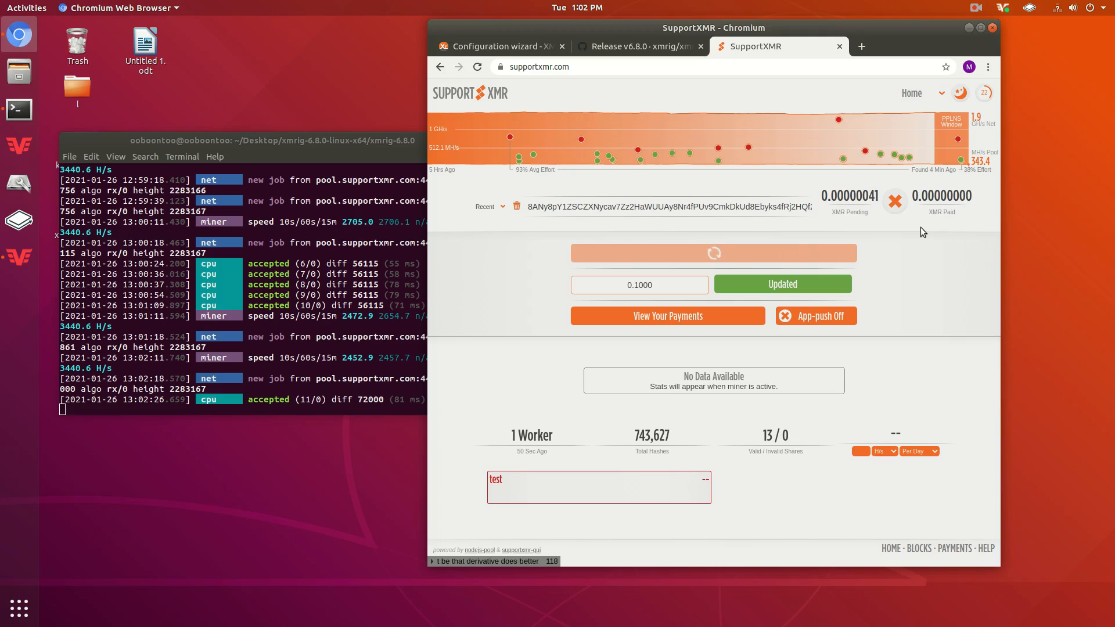
mouse_move(913, 233)
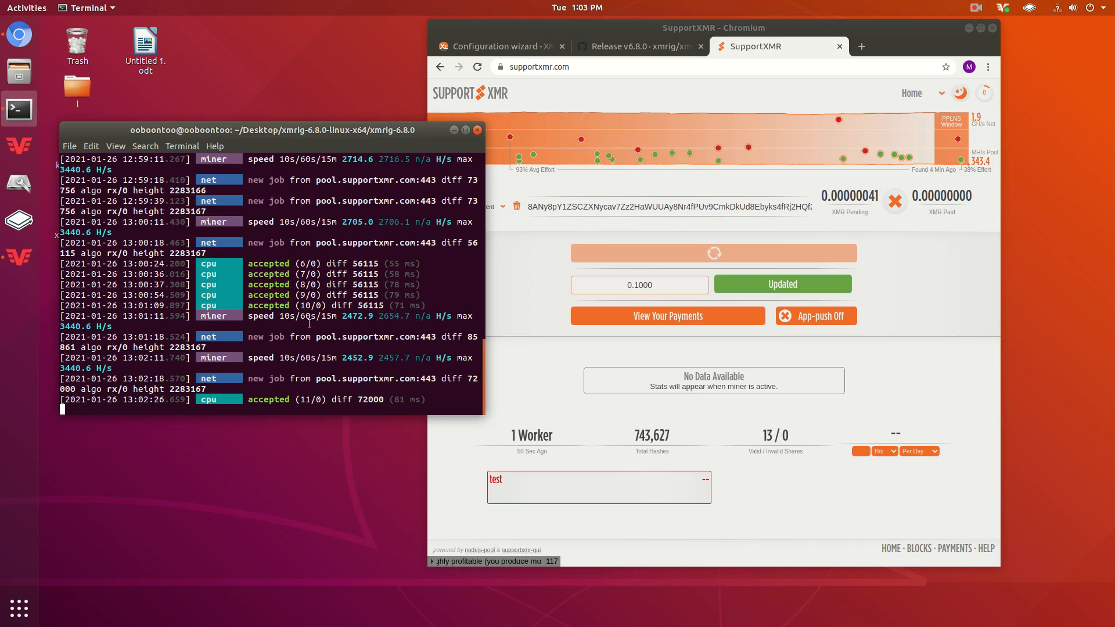
Drag the XMRig terminal by its title bar to sit beside the pool dashboard
left_click_drag(268, 129, 268, 112)
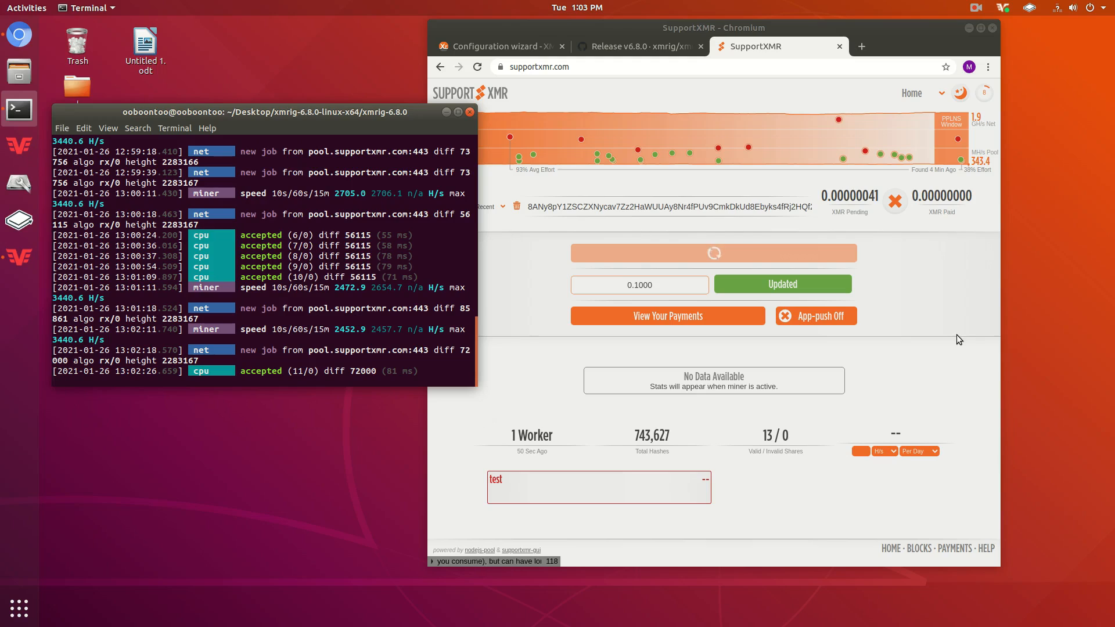
mouse_move(942, 342)
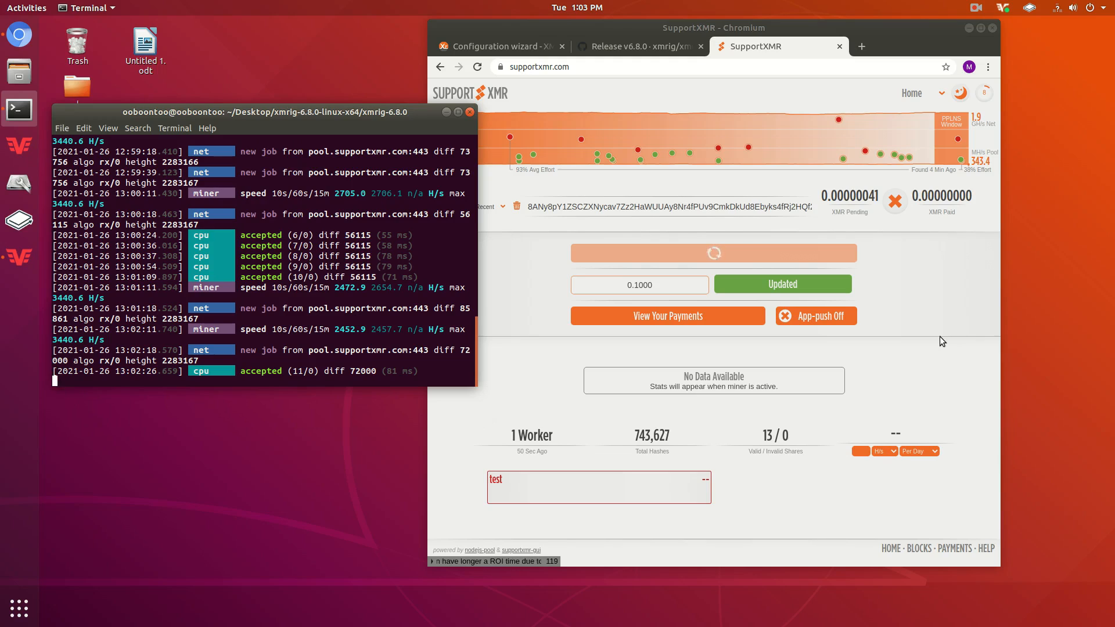
mouse_move(895, 340)
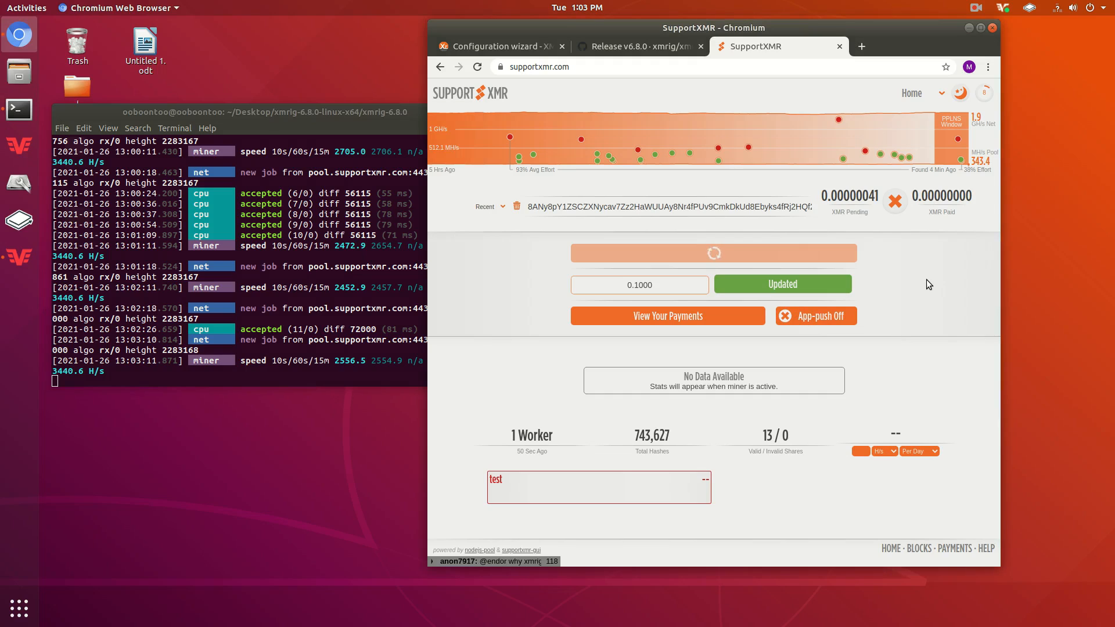
mouse_move(284, 29)
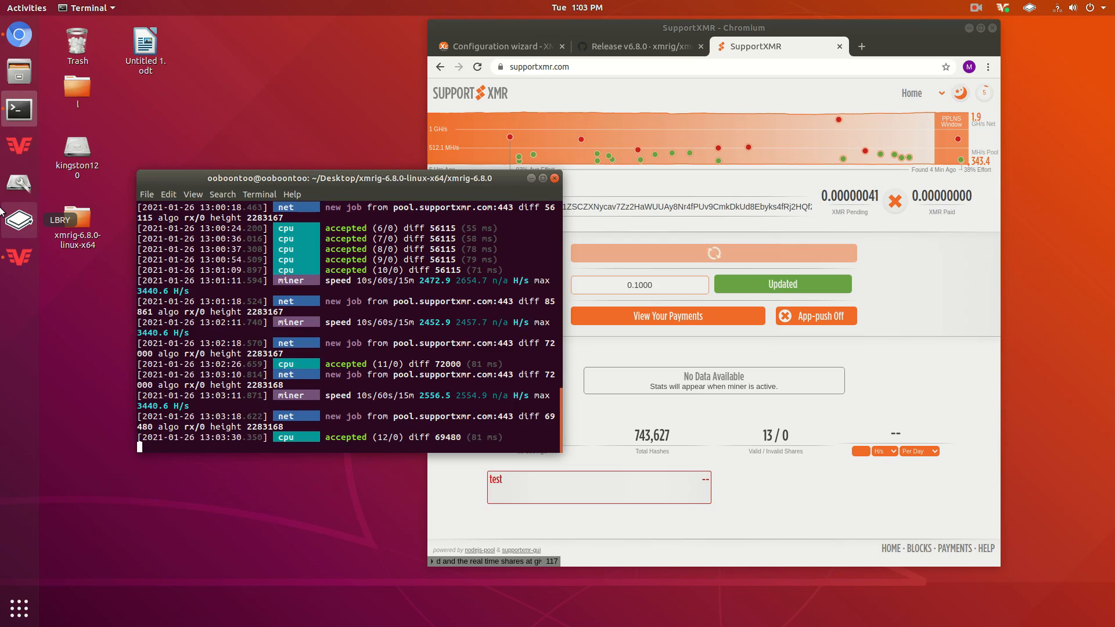
mouse_move(20, 608)
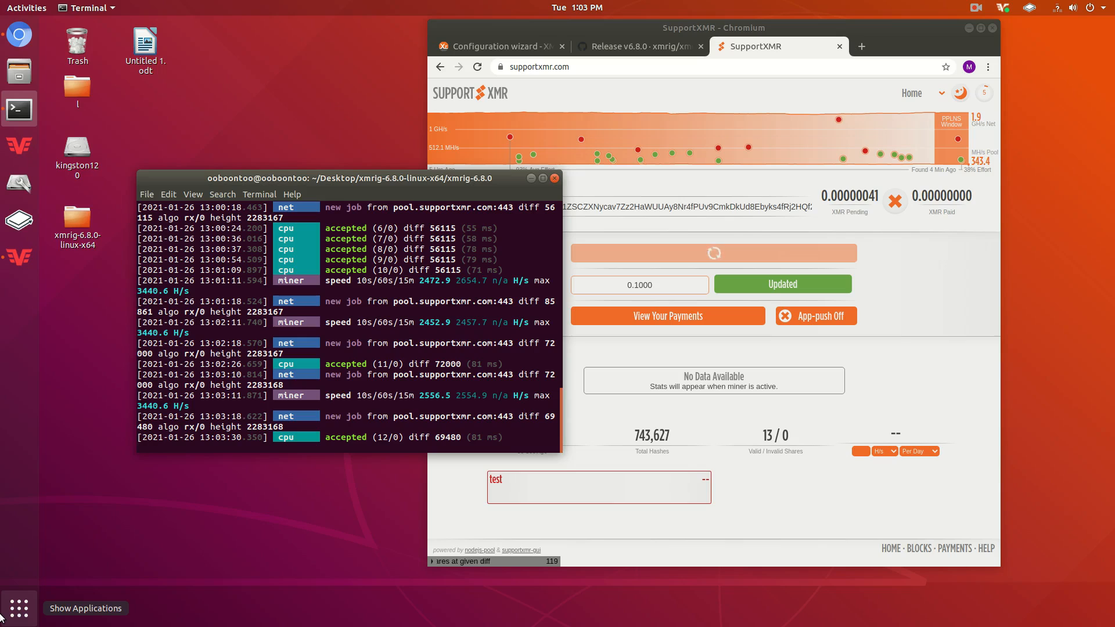